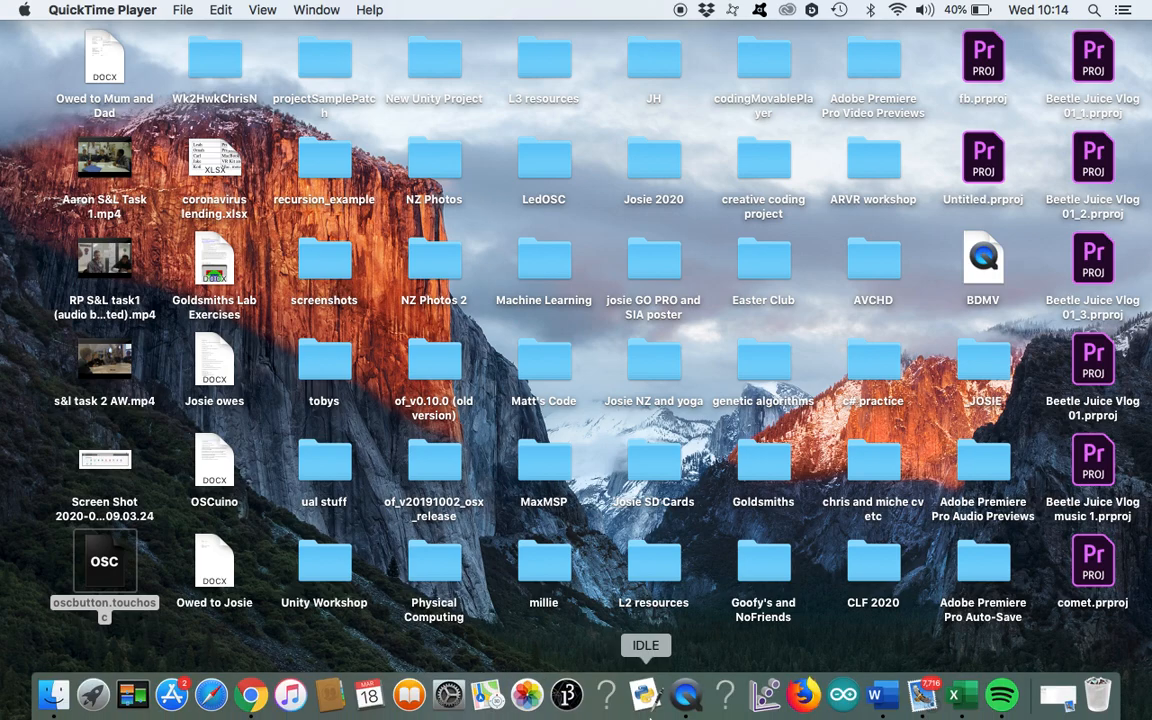
- Go to office.com in Chrome and choose to sign in with a different account
left_click(252, 694)
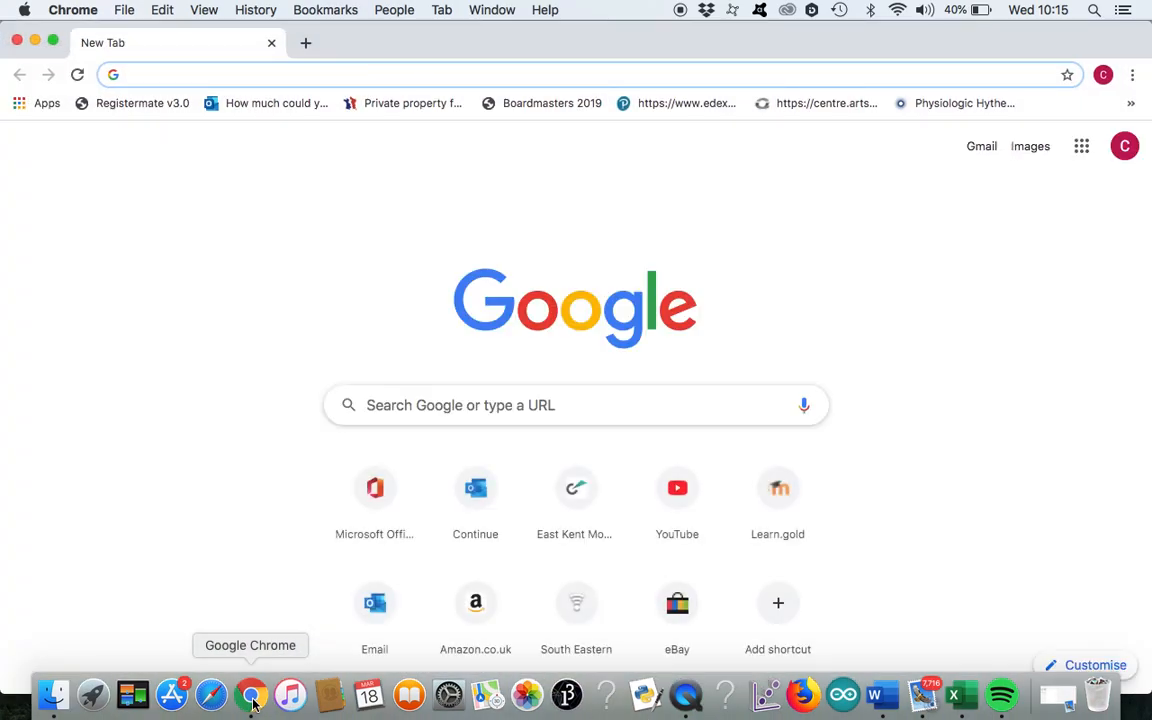
type("office.com")
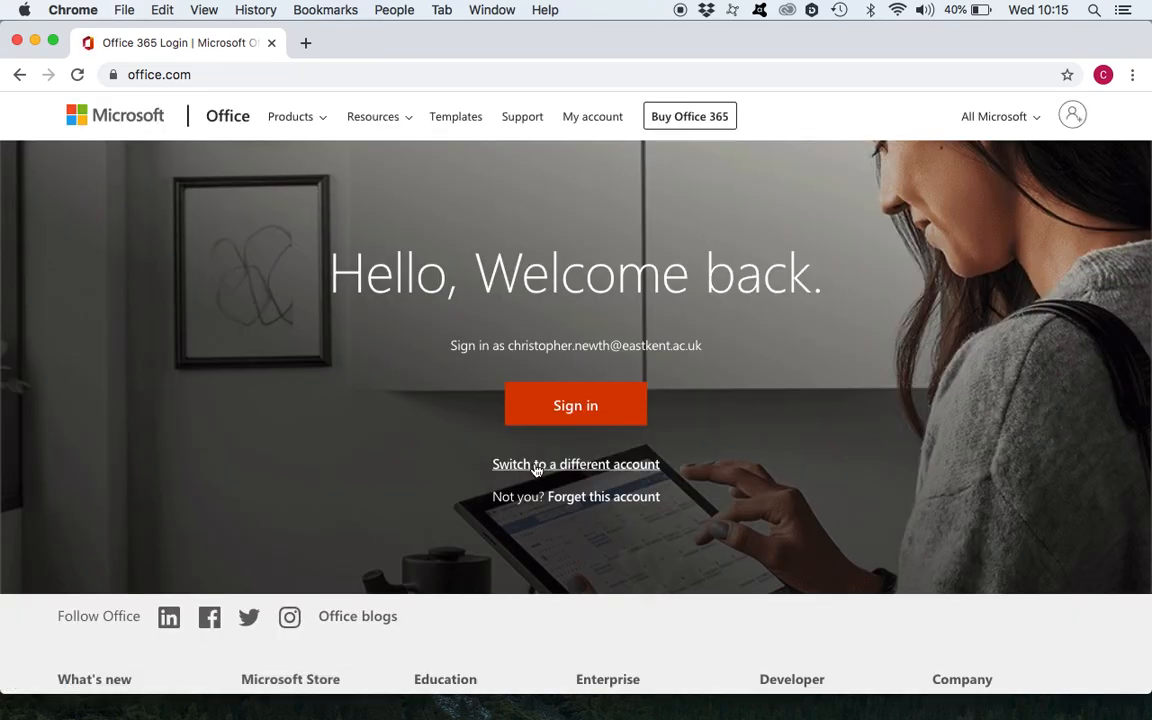
left_click(576, 464)
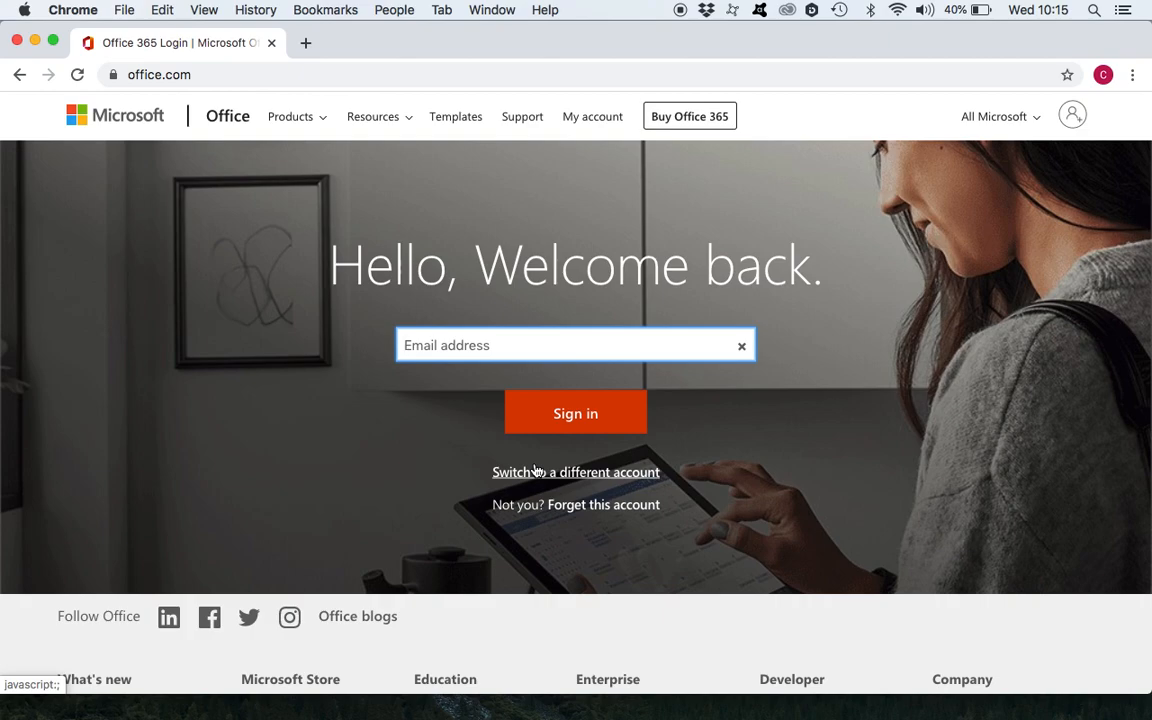
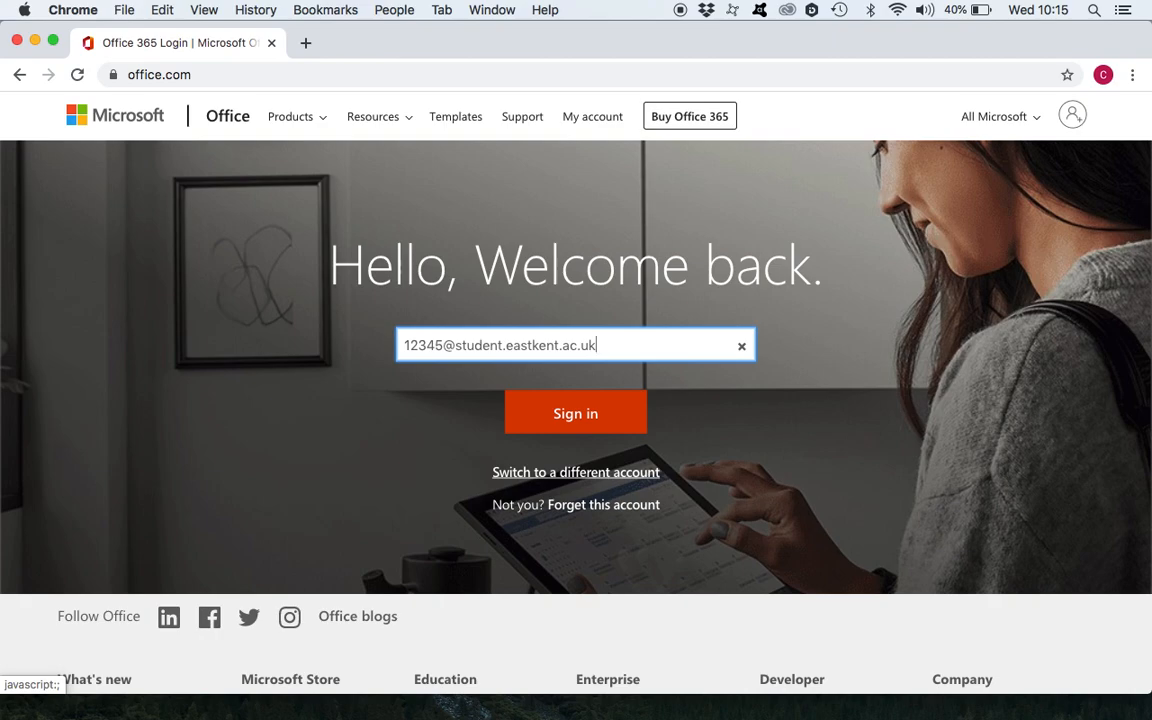
mouse_move(836, 432)
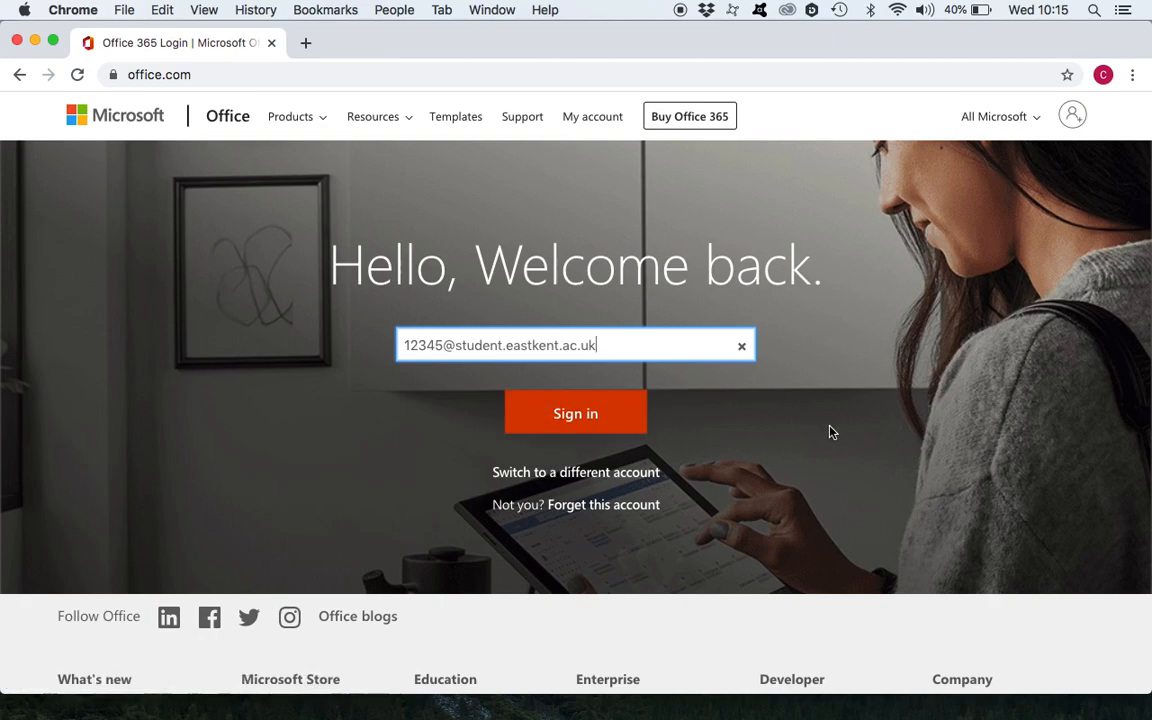
mouse_move(754, 418)
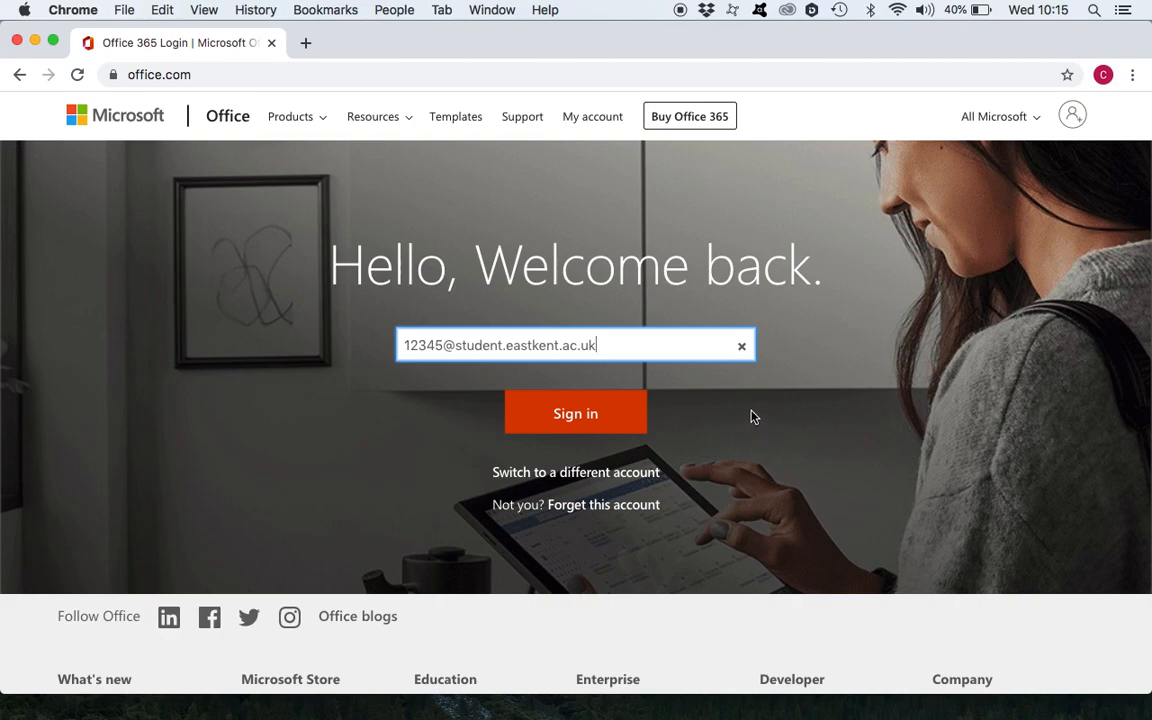
left_click(576, 412)
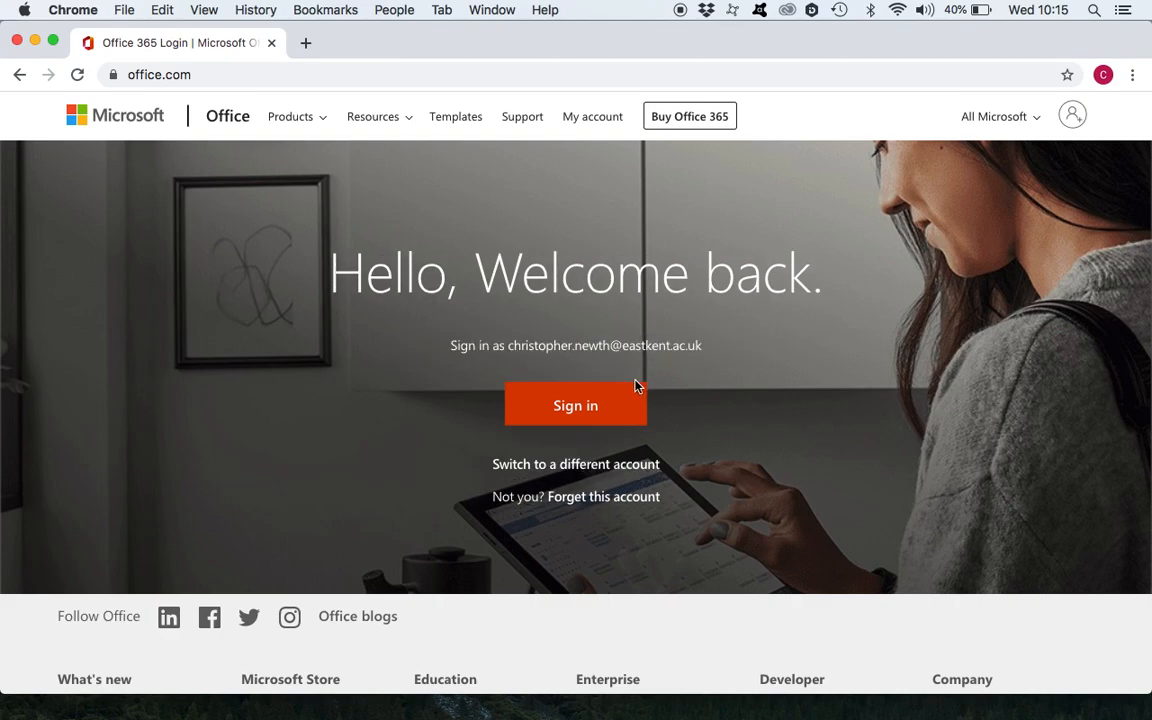
- Sign in with the saved account's password and decline staying signed in, reaching the Office 365 home page
left_click(576, 404)
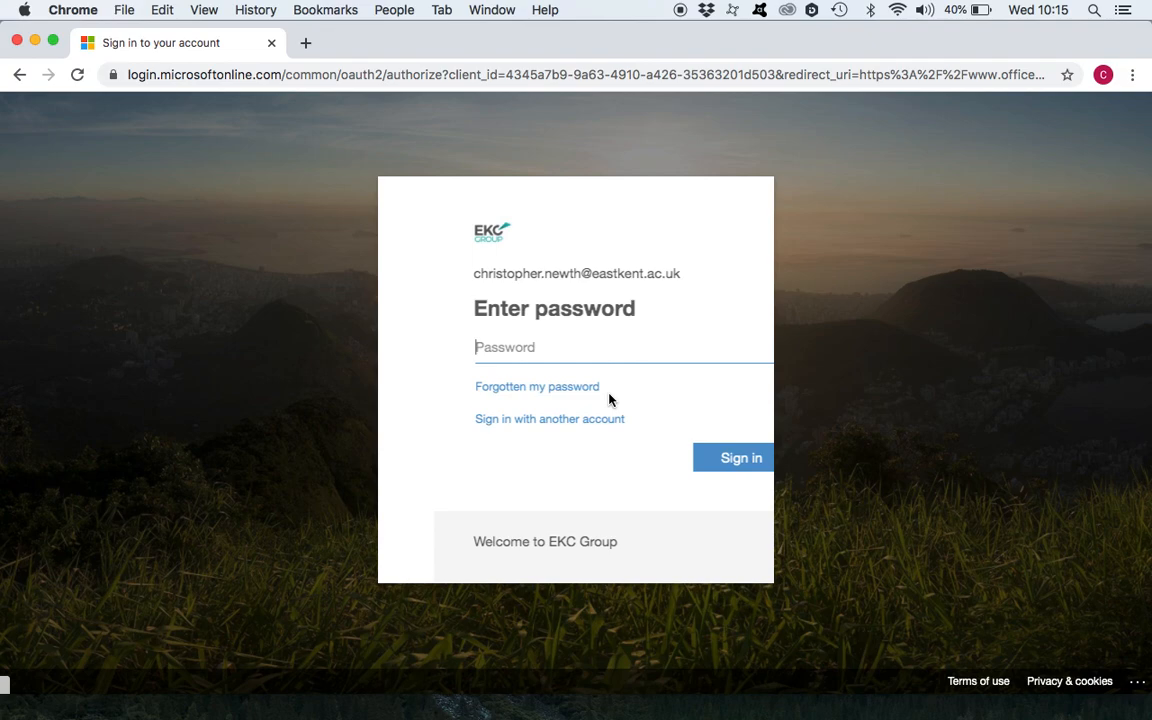
type("•")
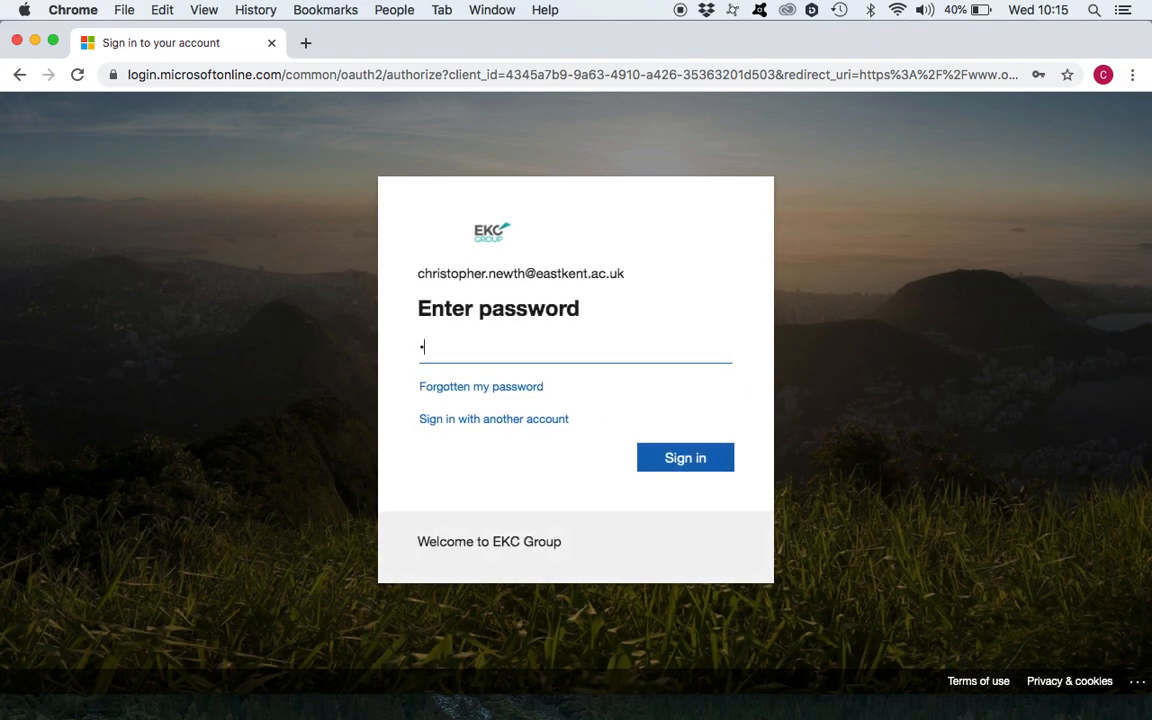
type("password")
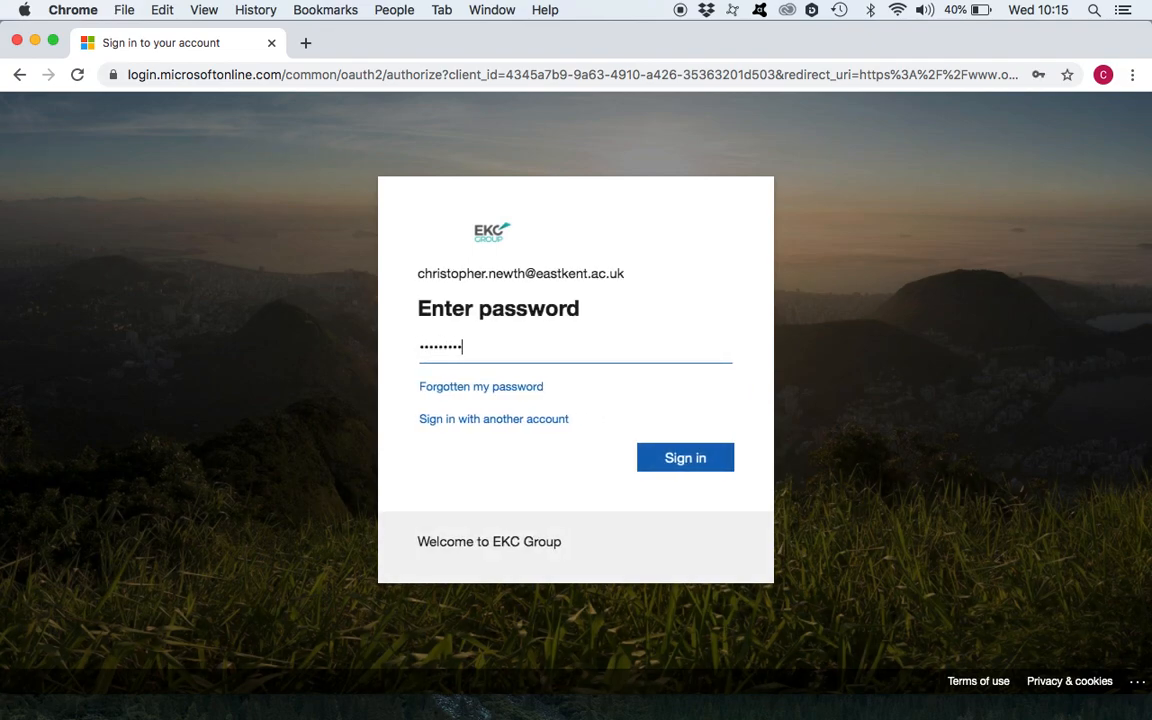
left_click(684, 456)
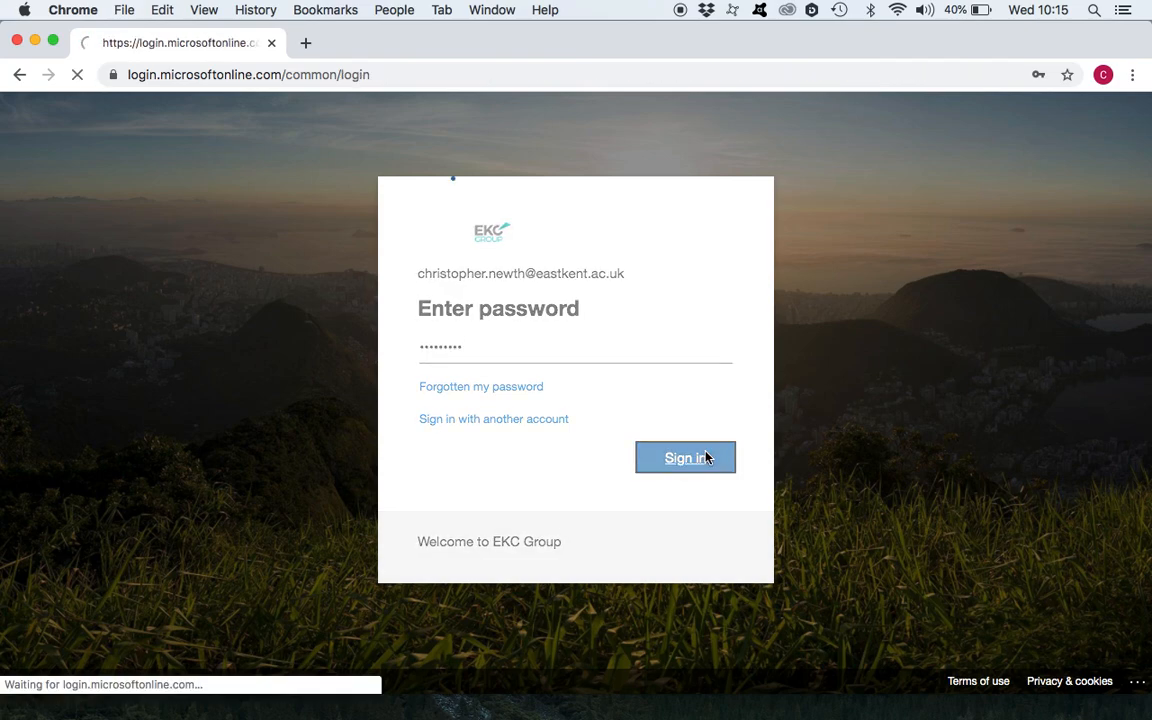
left_click(684, 456)
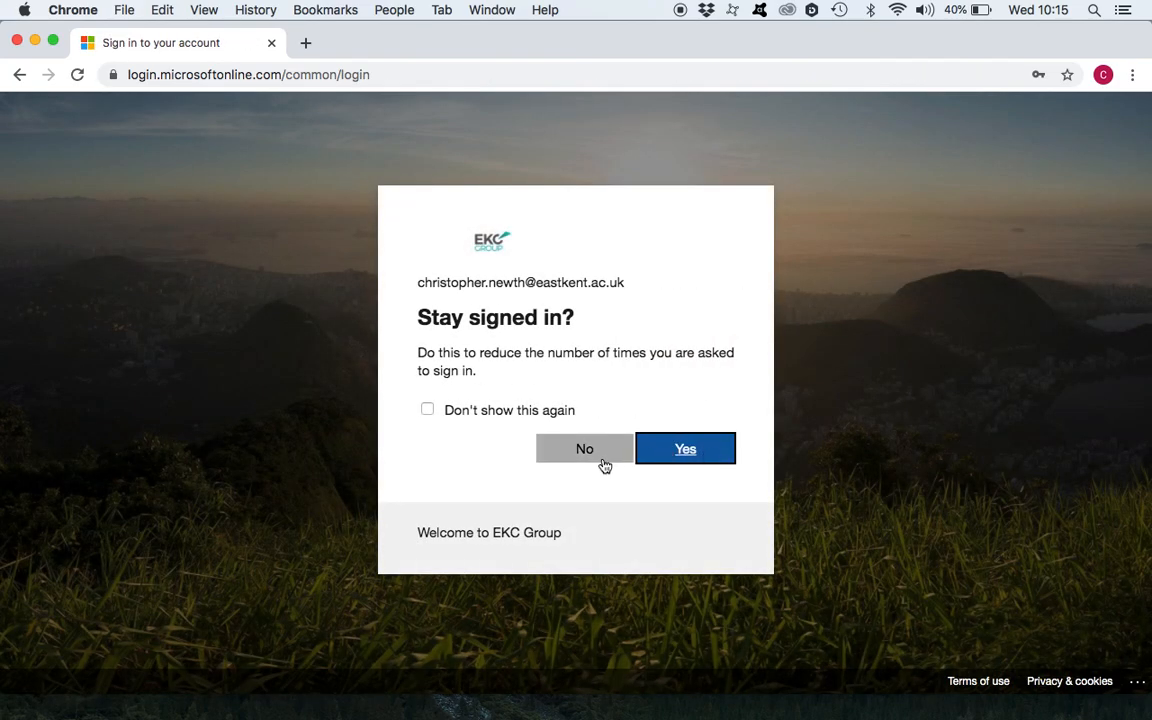
left_click(684, 448)
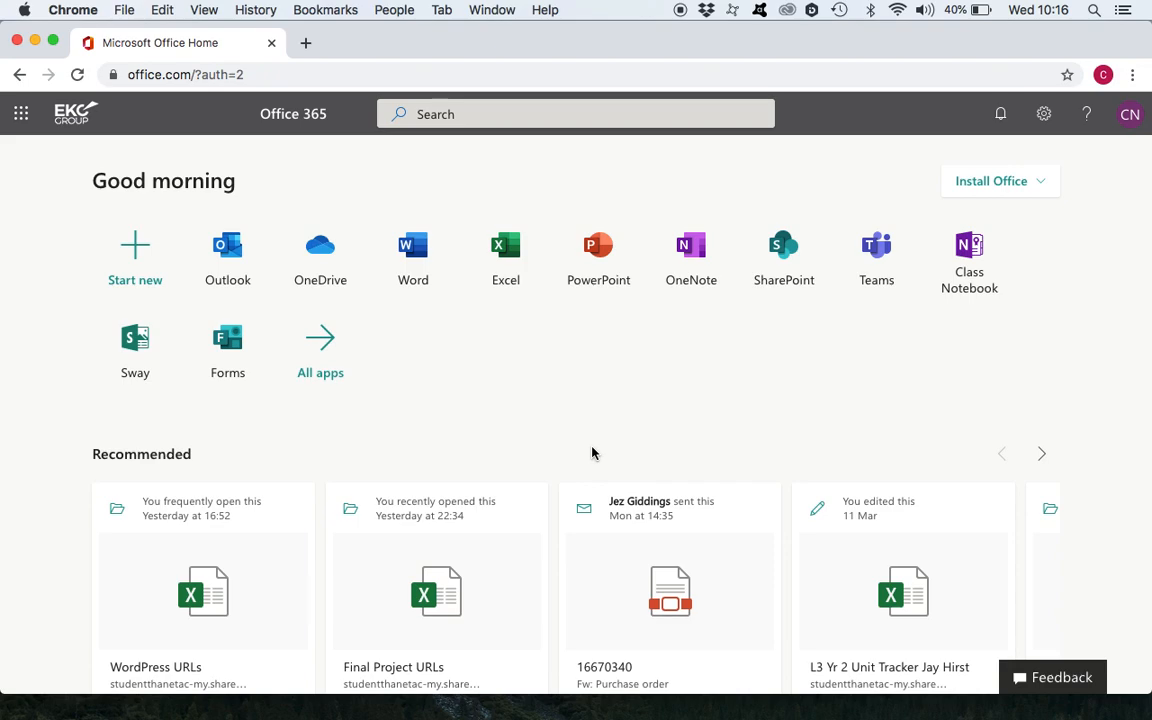
mouse_move(228, 250)
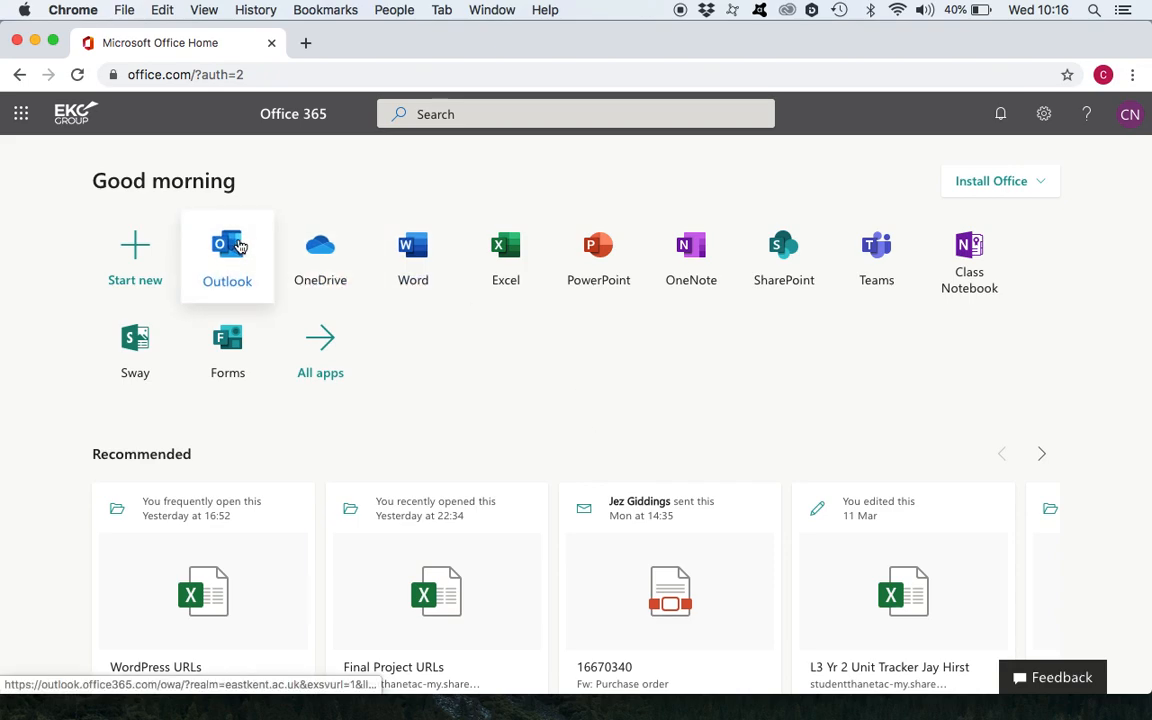
mouse_move(320, 256)
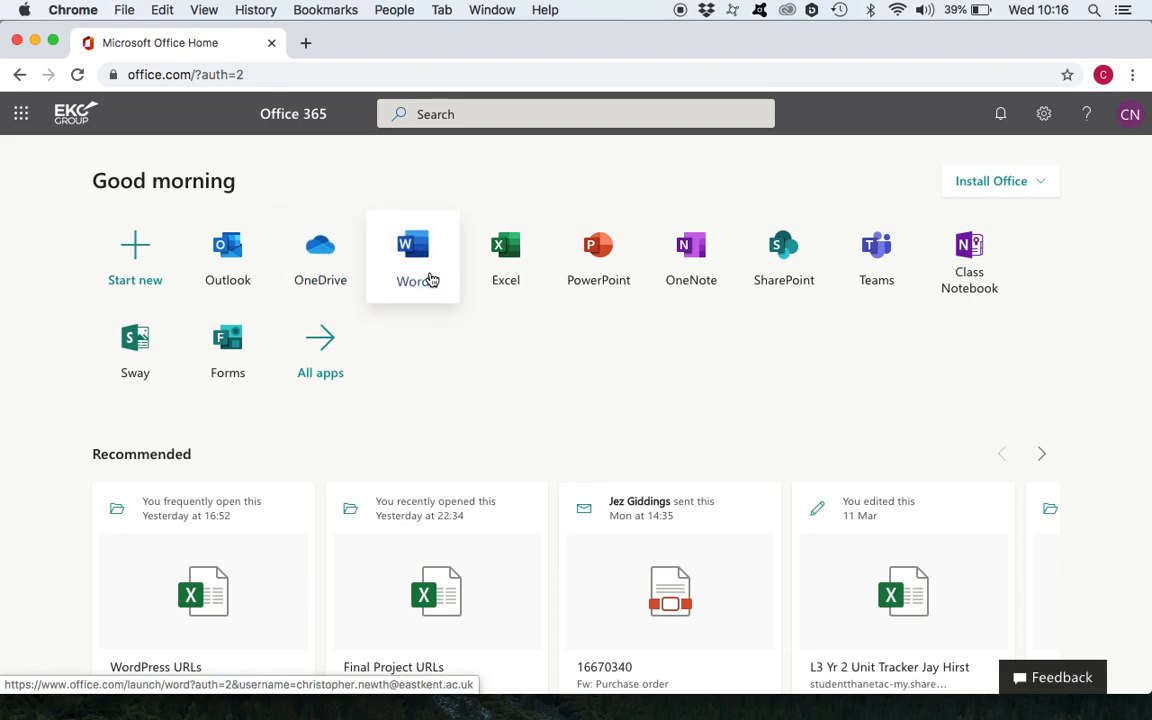
mouse_move(504, 250)
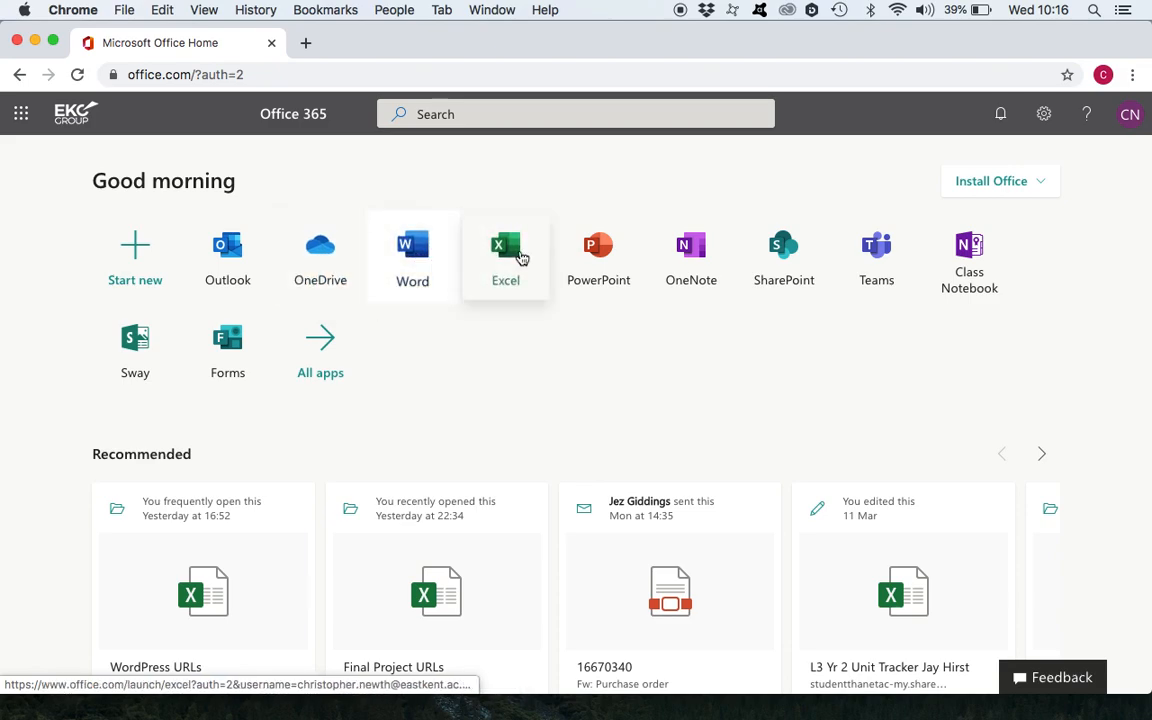
mouse_move(624, 330)
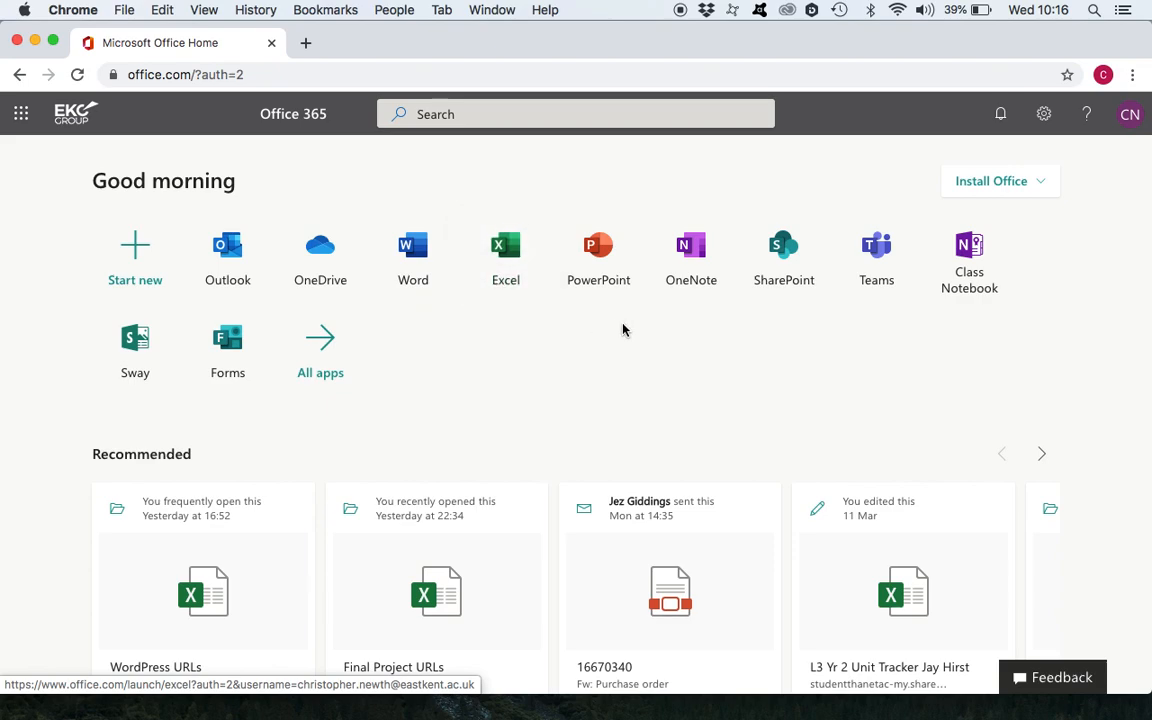
mouse_move(692, 250)
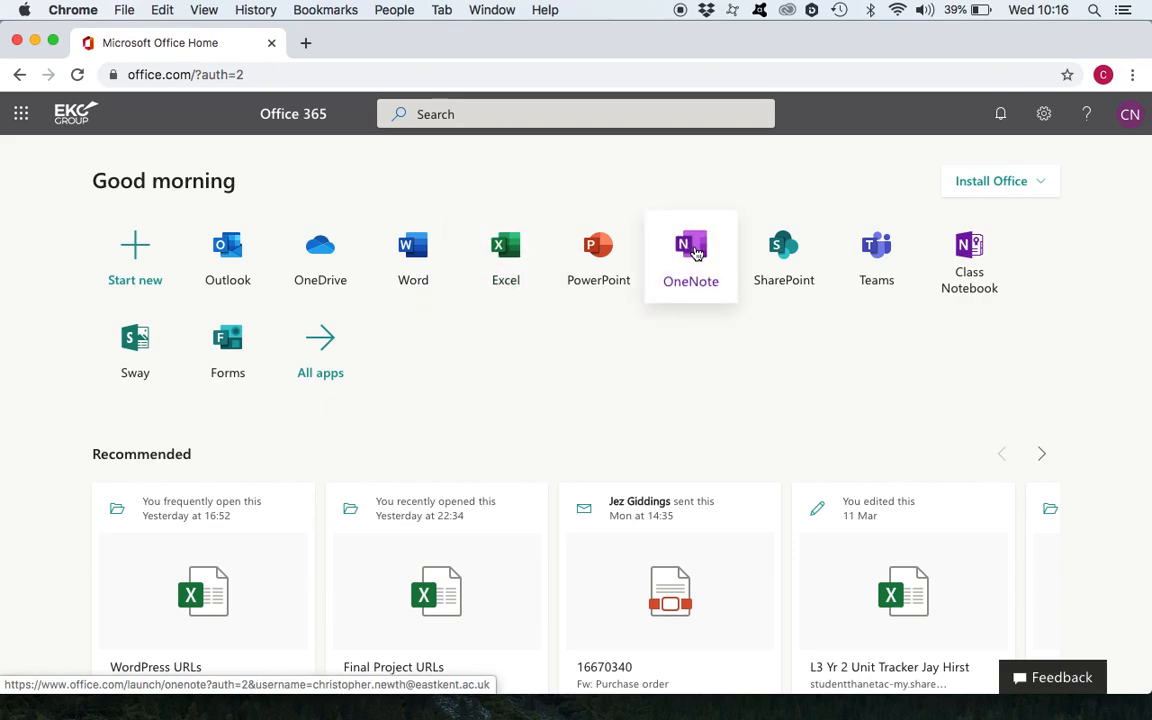
mouse_move(876, 256)
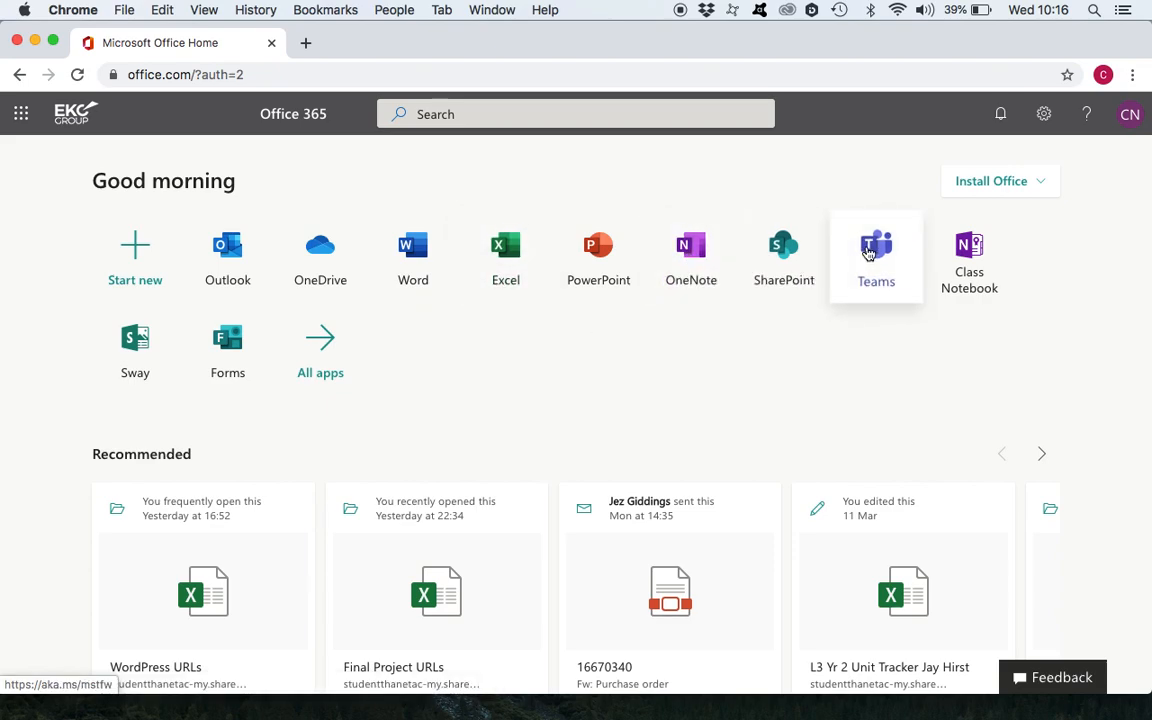
mouse_move(1014, 330)
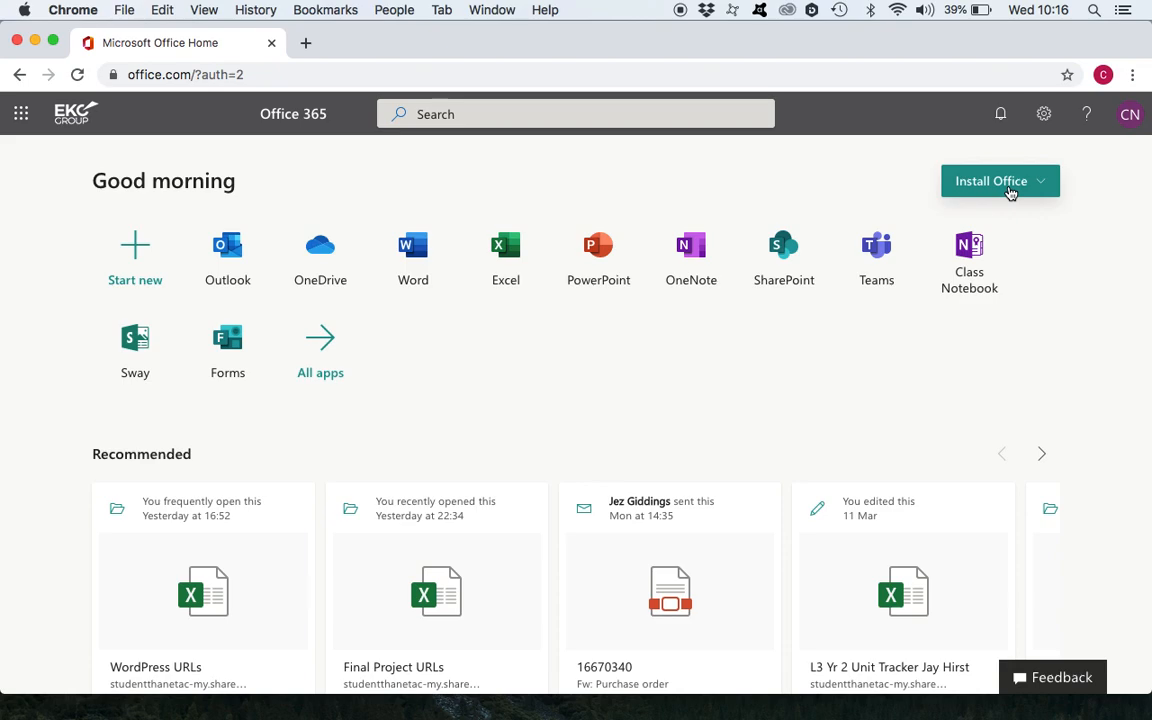
mouse_move(526, 248)
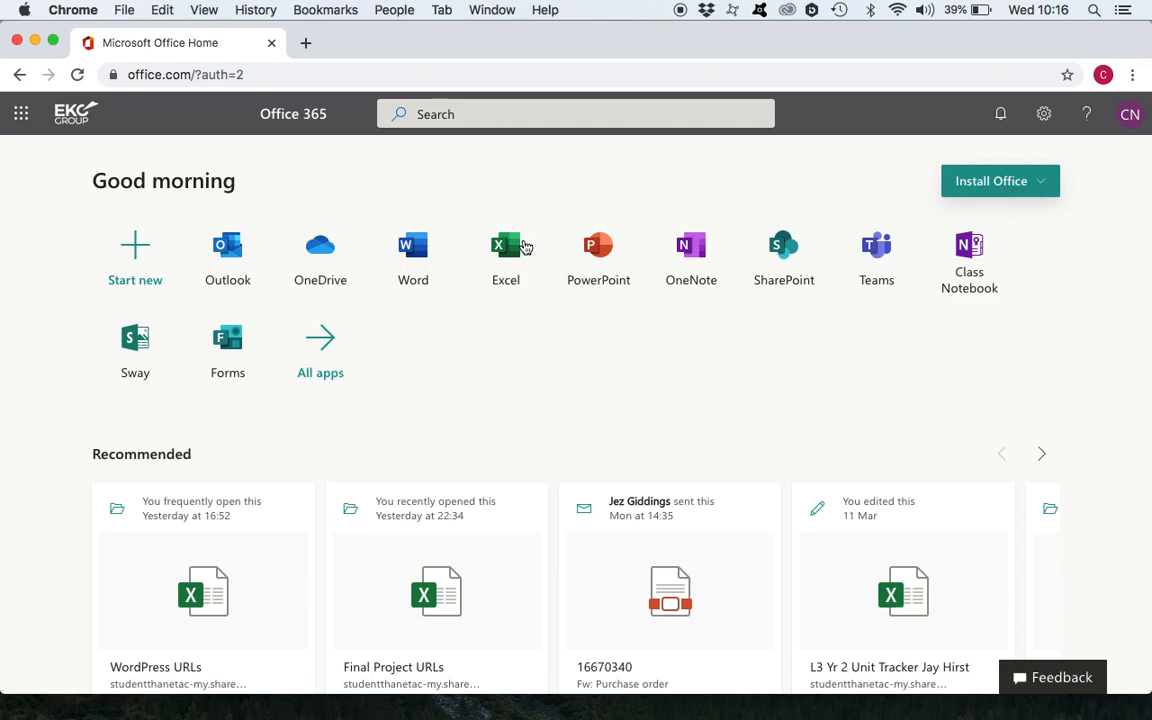
mouse_move(228, 256)
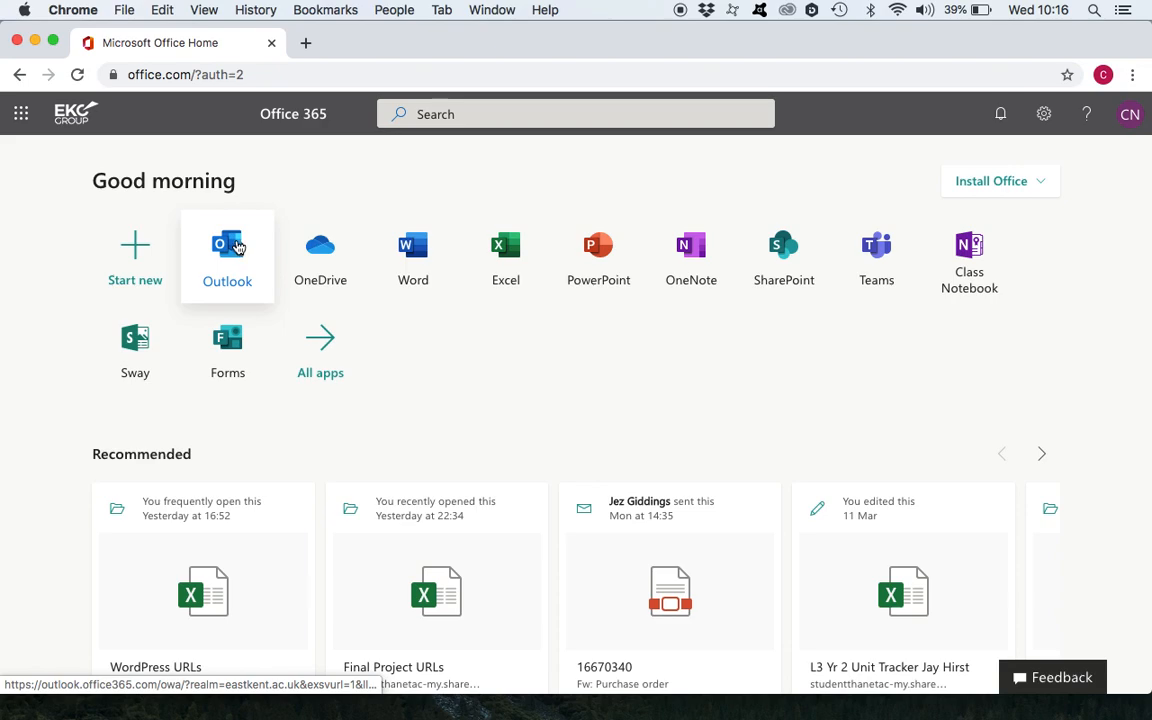
mouse_move(238, 256)
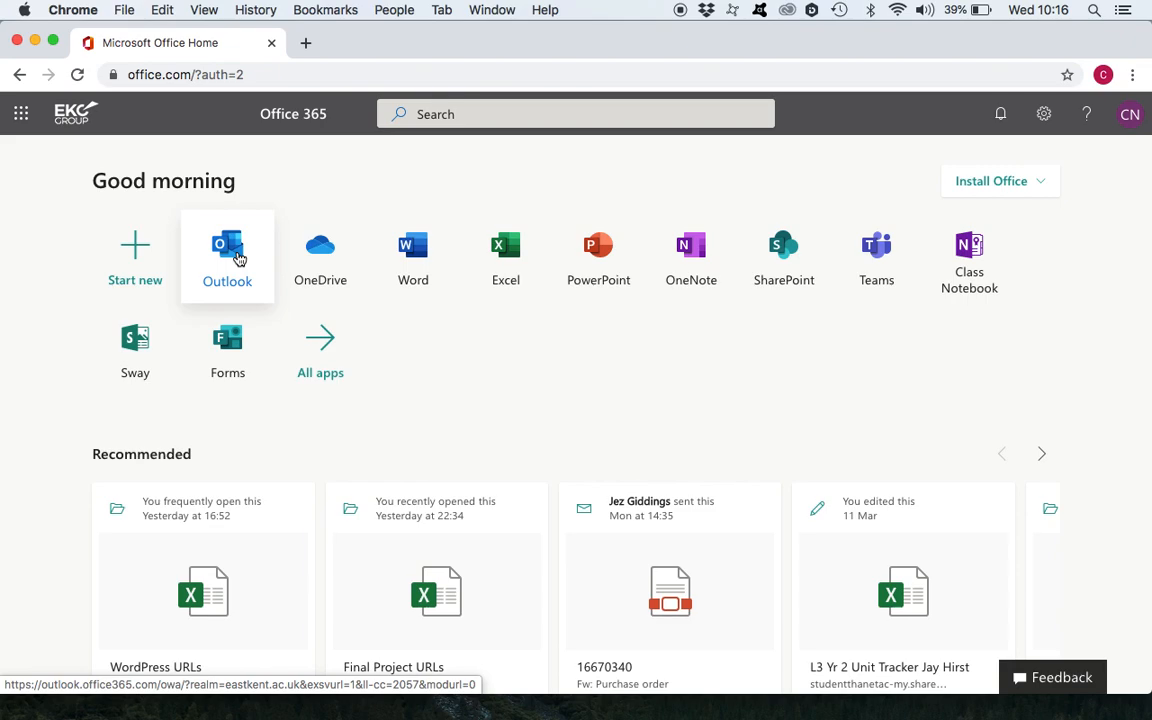
mouse_move(328, 8)
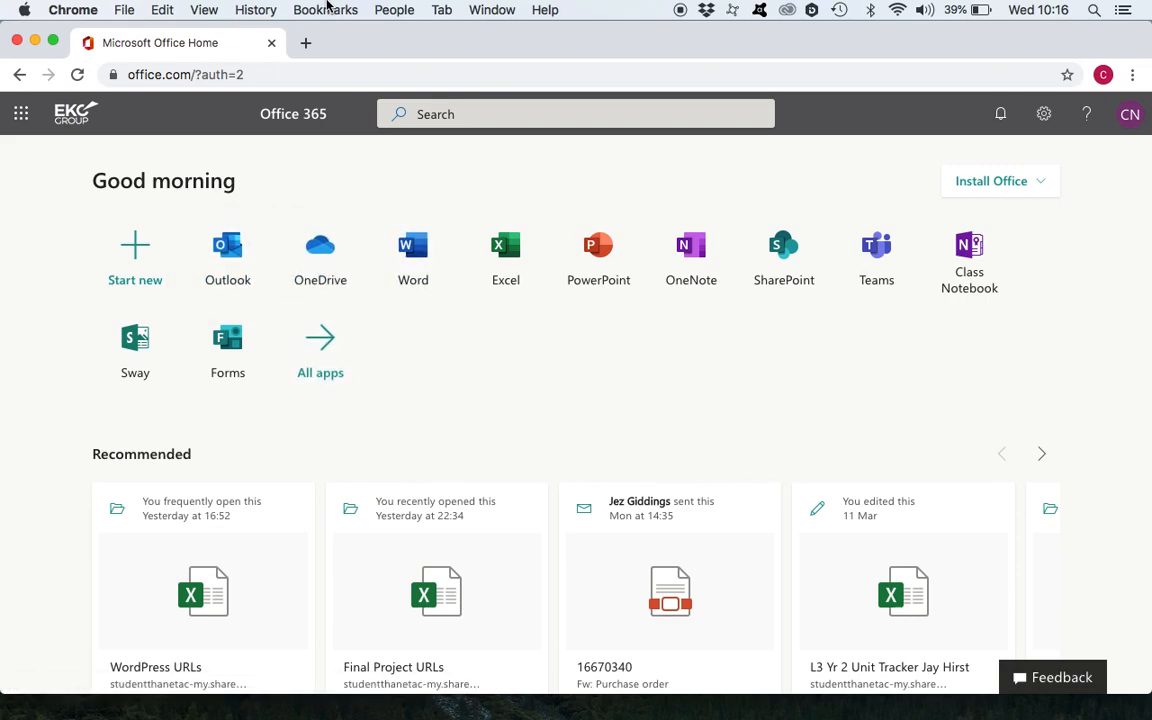
- Switch to the East Kent Moodle tab and show the My Courses list of enrolled courses
left_click(304, 42)
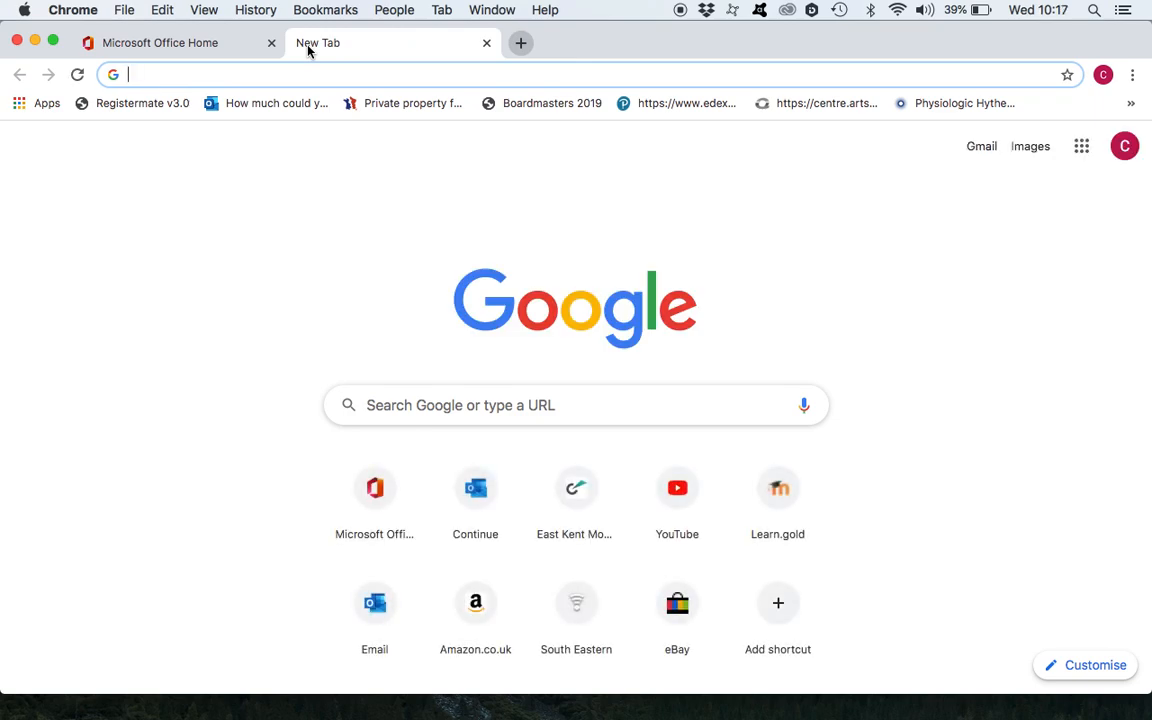
mouse_move(318, 42)
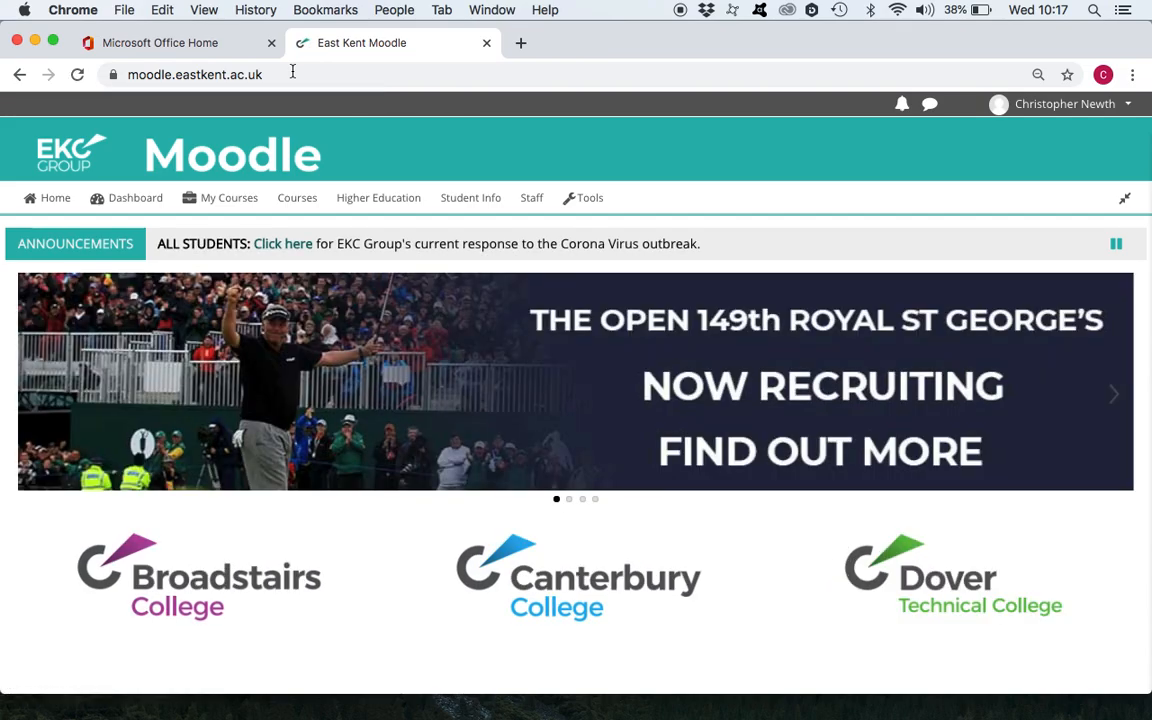
left_click(160, 42)
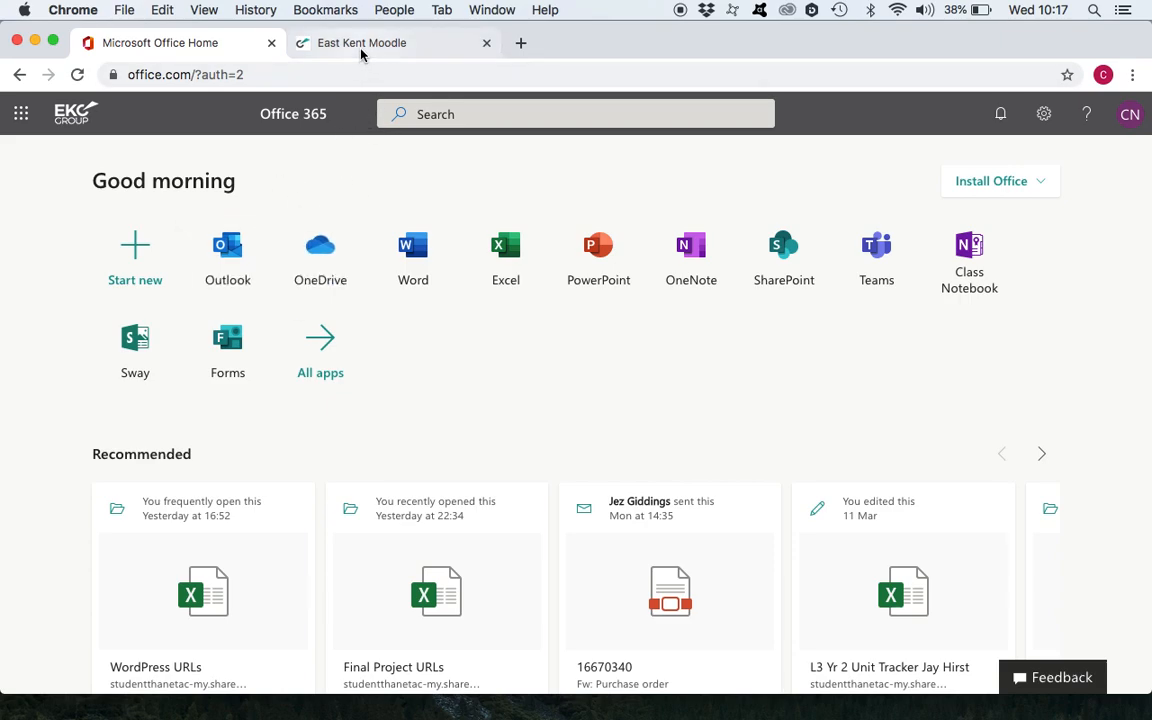
left_click(390, 42)
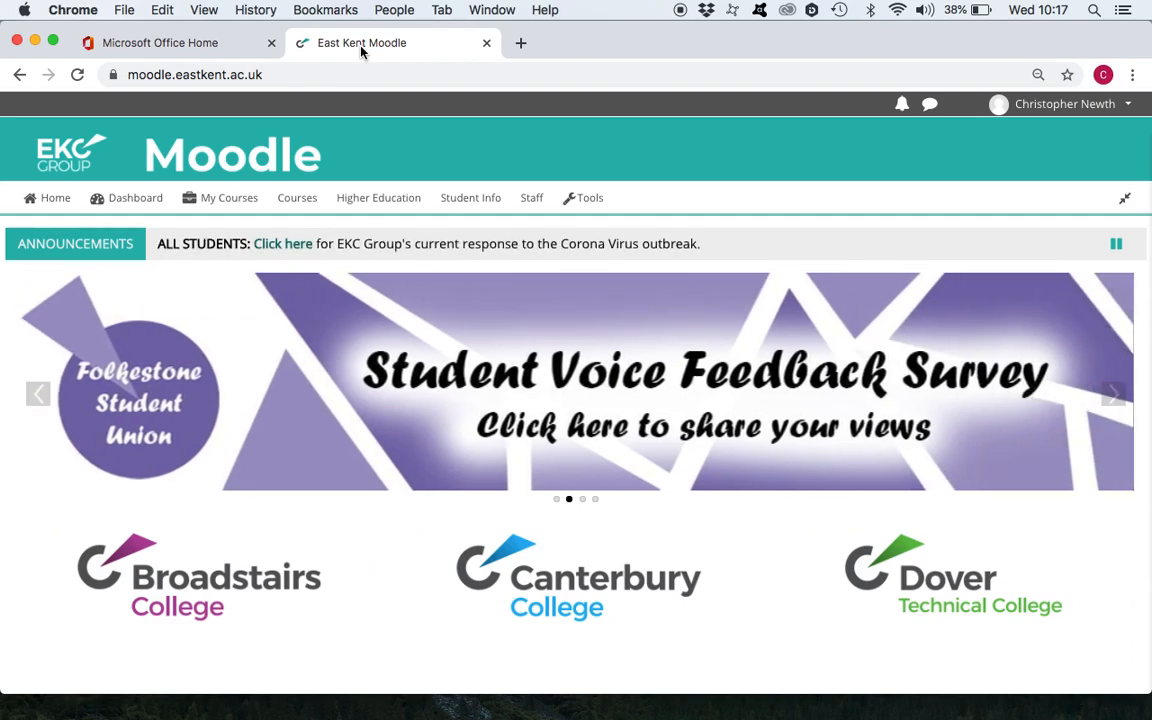
left_click(228, 198)
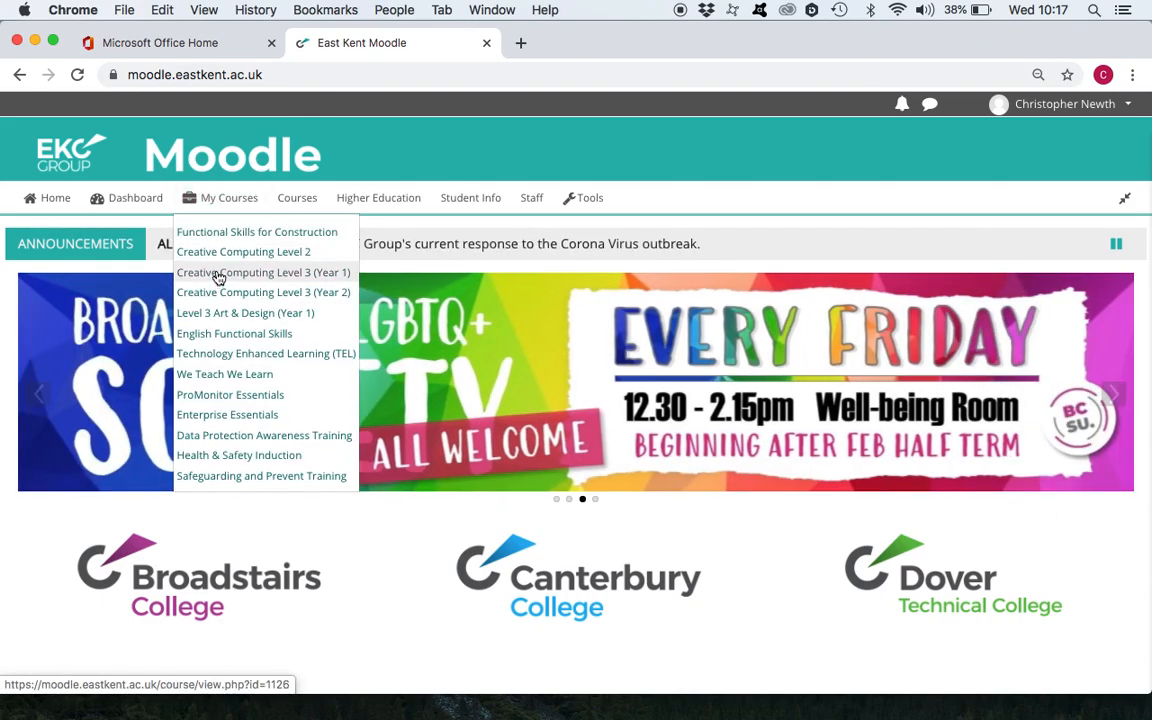
- Open Creative Computing Level 3 (Year 1) and scroll down to Final Project - Resources and Forms
left_click(264, 272)
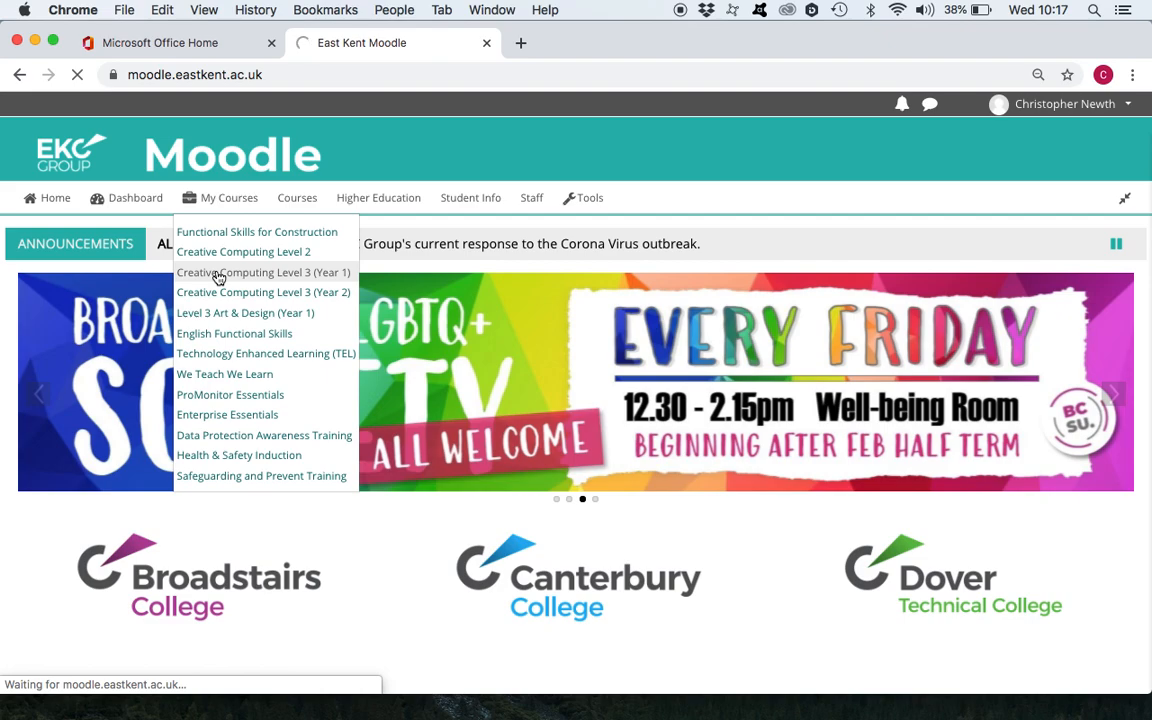
left_click(264, 272)
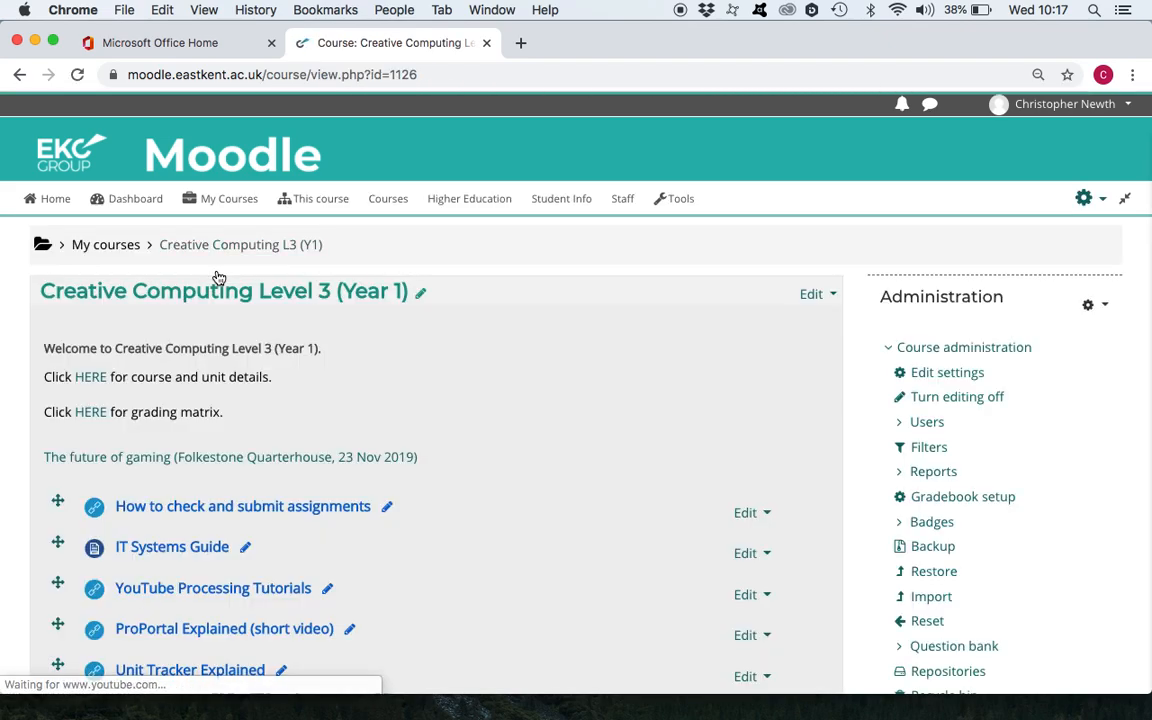
scroll("down", 3)
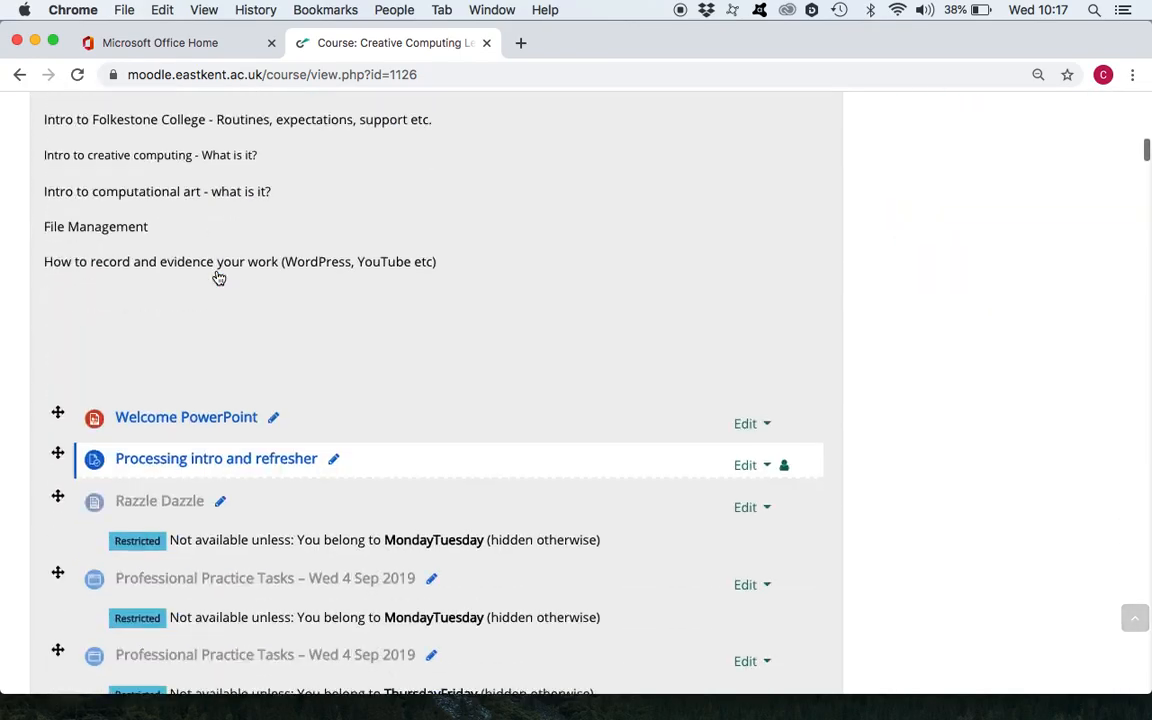
scroll("down", 3)
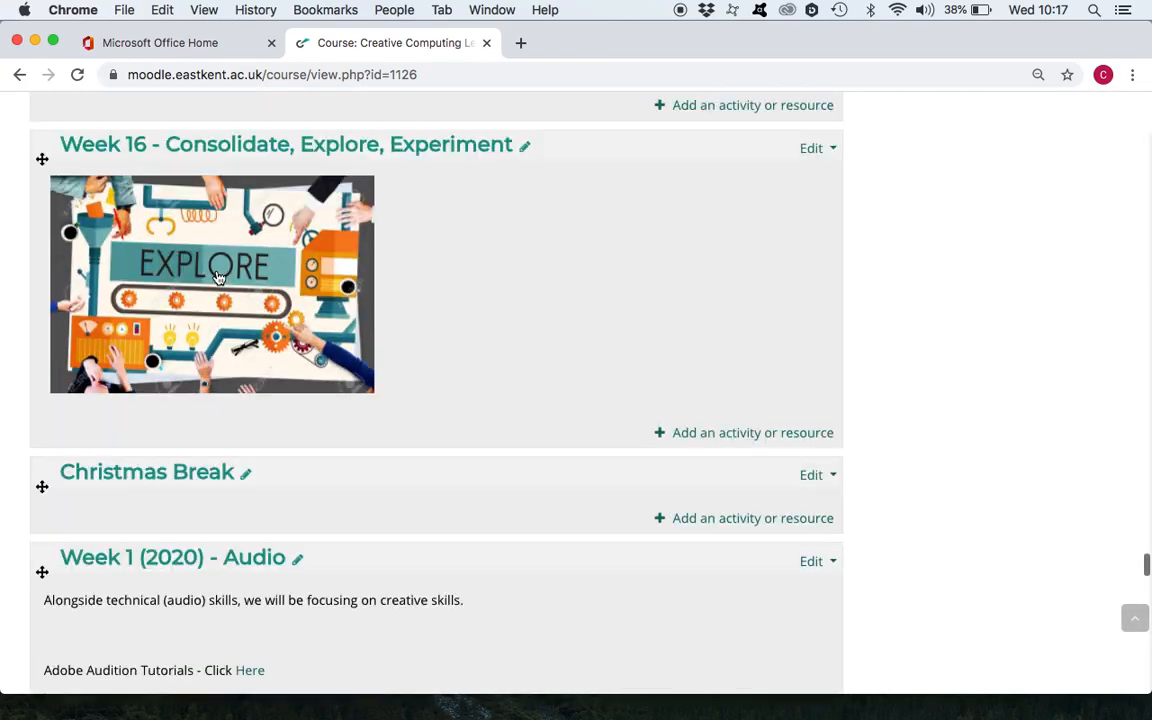
scroll("down", 3)
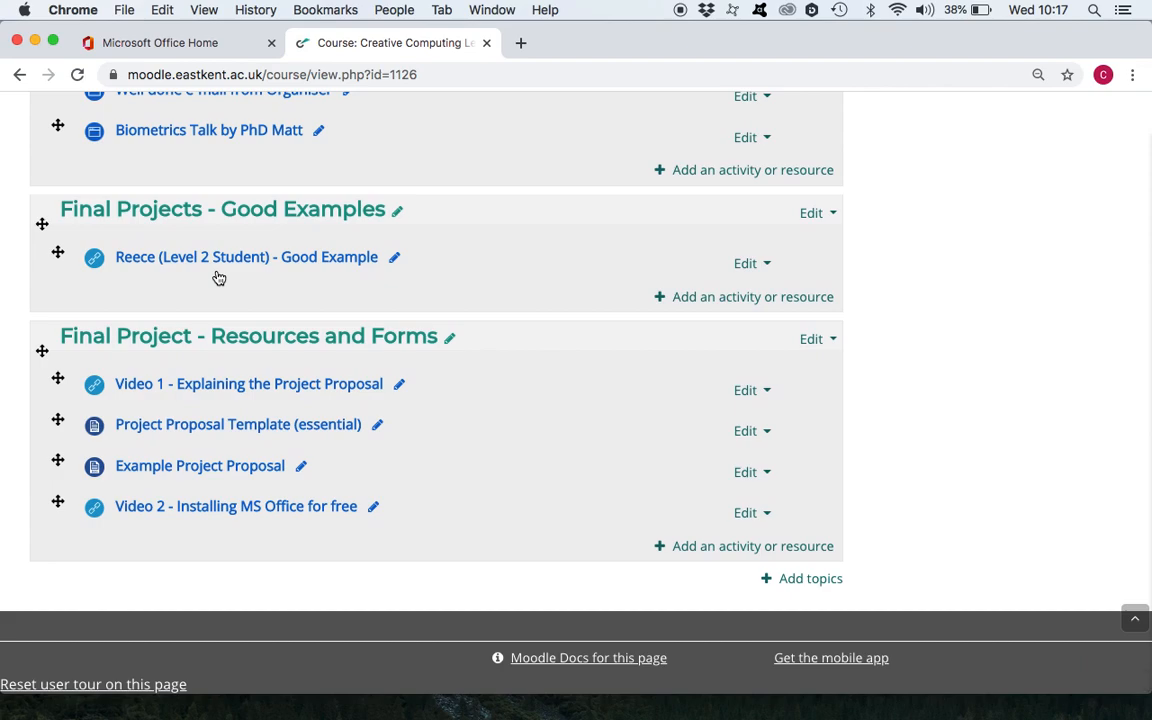
mouse_move(260, 336)
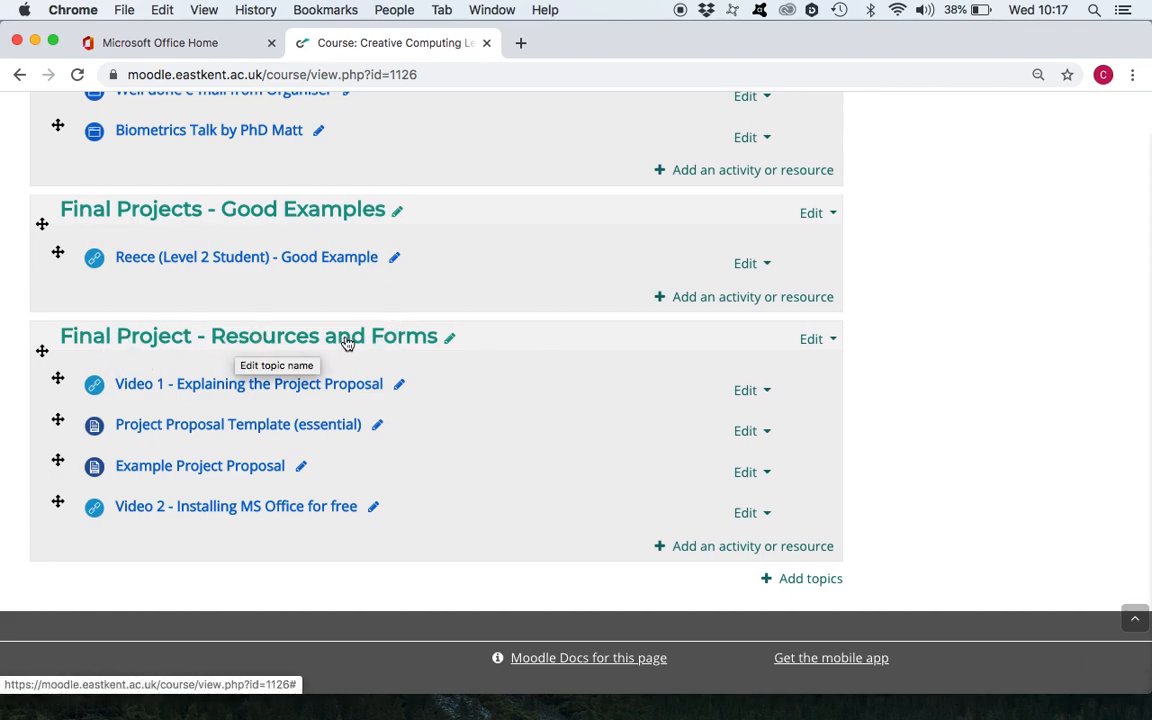
mouse_move(476, 472)
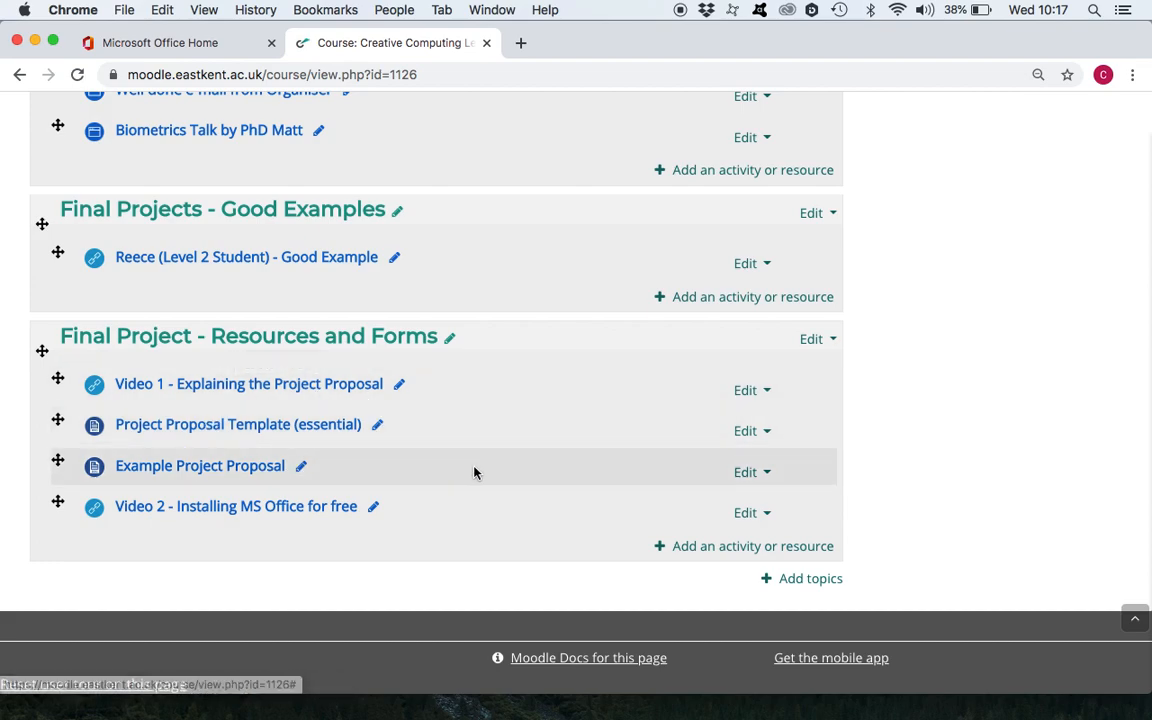
mouse_move(610, 420)
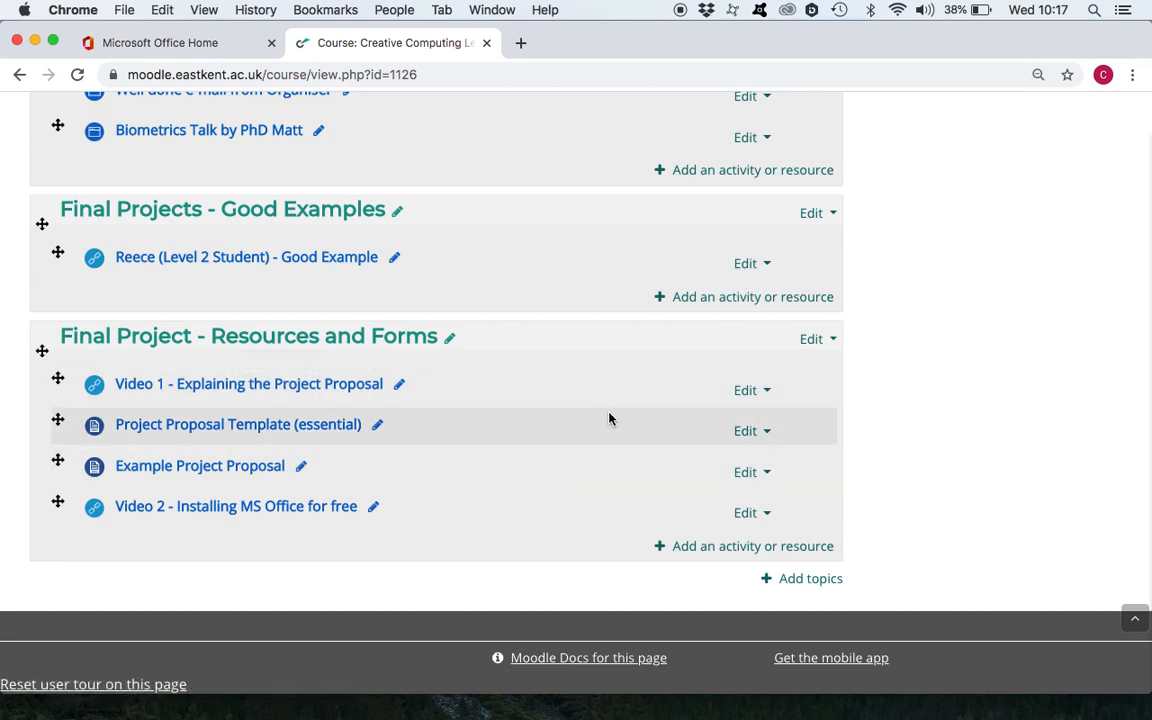
mouse_move(570, 420)
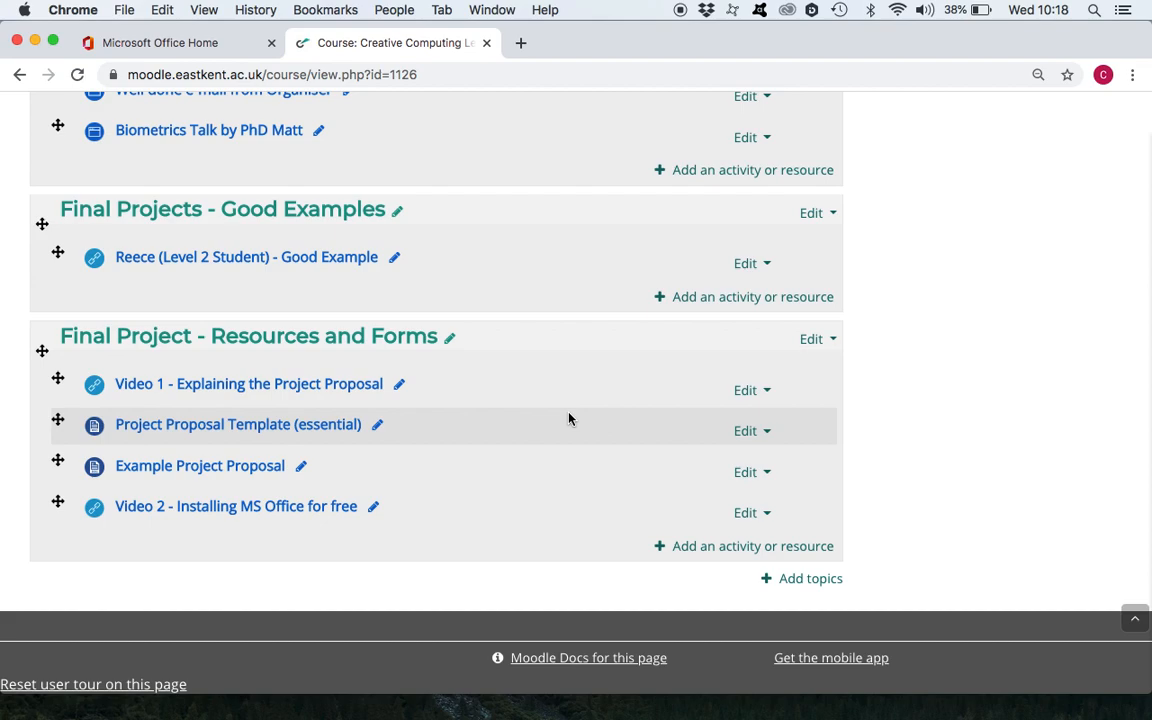
mouse_move(236, 384)
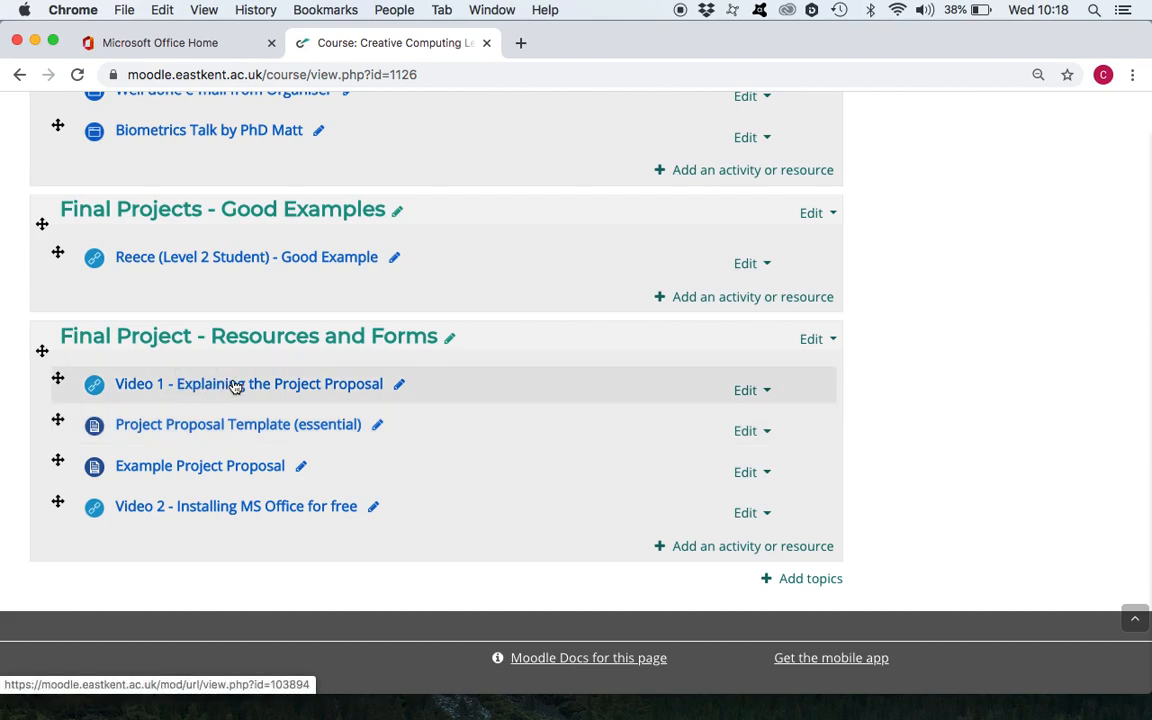
mouse_move(348, 388)
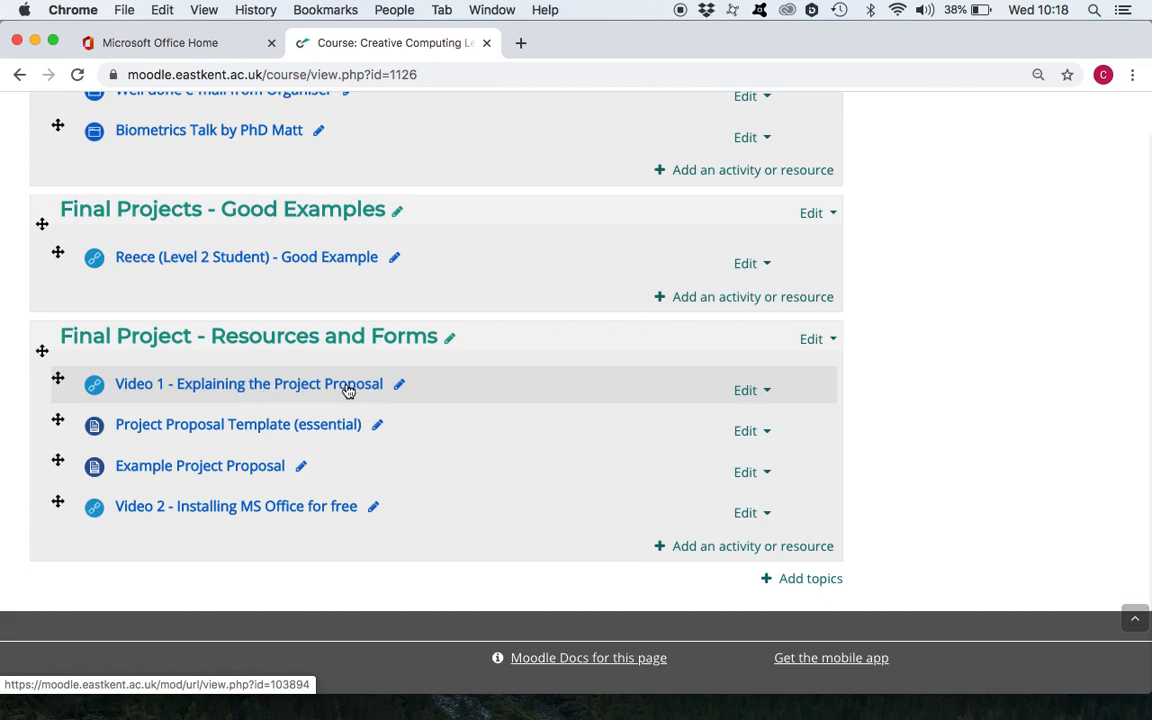
mouse_move(236, 506)
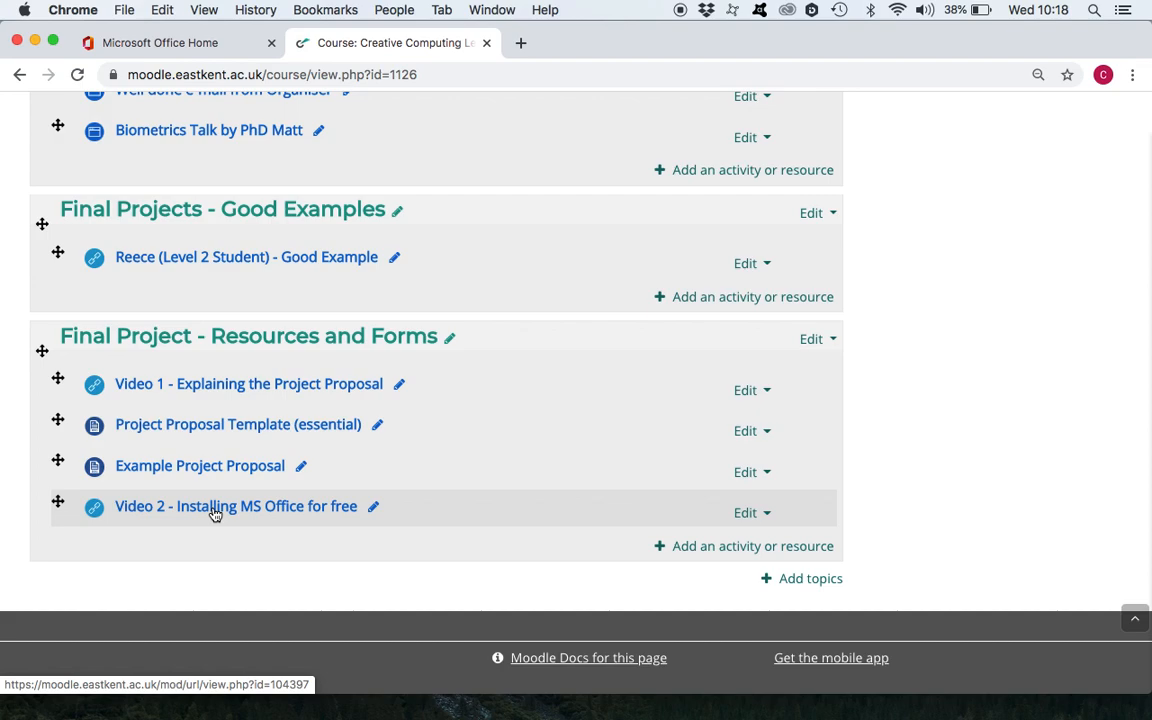
mouse_move(210, 580)
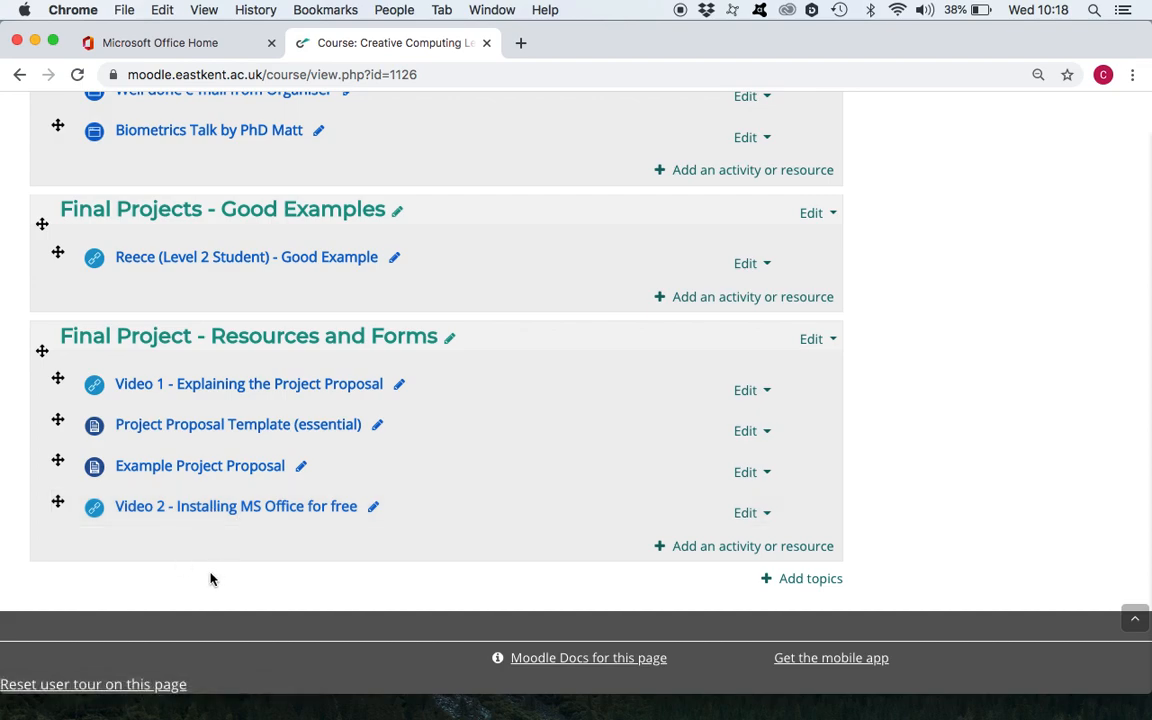
mouse_move(508, 506)
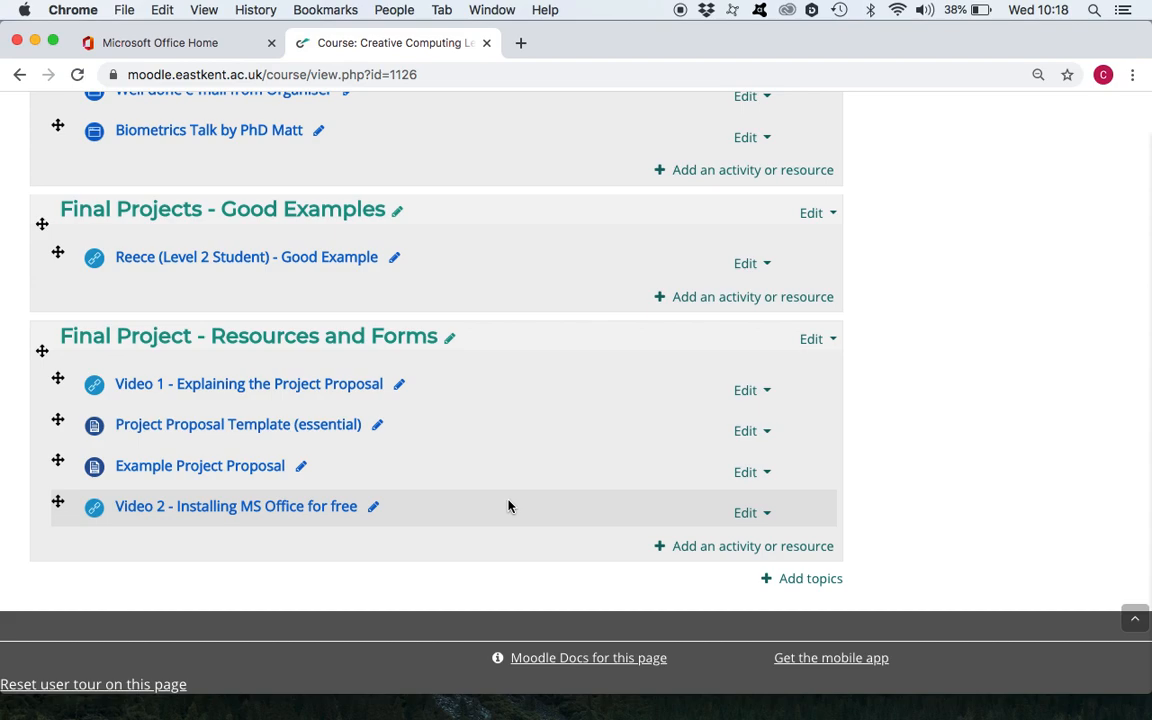
mouse_move(268, 440)
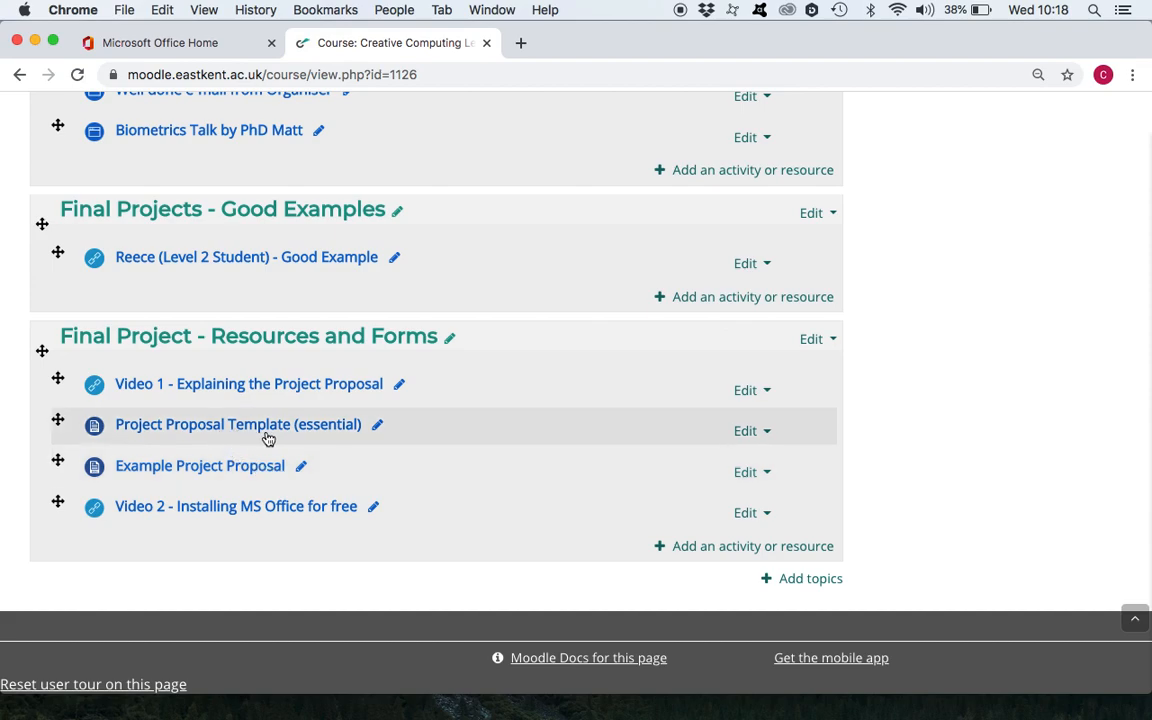
mouse_move(170, 488)
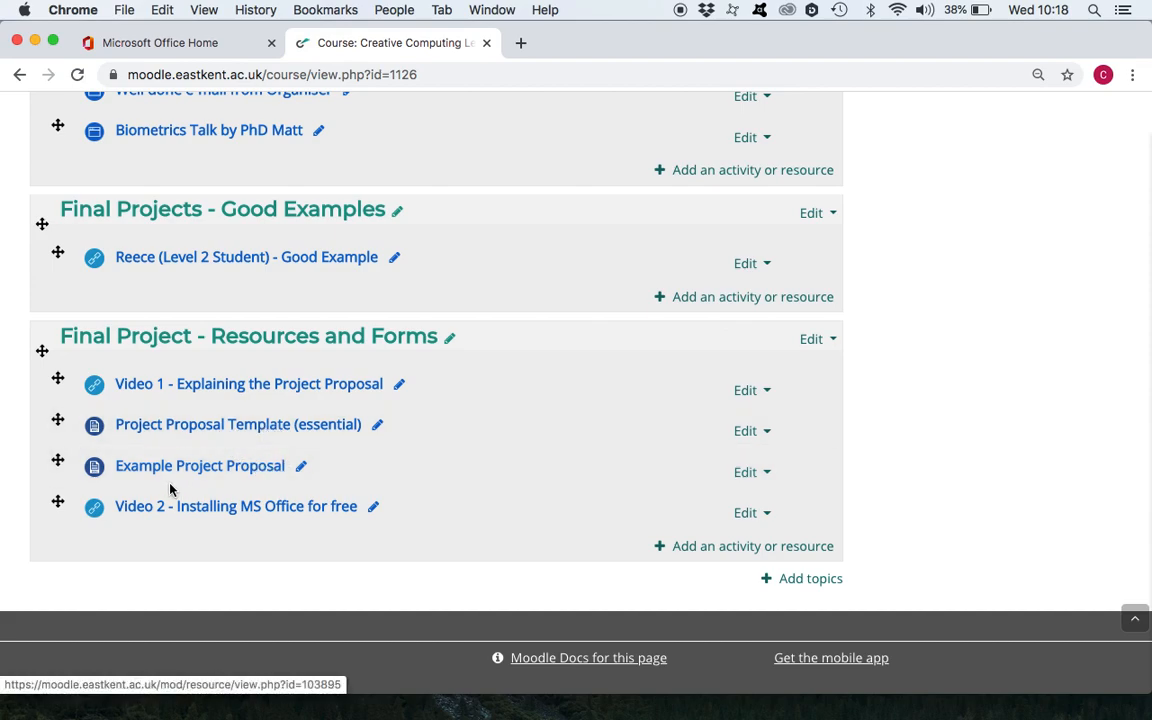
mouse_move(200, 424)
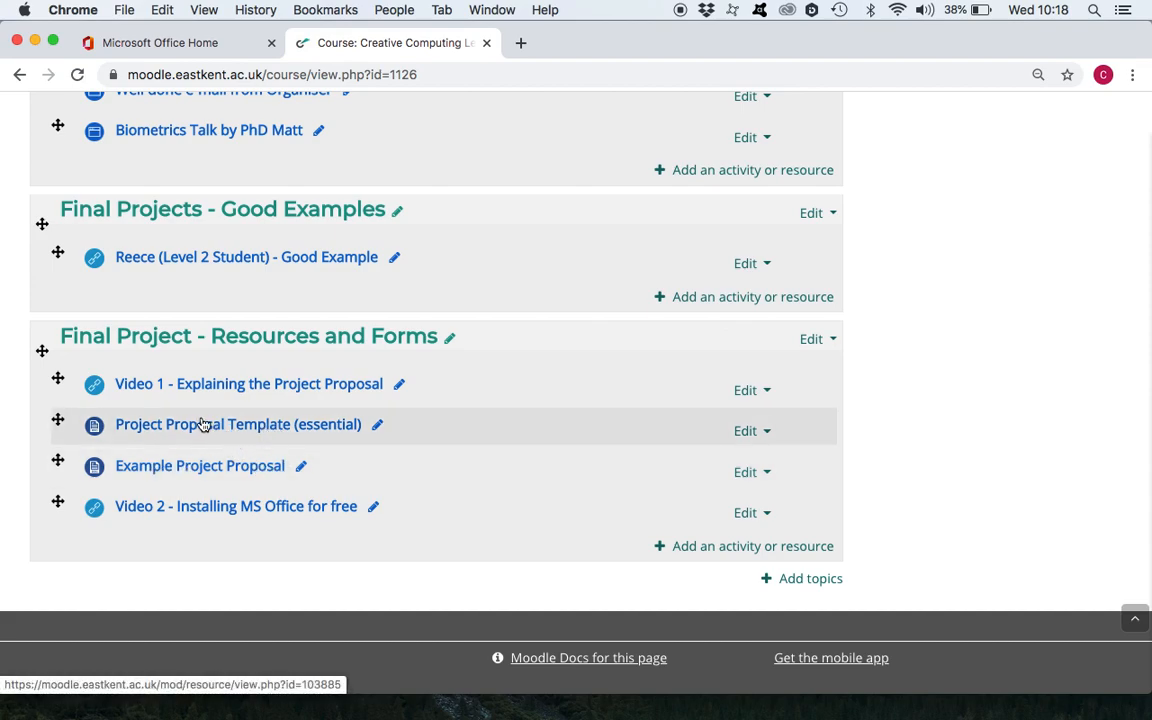
mouse_move(238, 464)
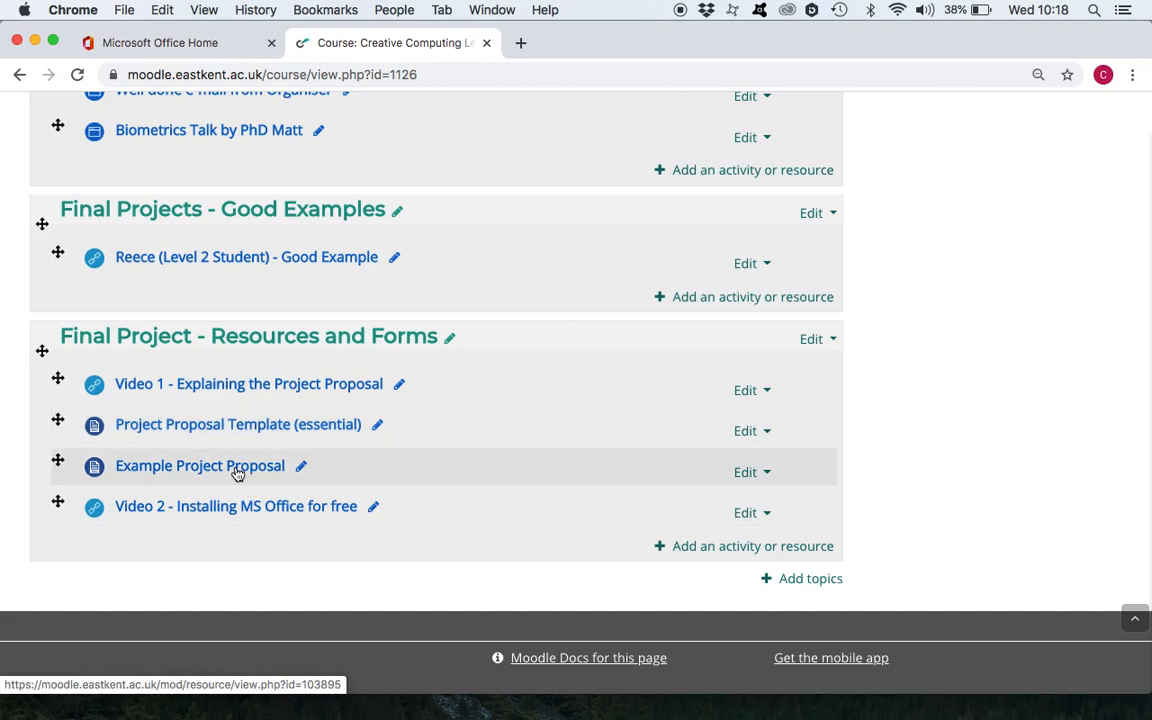
mouse_move(264, 216)
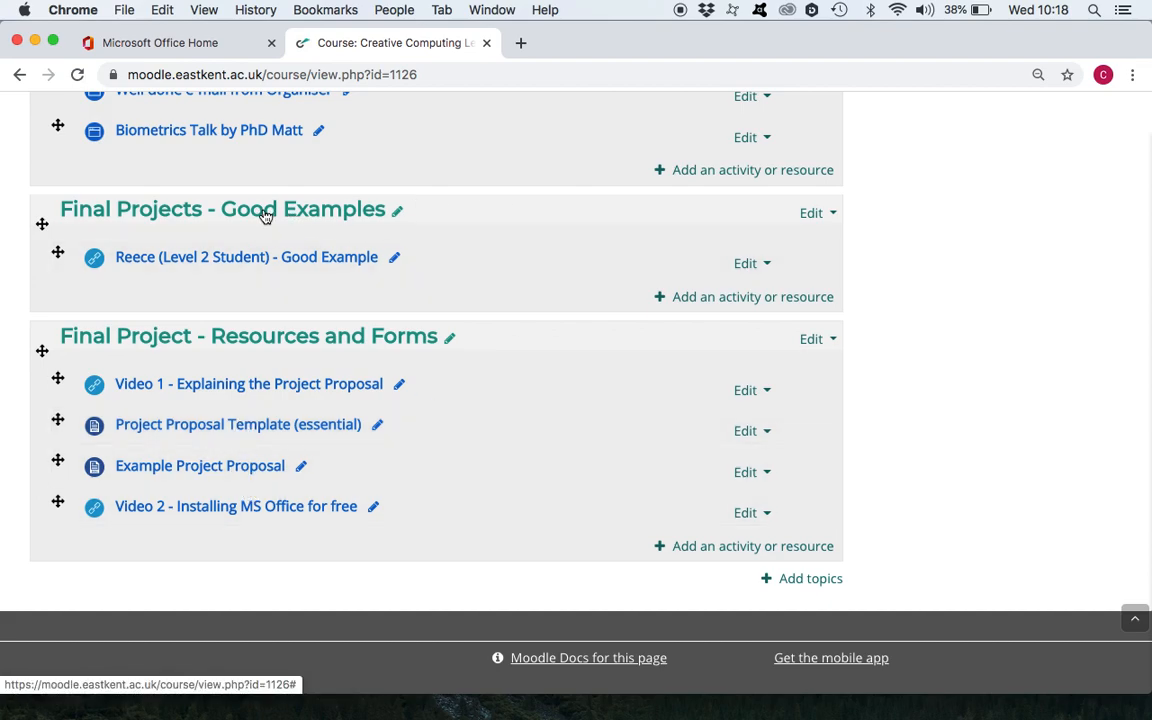
mouse_move(198, 264)
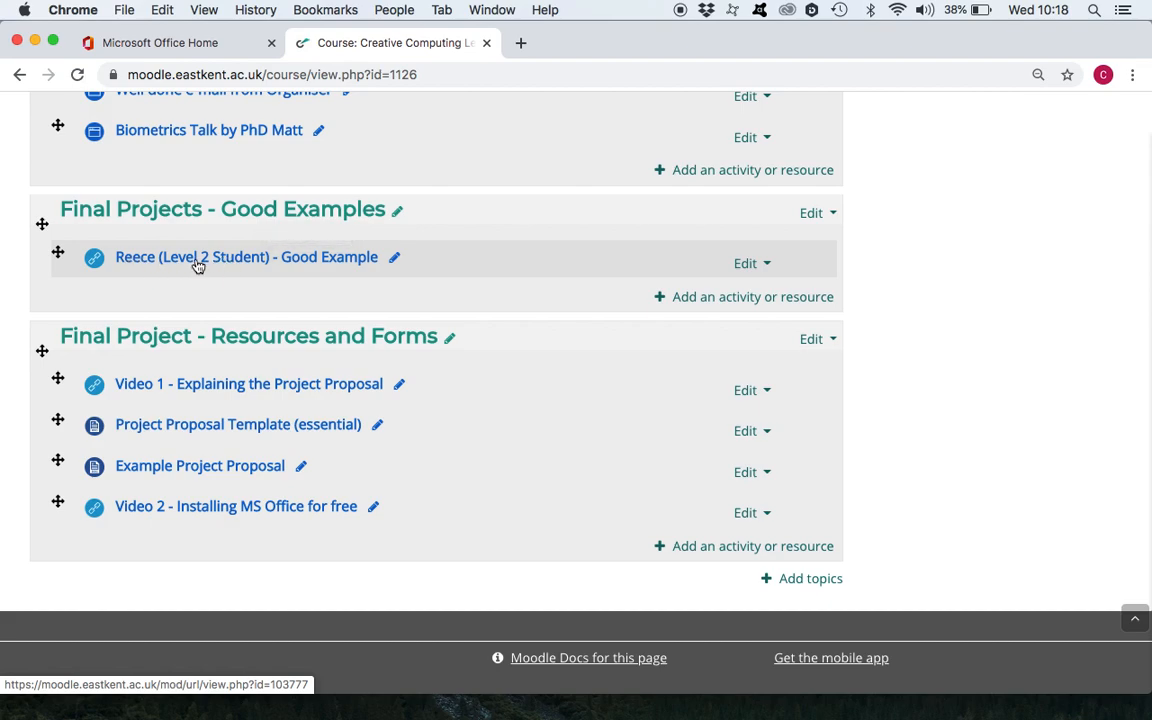
mouse_move(222, 270)
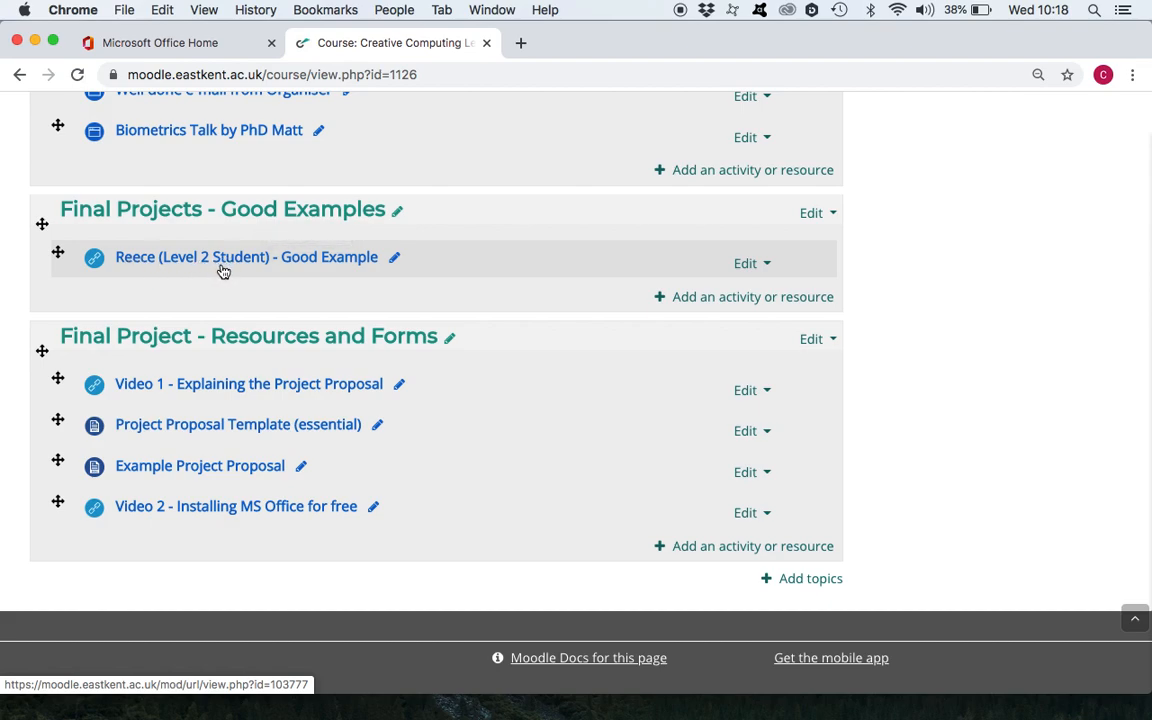
mouse_move(252, 256)
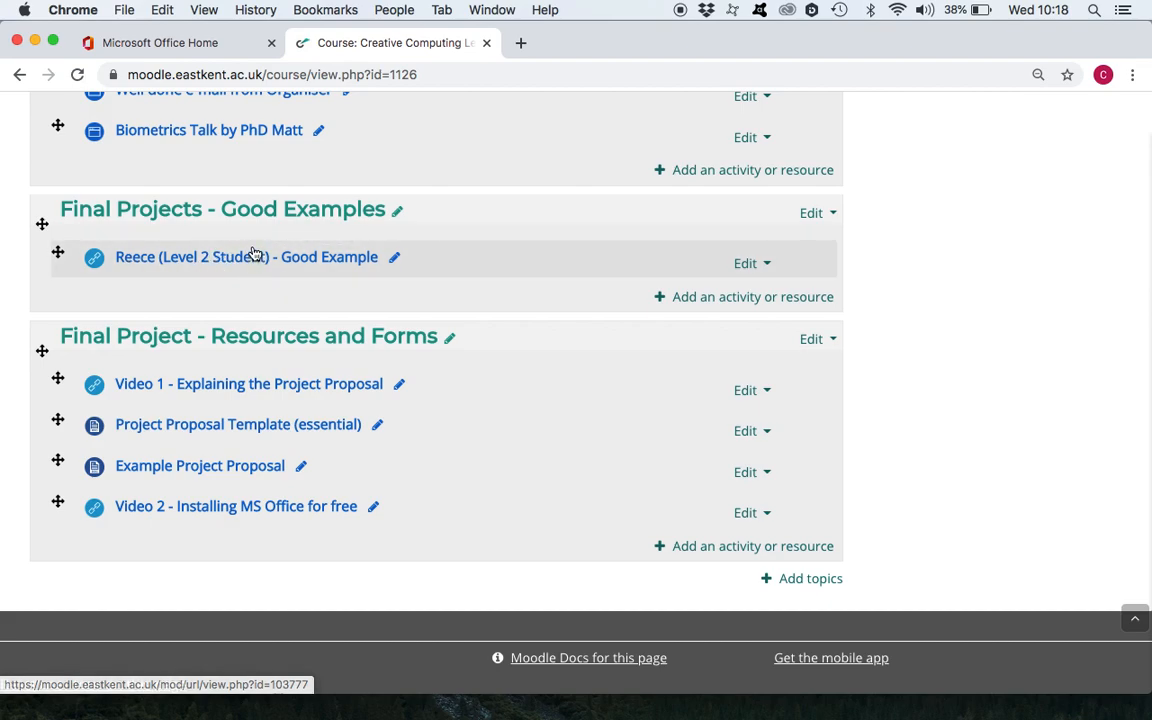
mouse_move(260, 296)
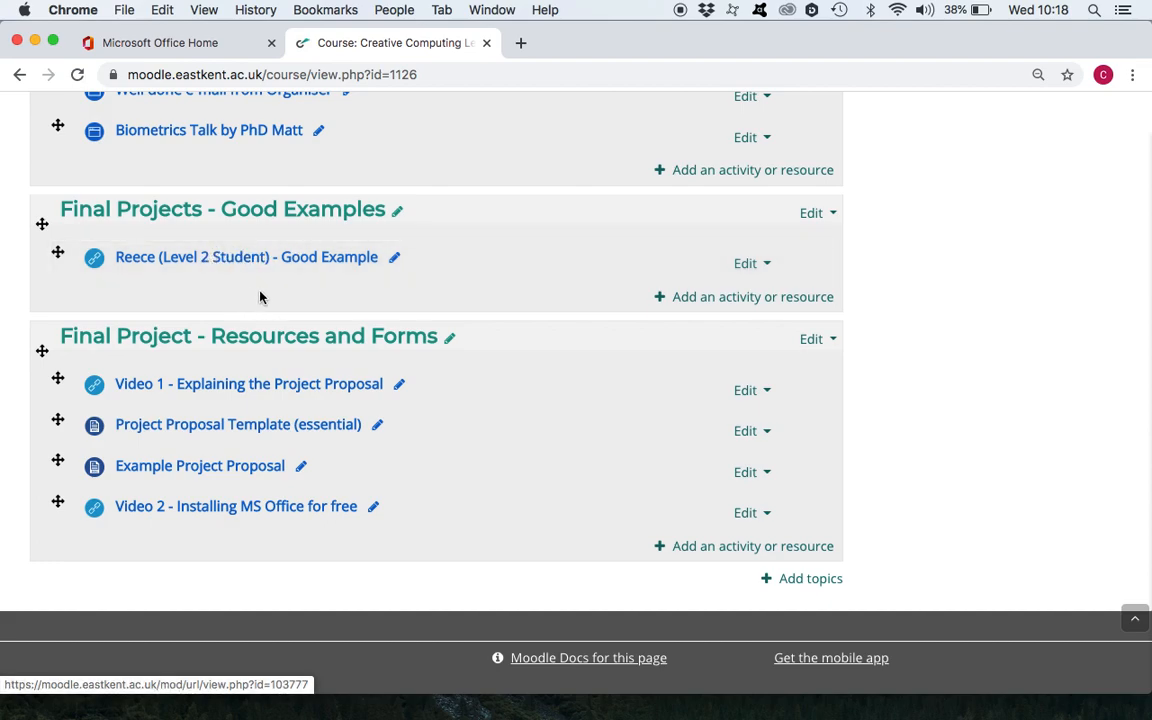
mouse_move(268, 256)
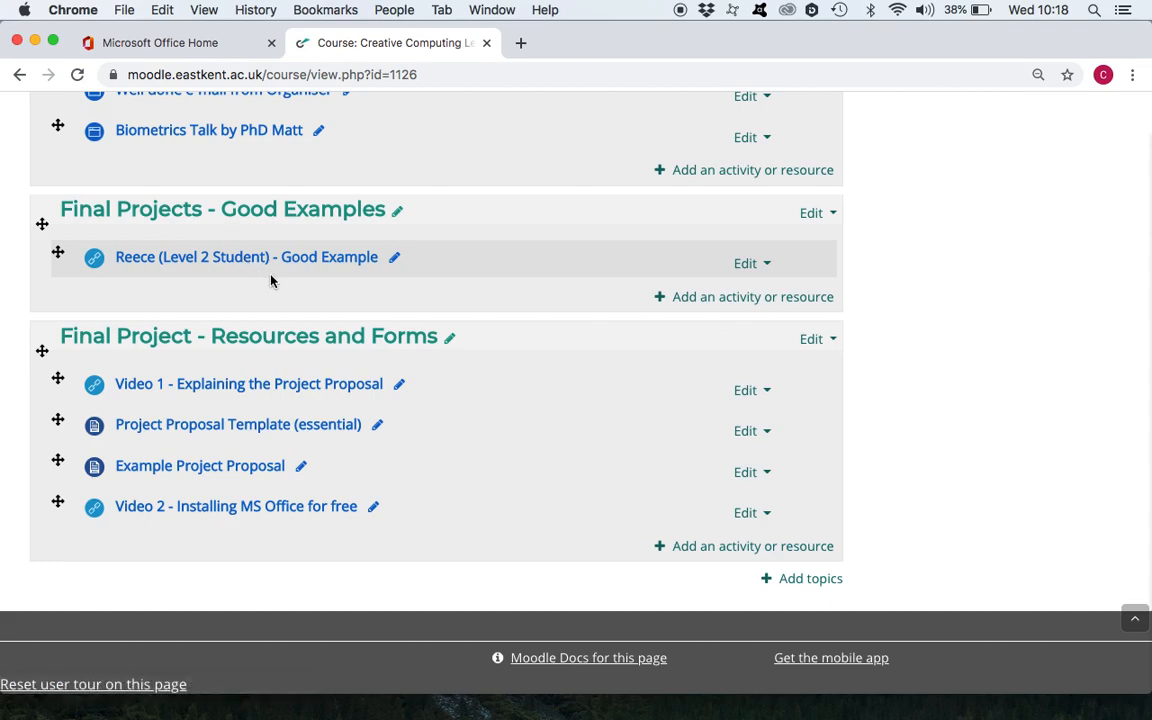
mouse_move(324, 276)
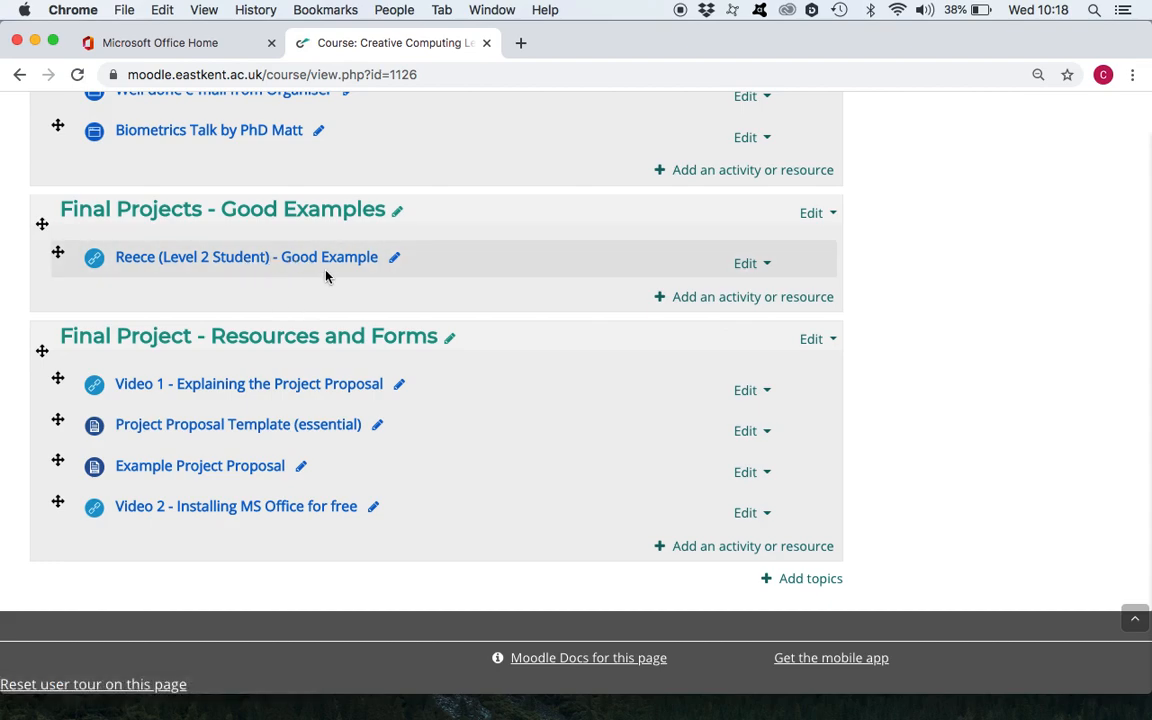
scroll("up", 3)
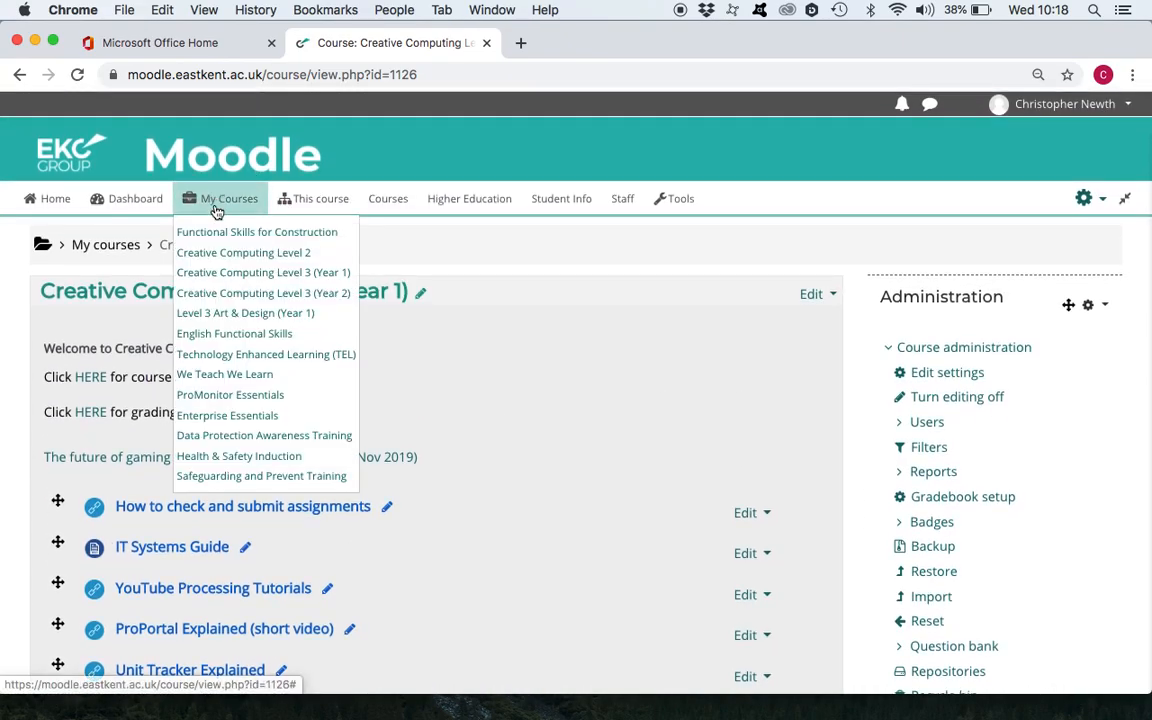
left_click(264, 292)
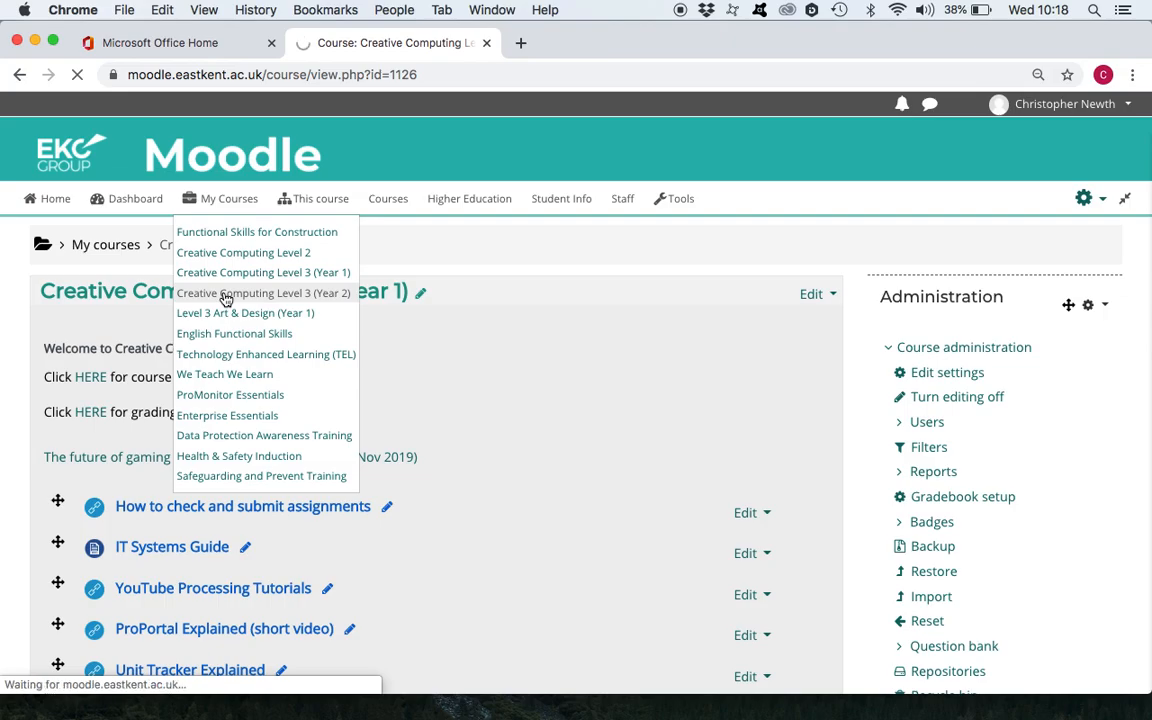
left_click(244, 292)
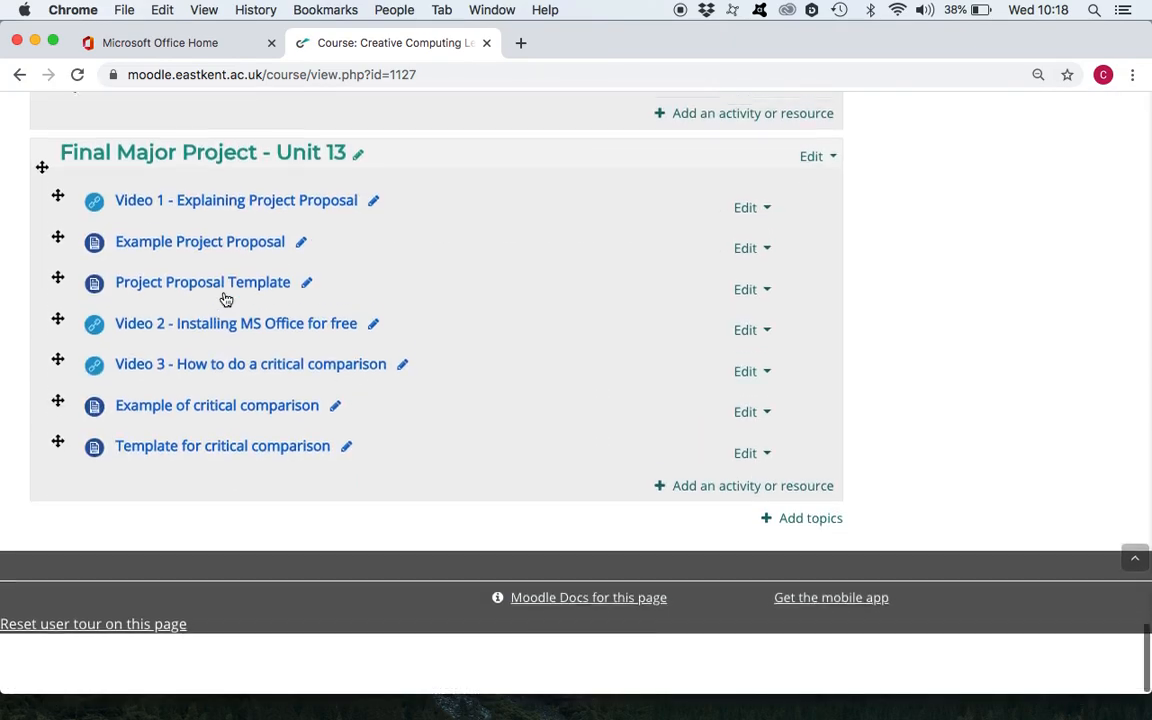
scroll("up", 3)
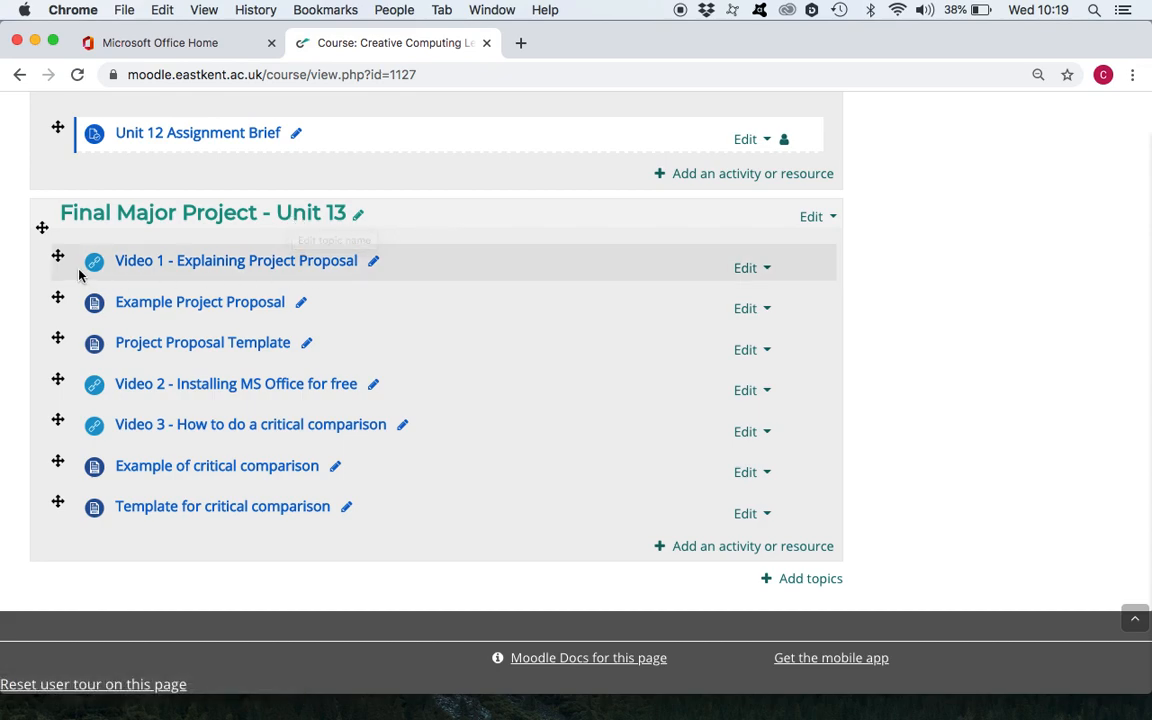
mouse_move(140, 264)
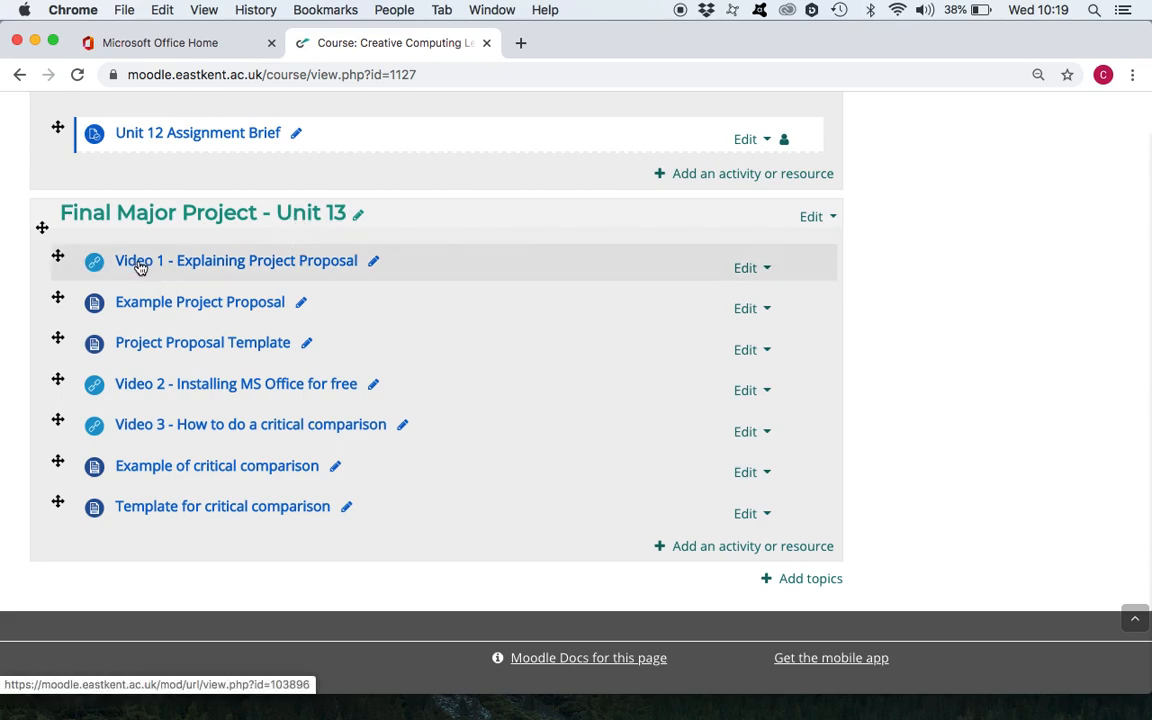
mouse_move(300, 264)
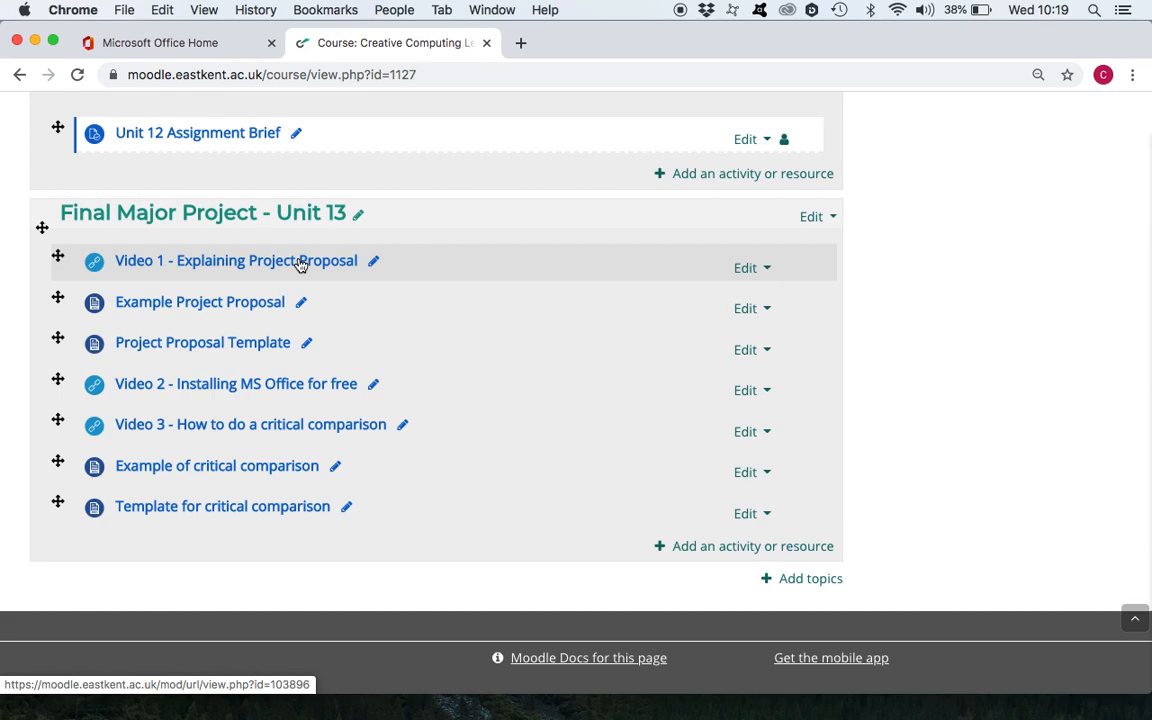
mouse_move(304, 390)
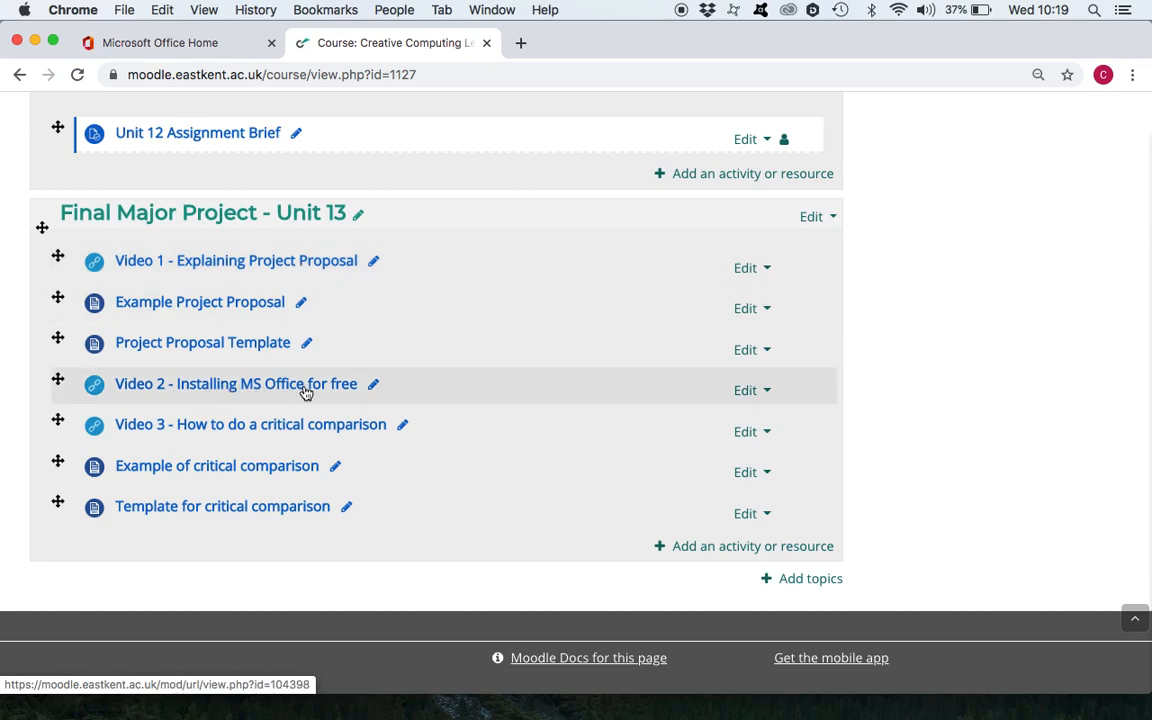
mouse_move(236, 424)
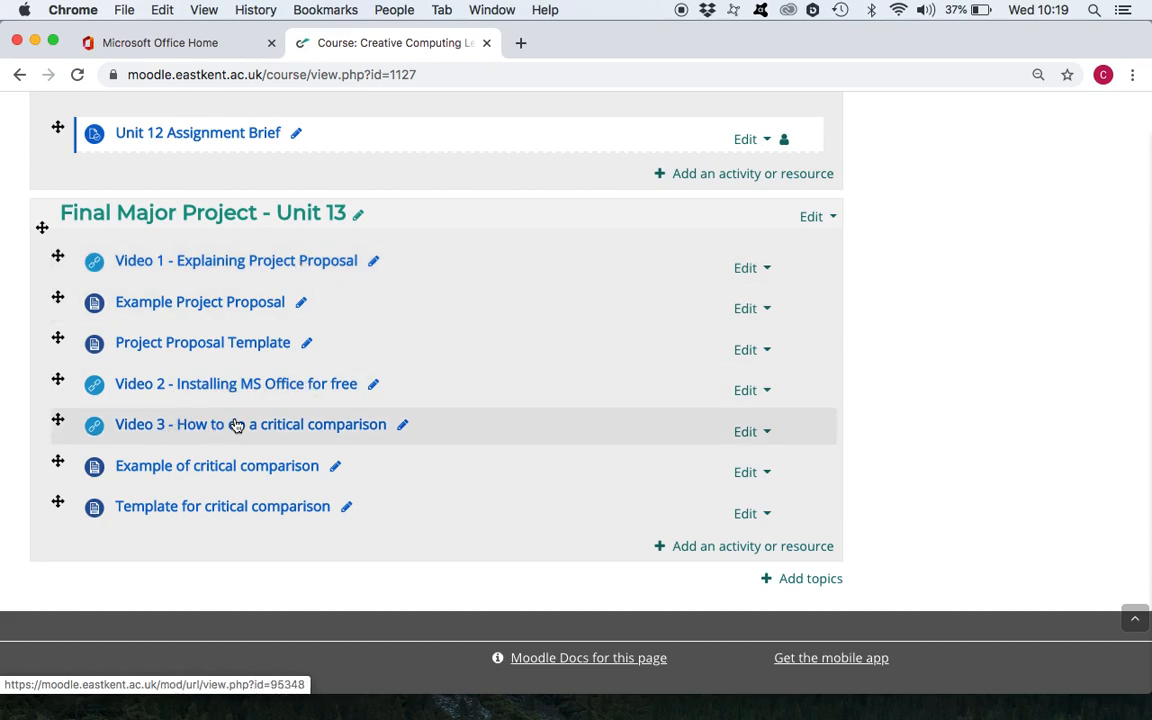
mouse_move(304, 336)
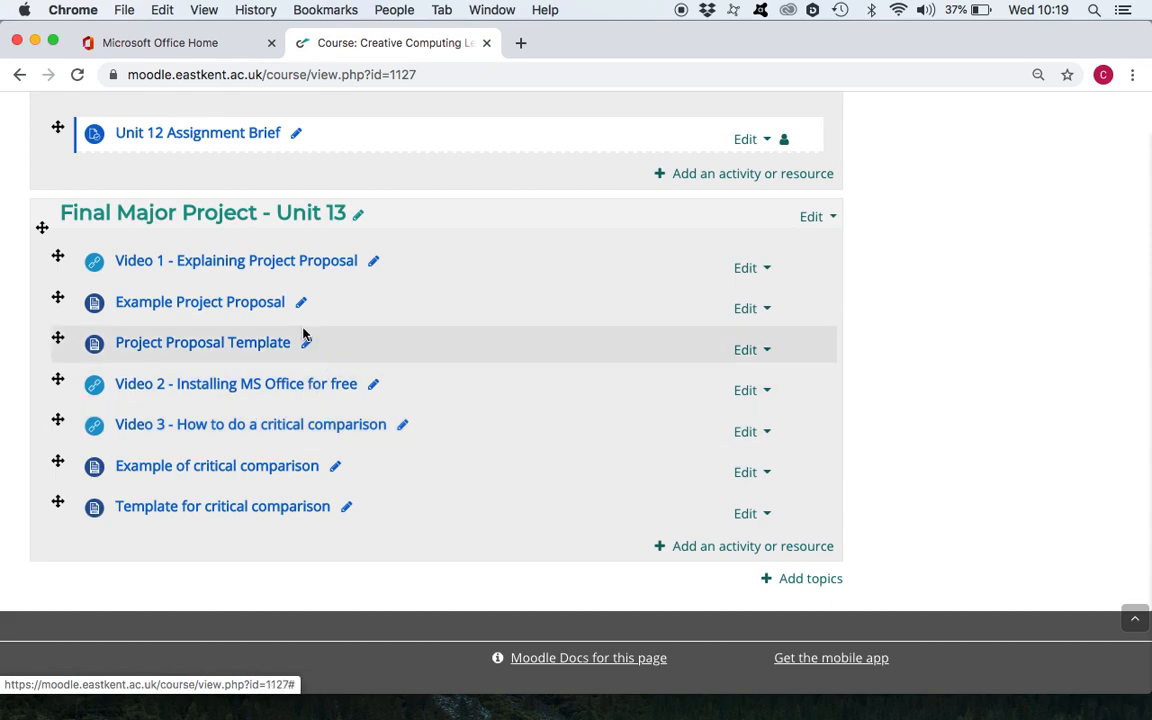
mouse_move(330, 368)
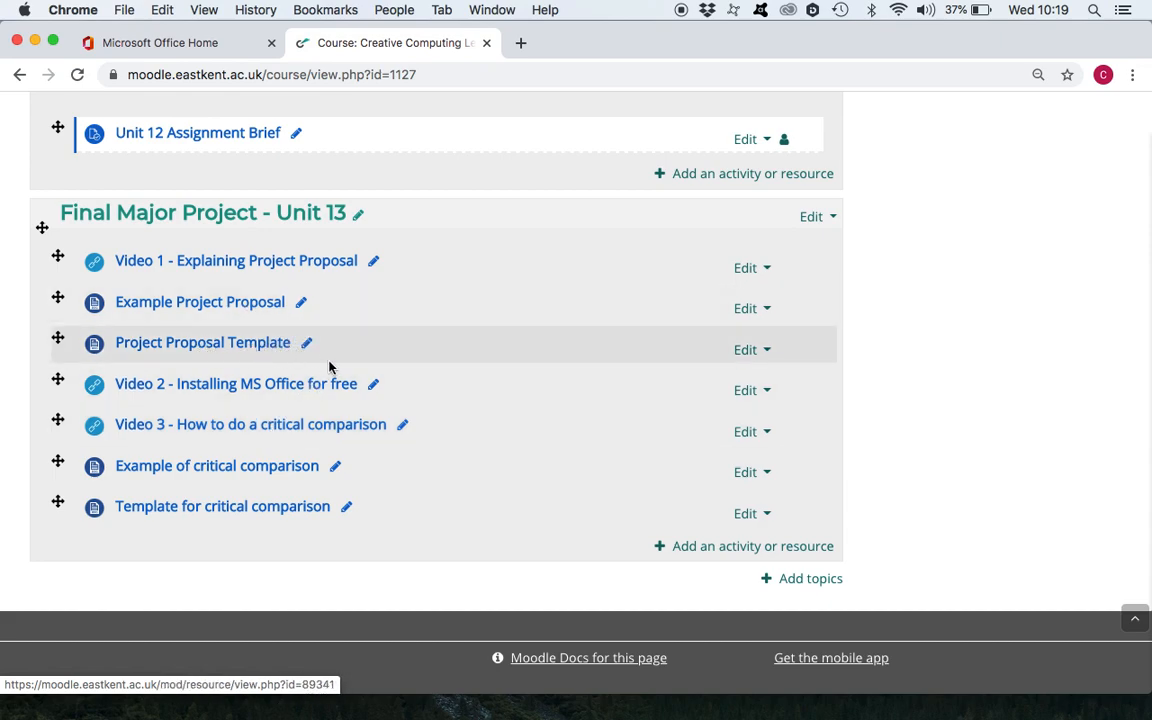
mouse_move(248, 478)
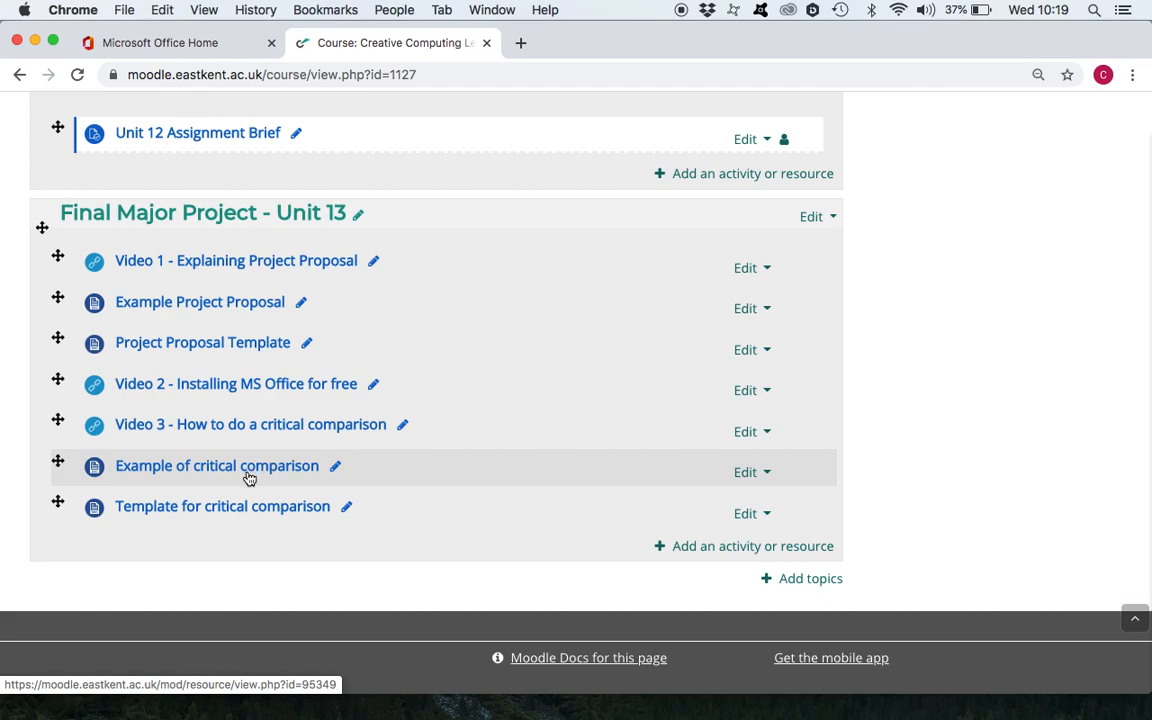
mouse_move(176, 480)
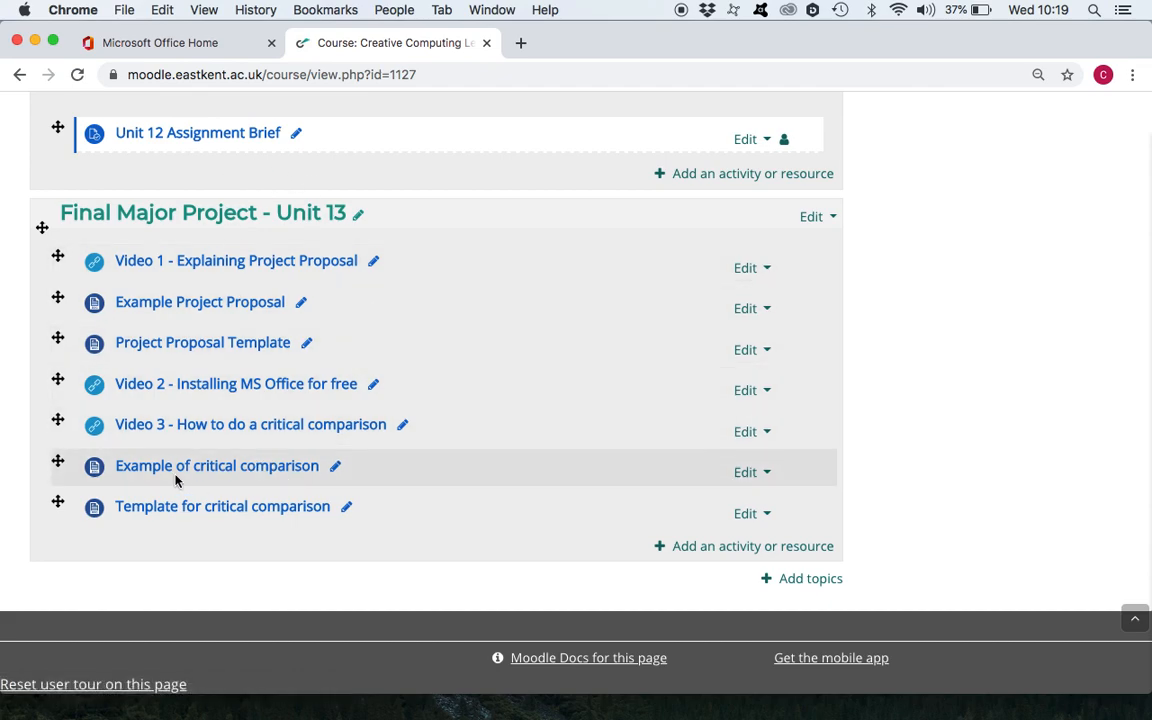
mouse_move(304, 236)
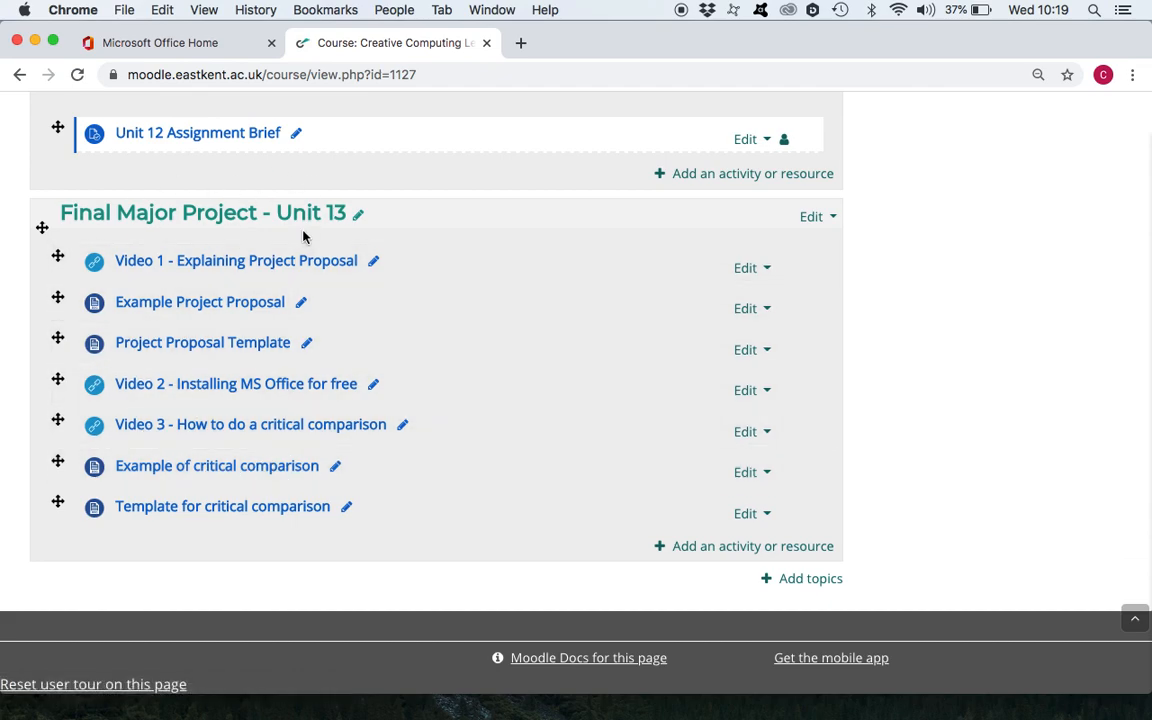
mouse_move(976, 332)
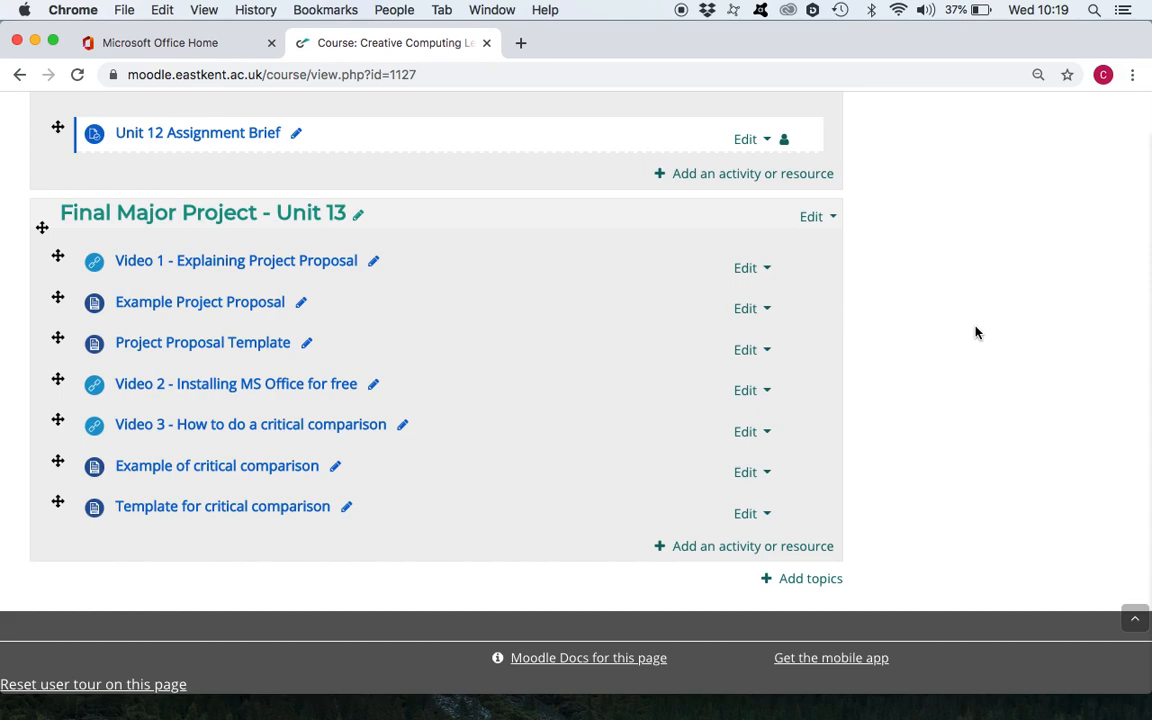
mouse_move(128, 274)
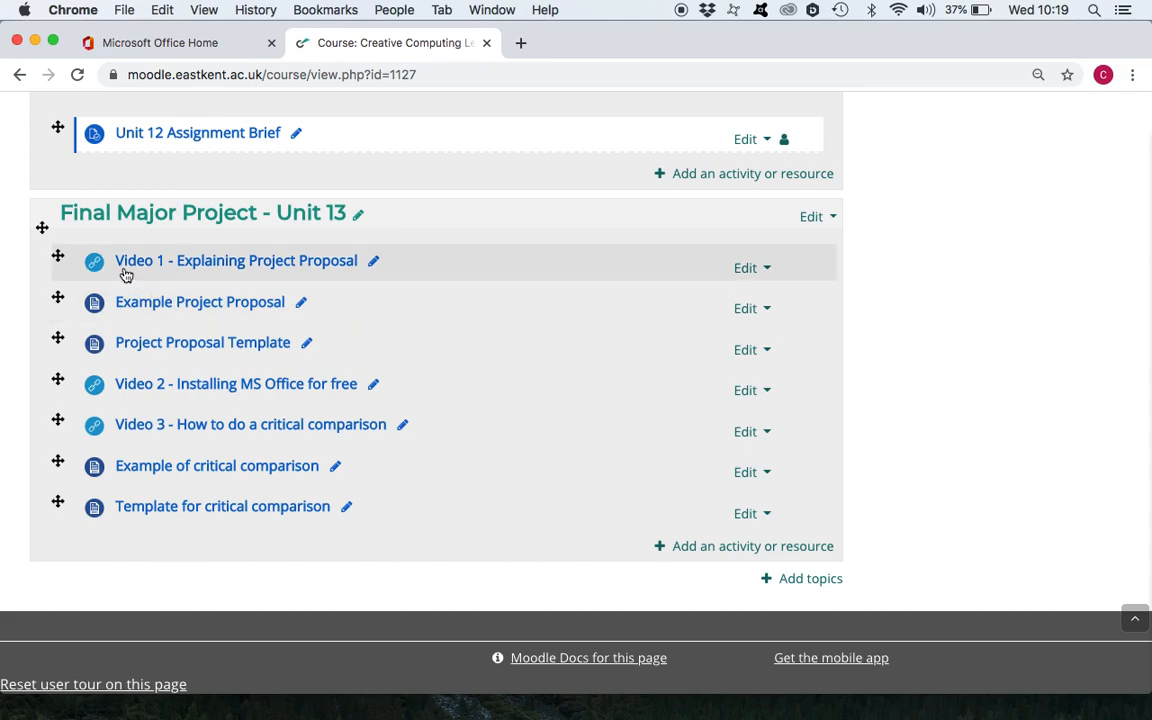
mouse_move(570, 468)
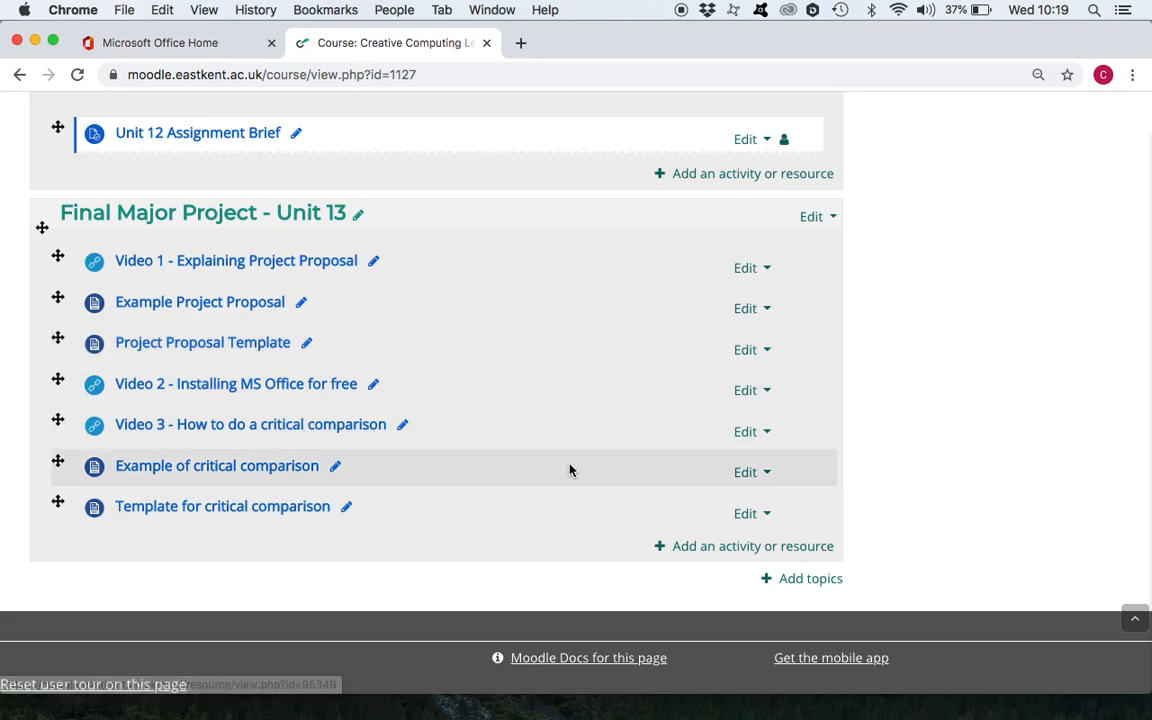
mouse_move(1048, 402)
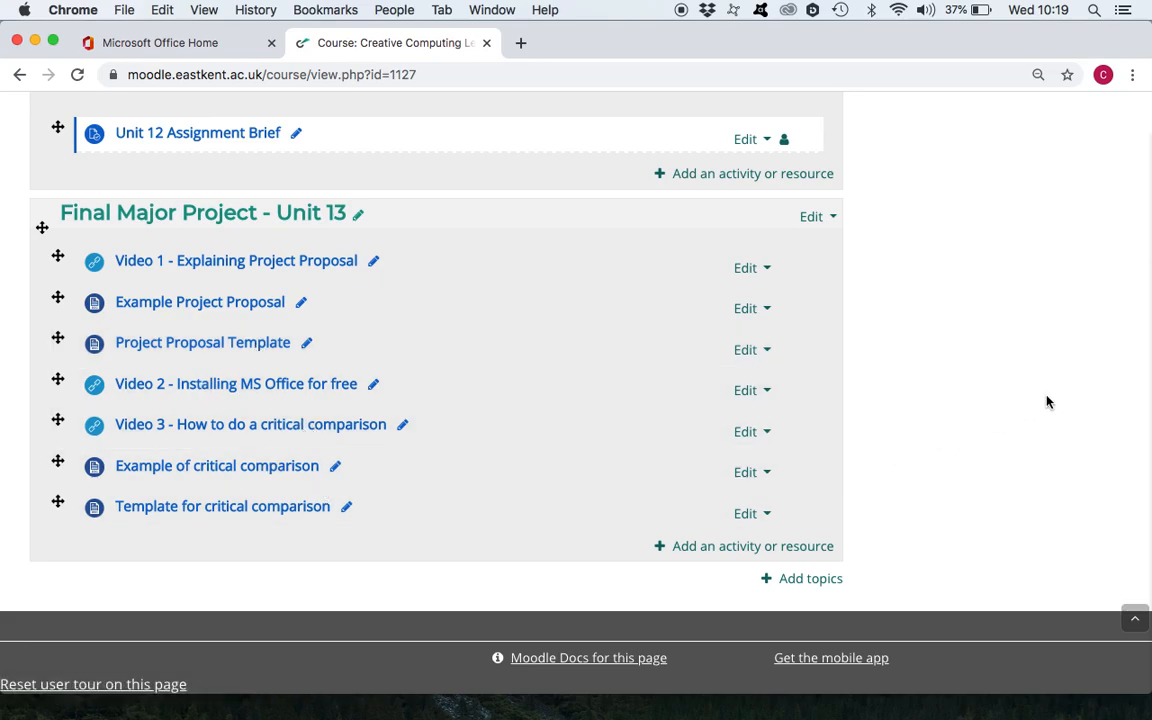
- From the Office 365 home tab, launch OneNote Online with its recent notebooks list
left_click(160, 42)
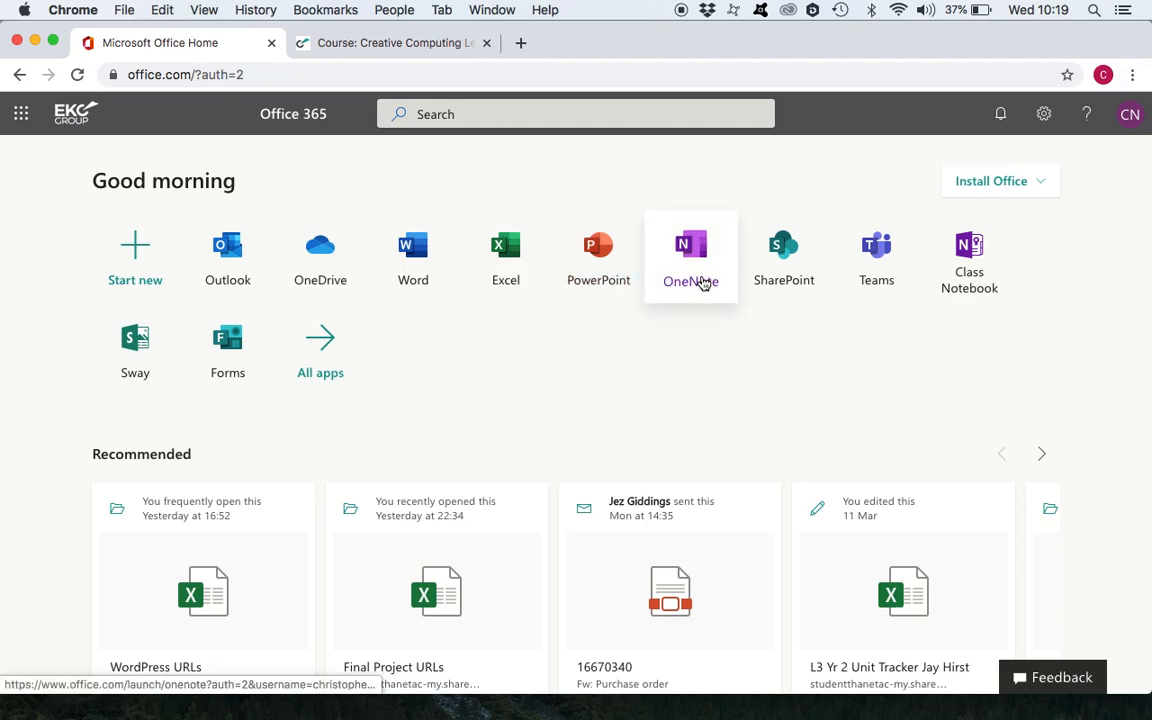
left_click(692, 250)
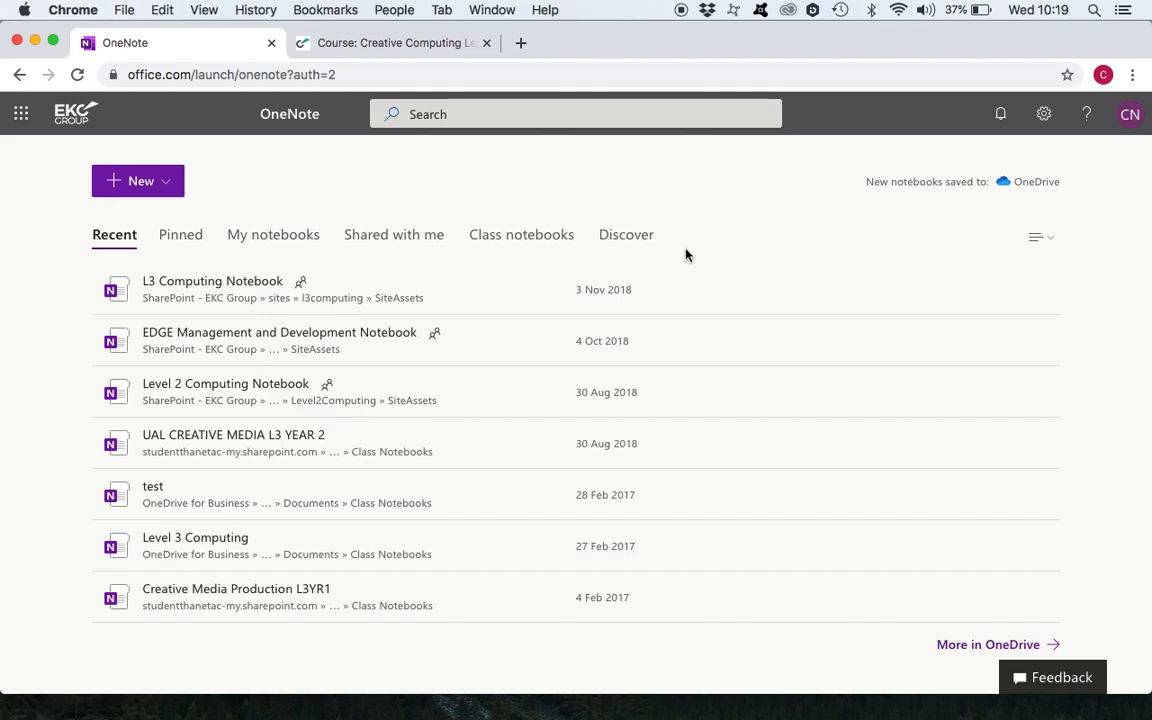
- Browse Class notebooks, My notebooks and Shared with me, then open the Computing Level 3 Y1 notebook
left_click(522, 234)
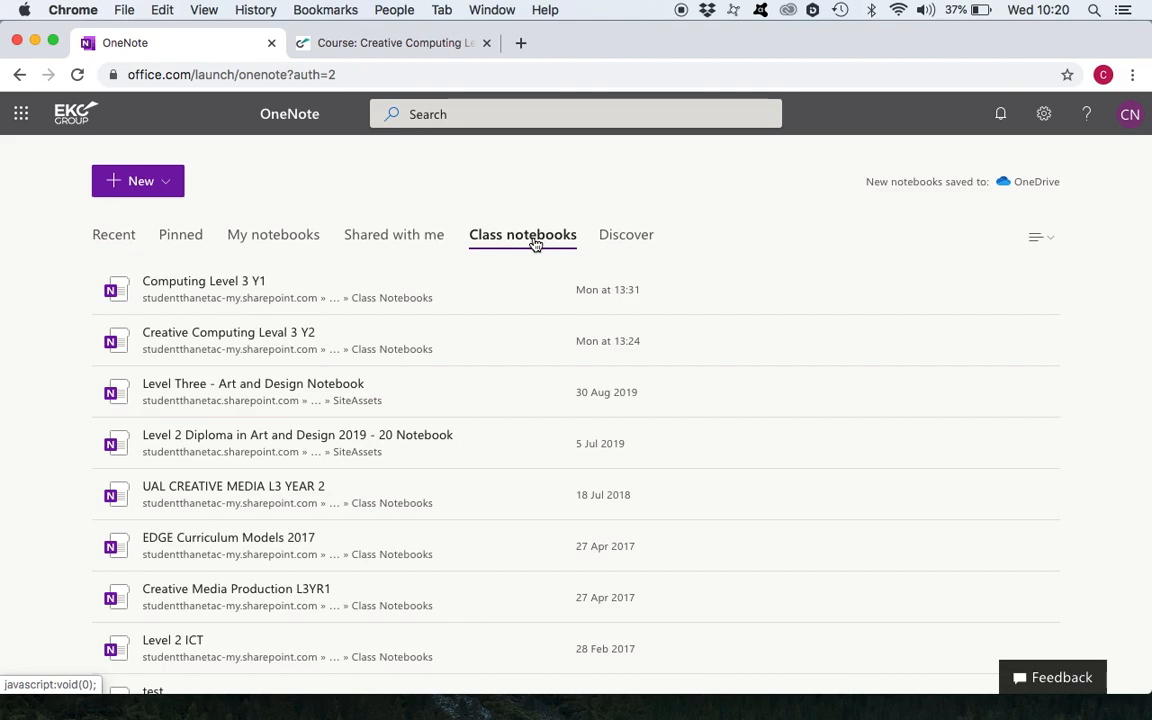
mouse_move(400, 268)
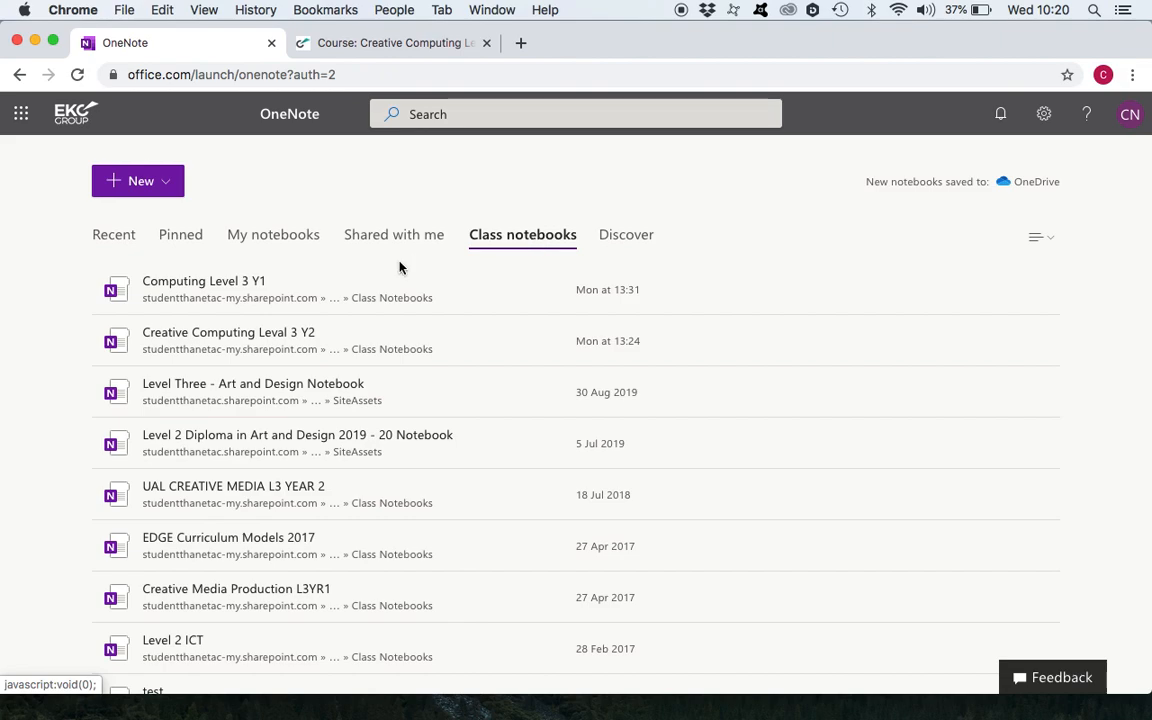
left_click(274, 234)
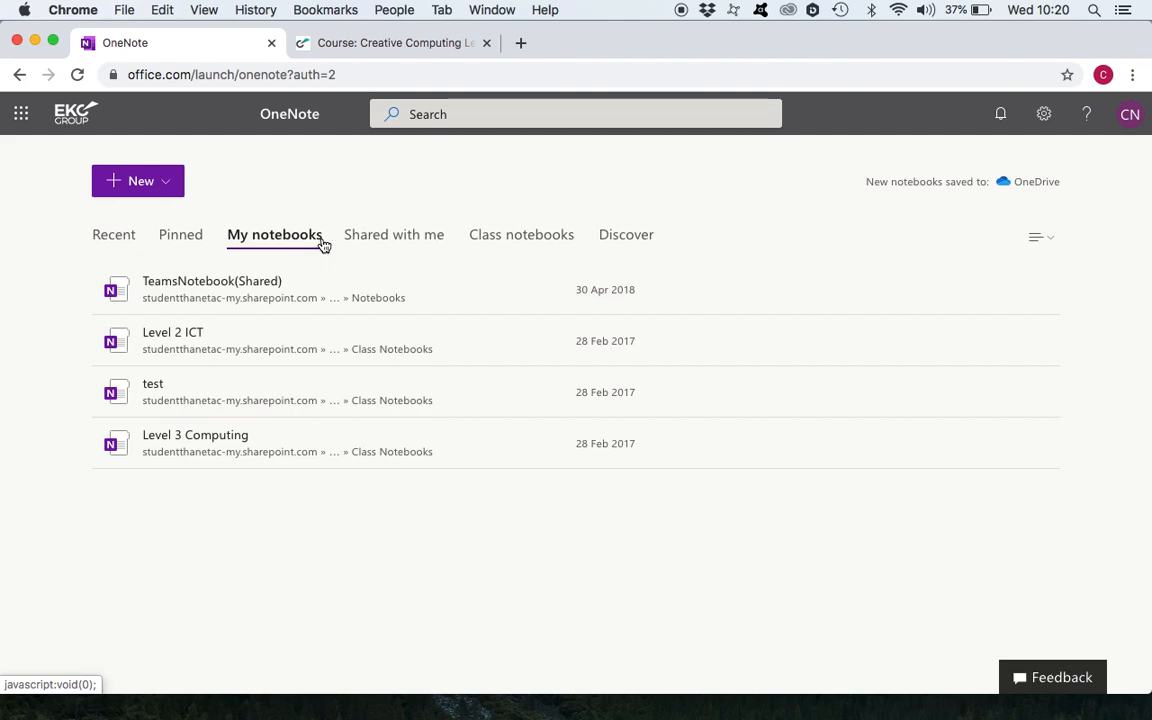
left_click(394, 234)
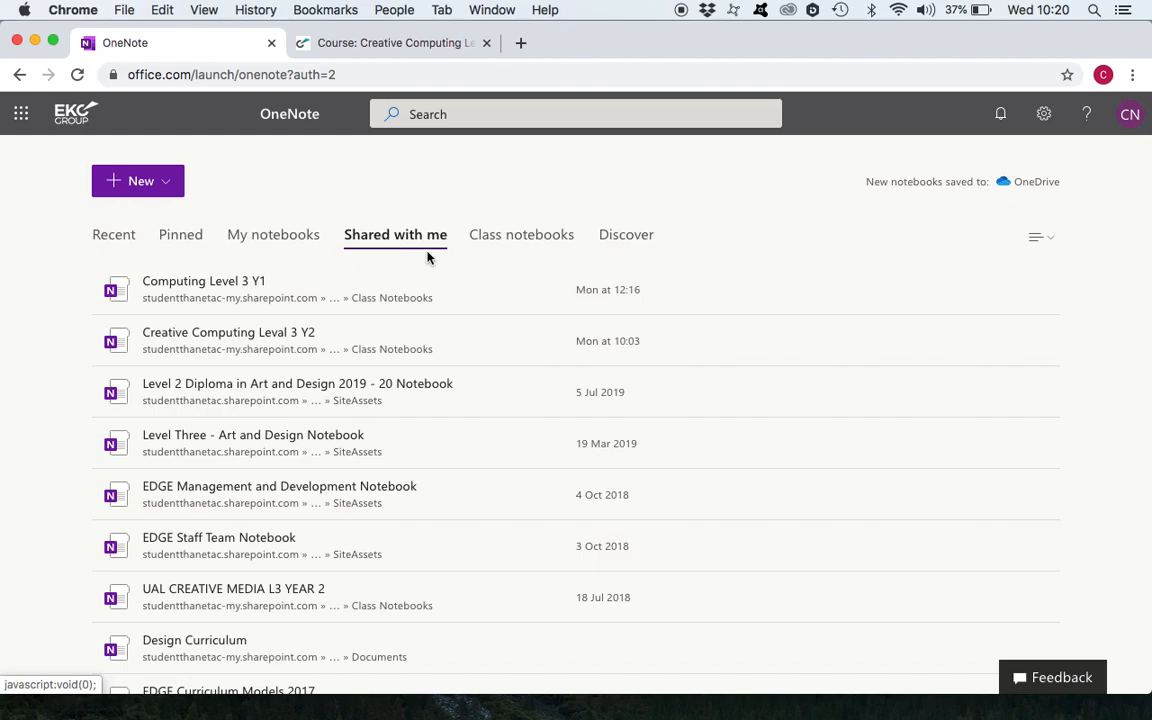
scroll("down", 3)
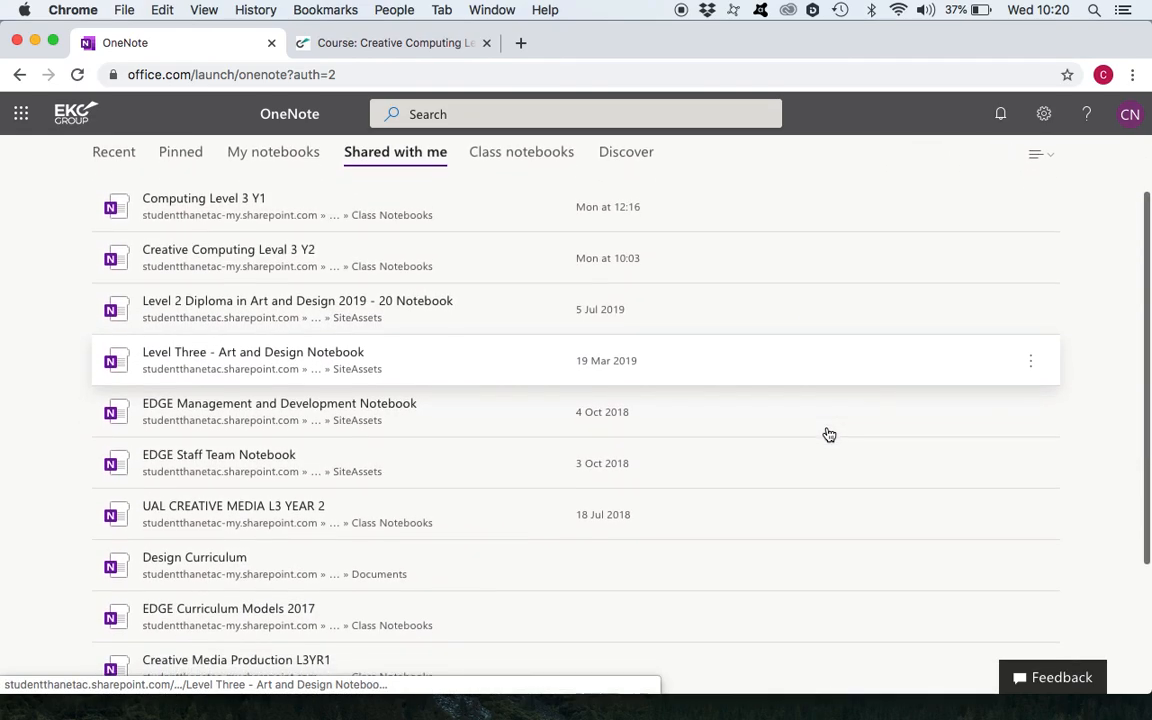
scroll("up", 3)
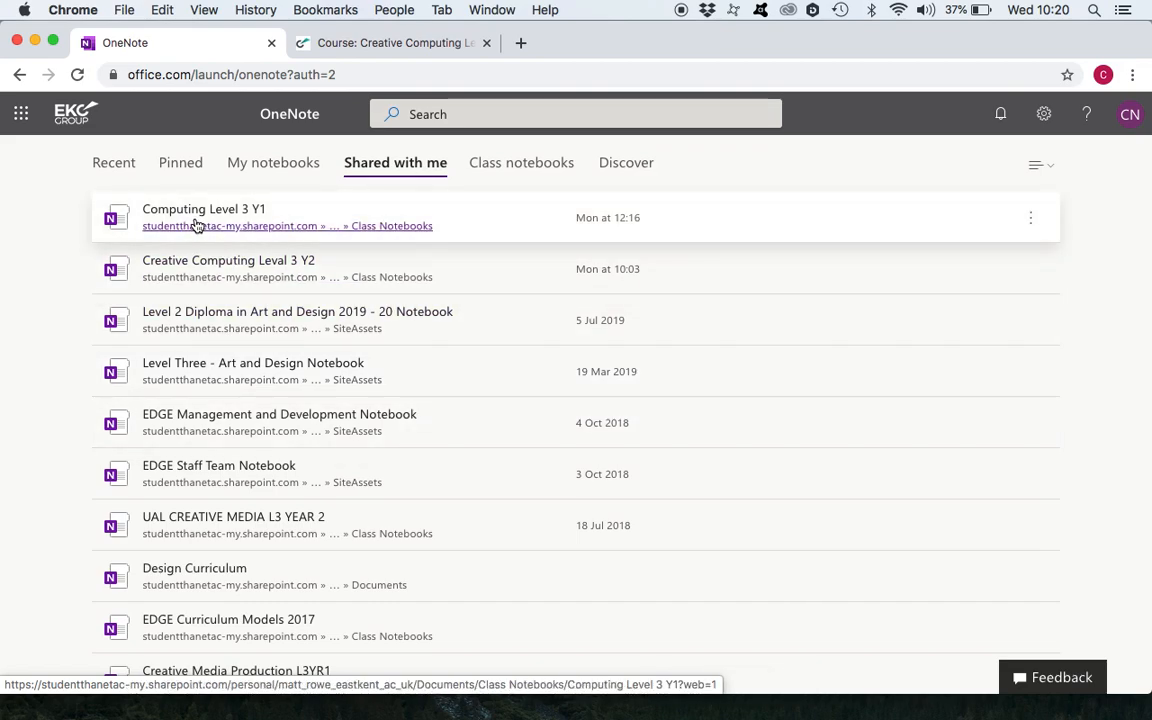
left_click(204, 210)
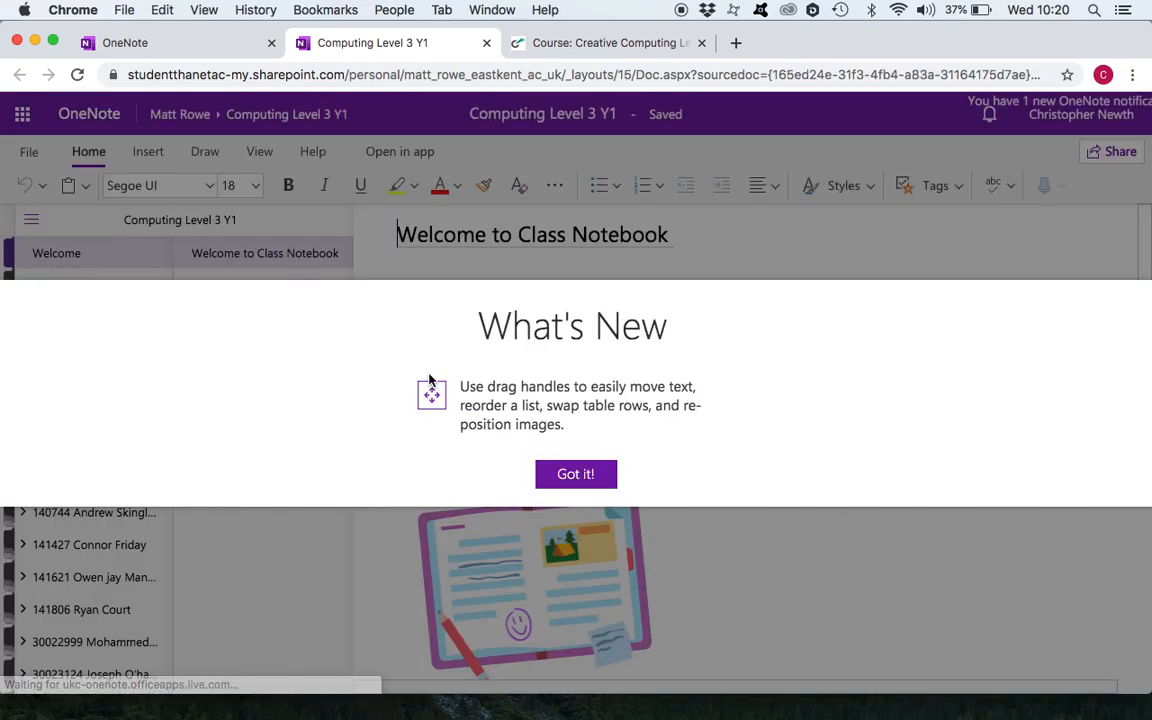
- Dismiss the what's new notice and scroll through the notebook's student section groups
left_click(576, 474)
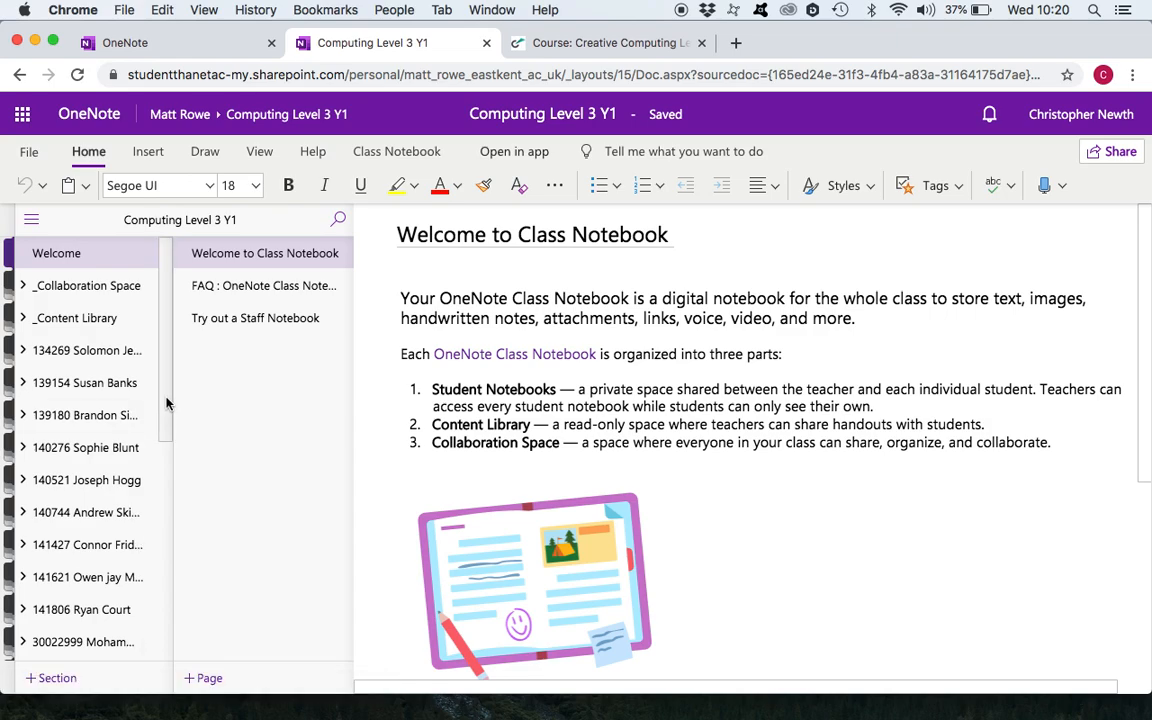
scroll("down", 3)
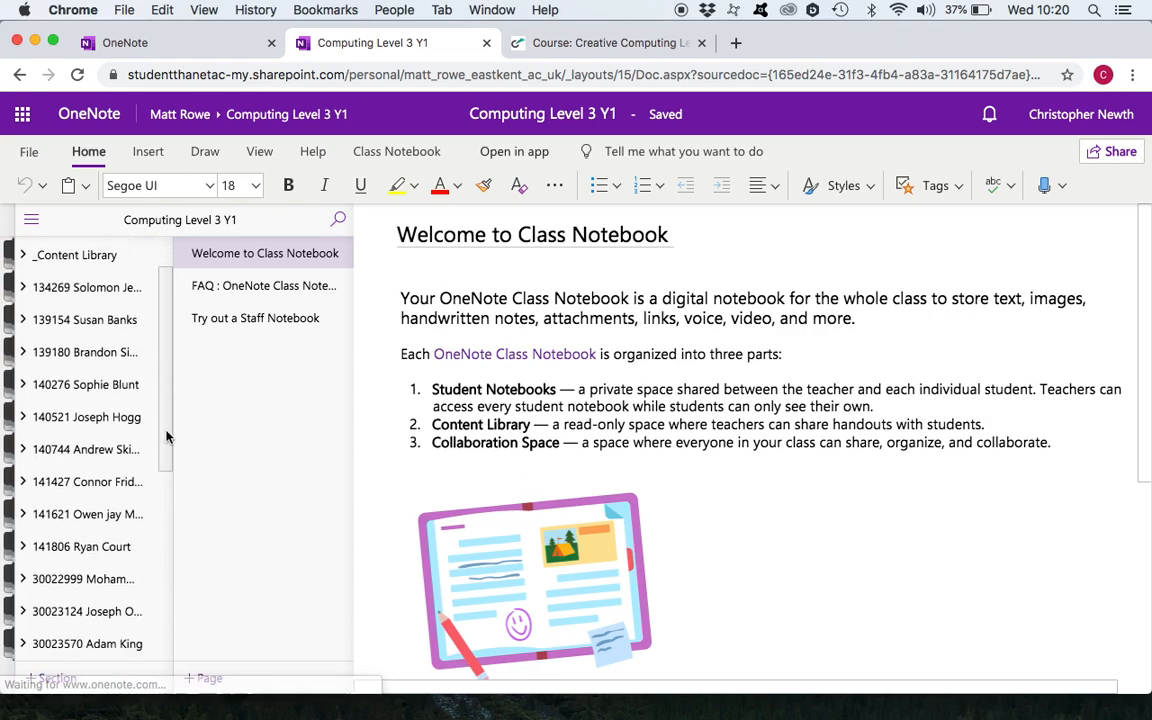
scroll("down", 3)
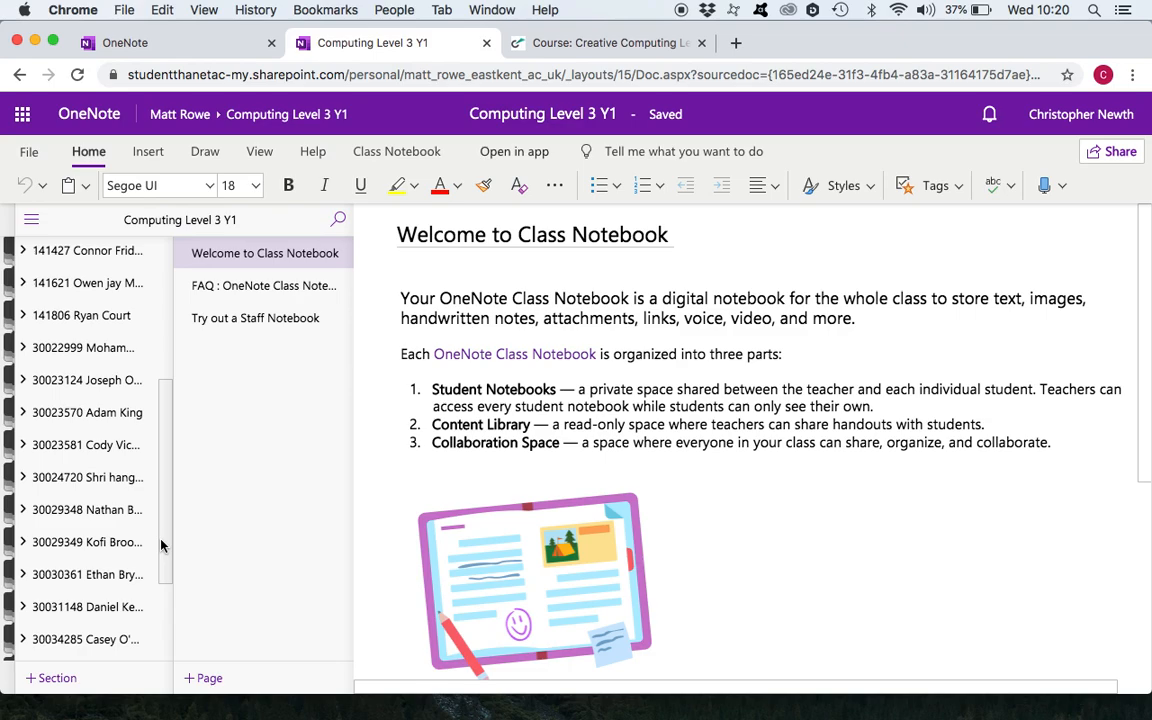
scroll("down", 3)
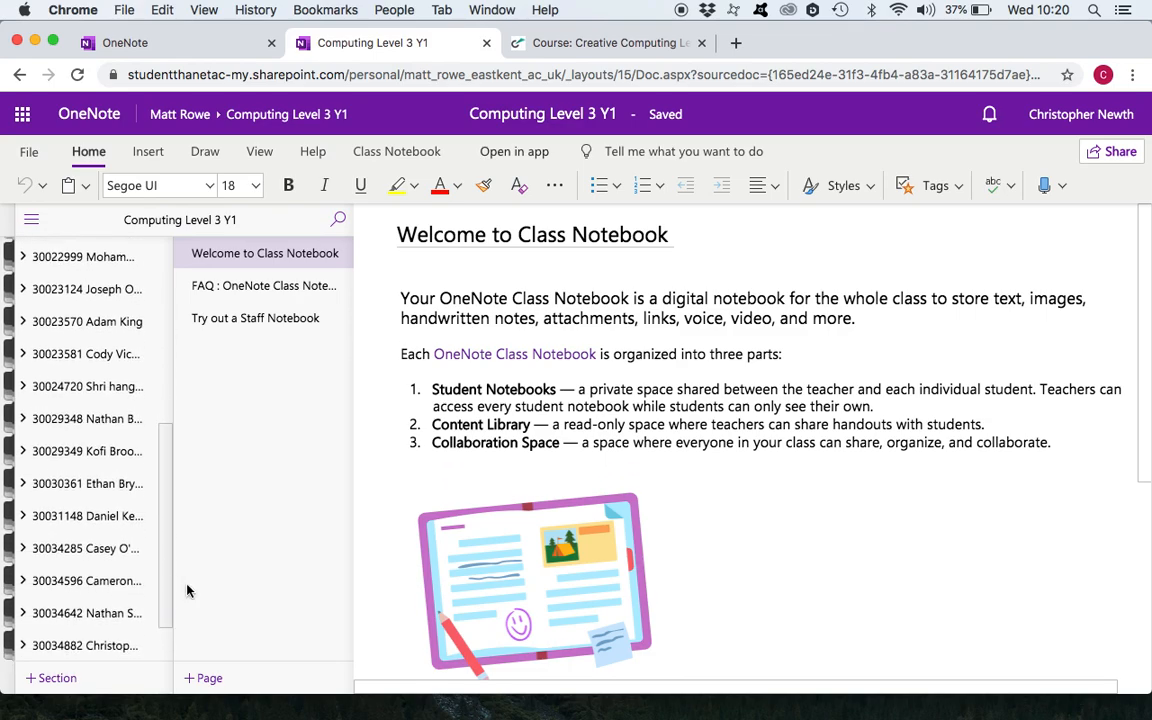
scroll("down", 3)
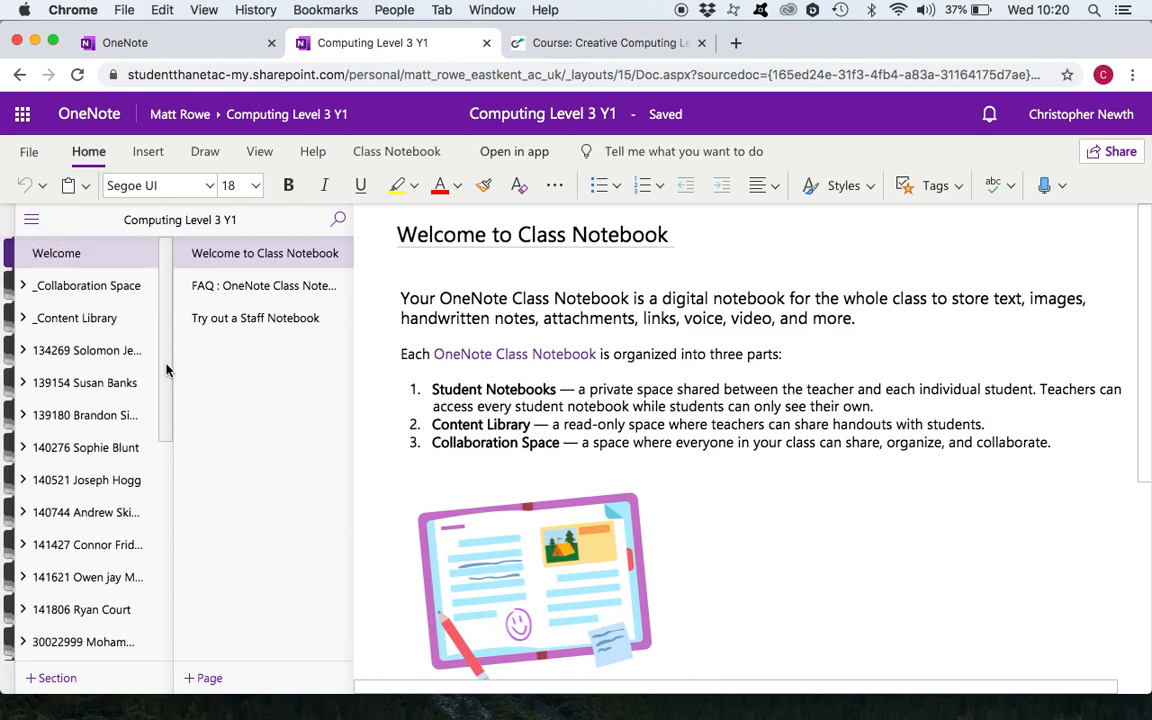
scroll("down", 3)
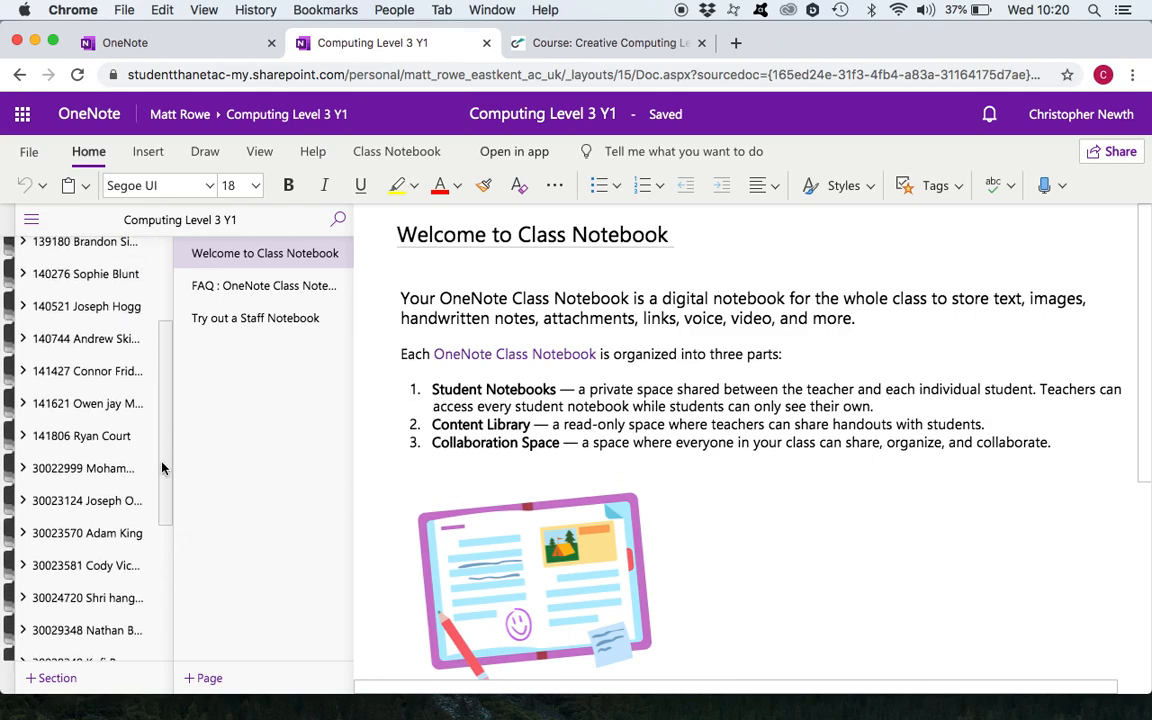
scroll("up", 3)
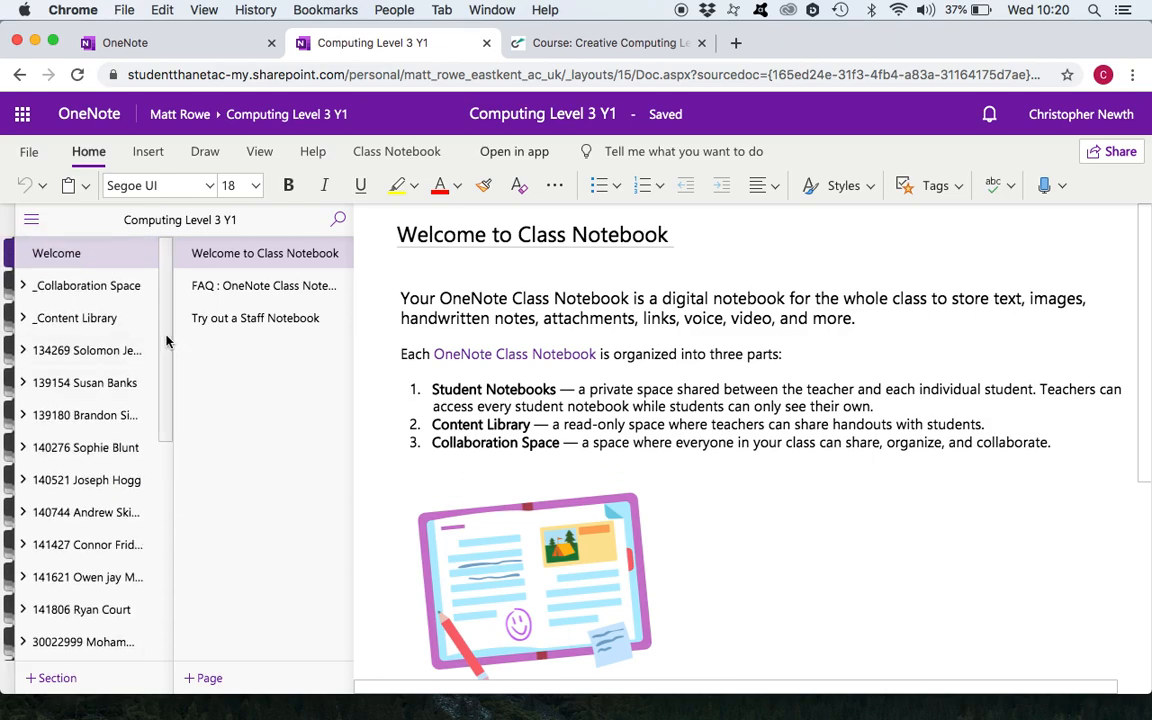
scroll("down", 3)
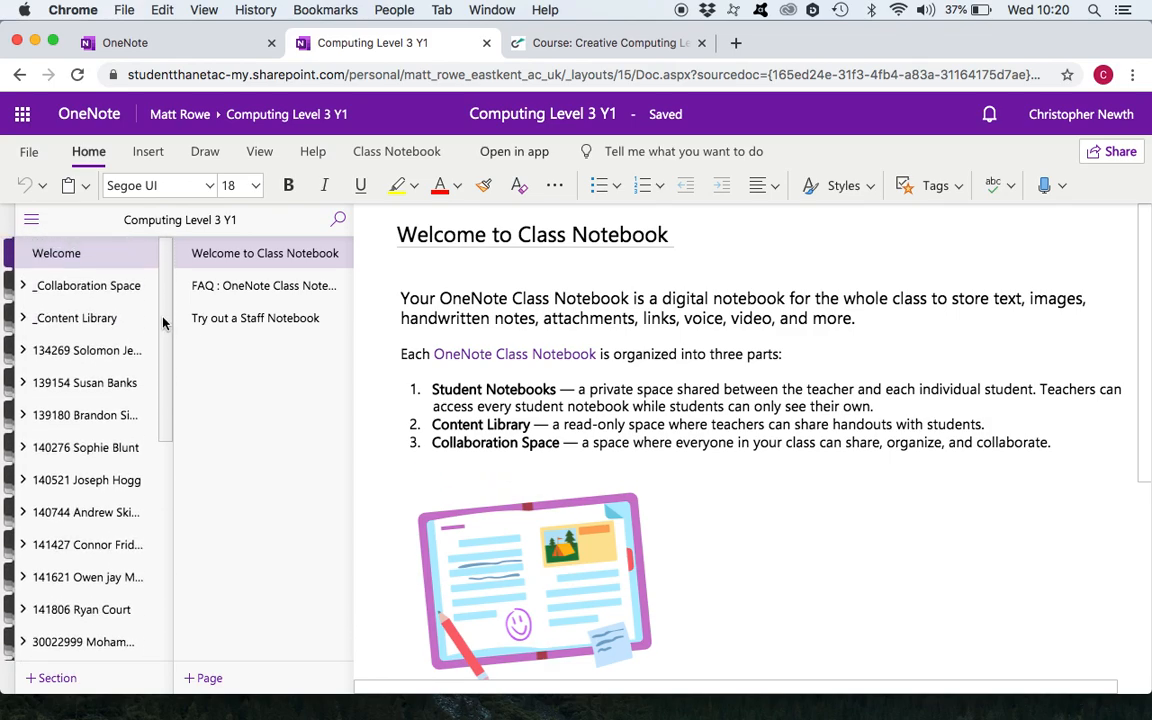
mouse_move(168, 328)
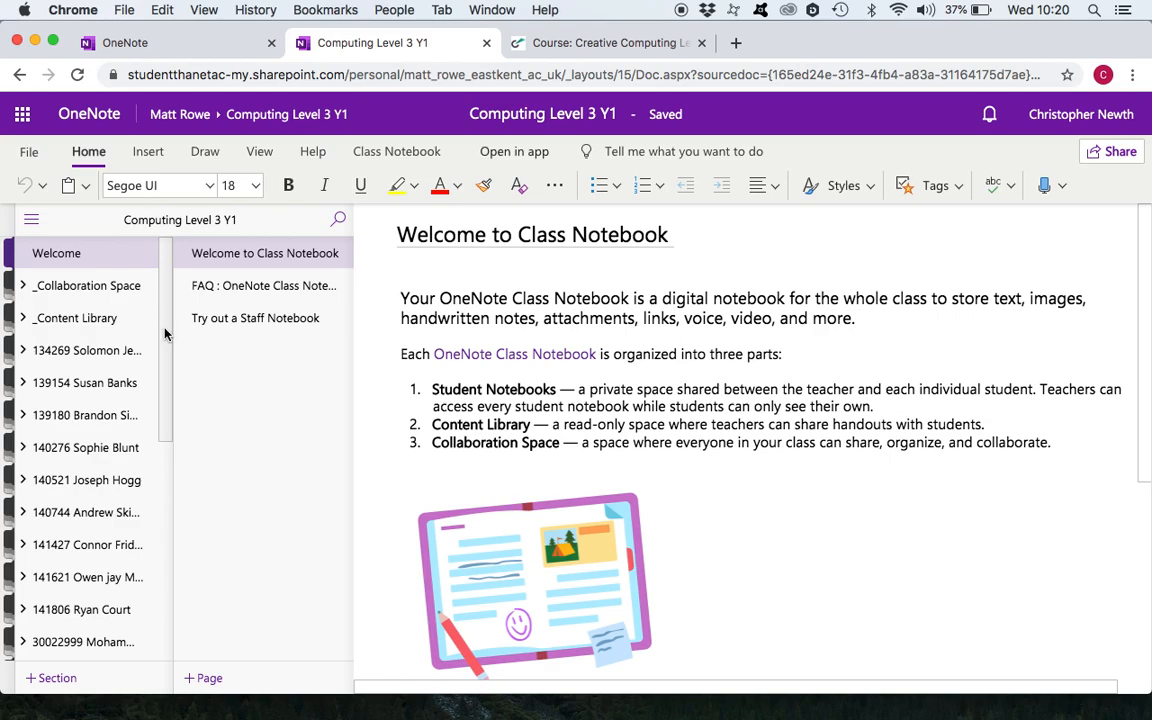
scroll("down", 3)
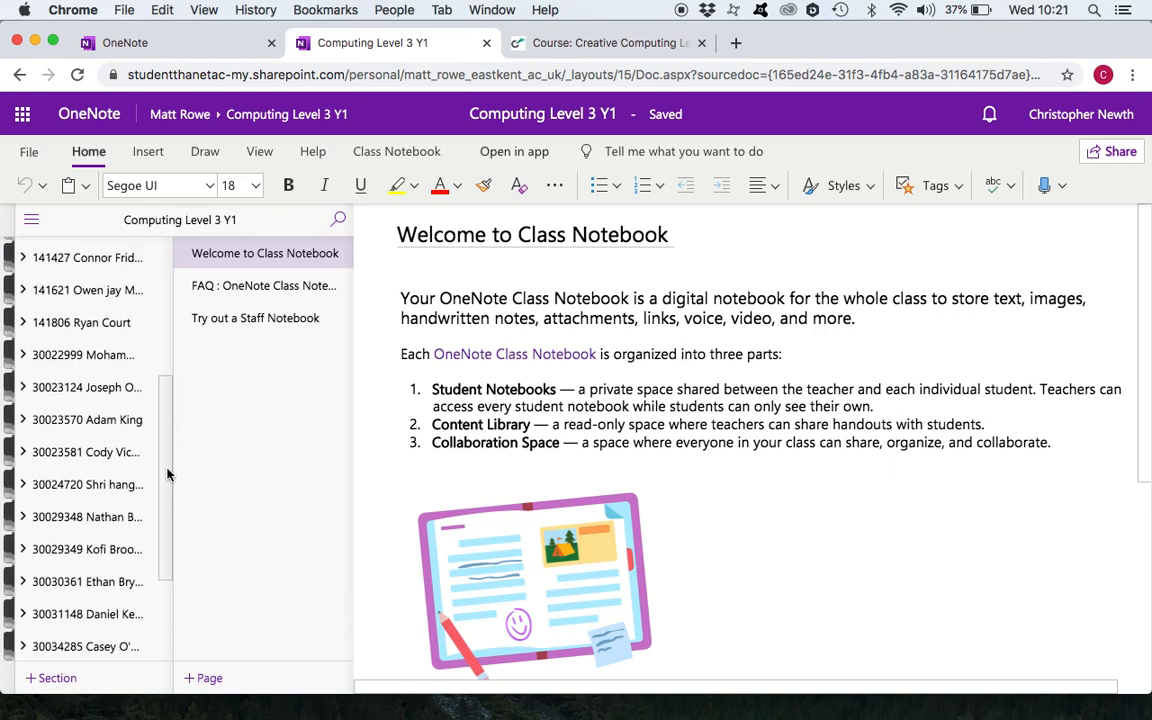
scroll("down", 3)
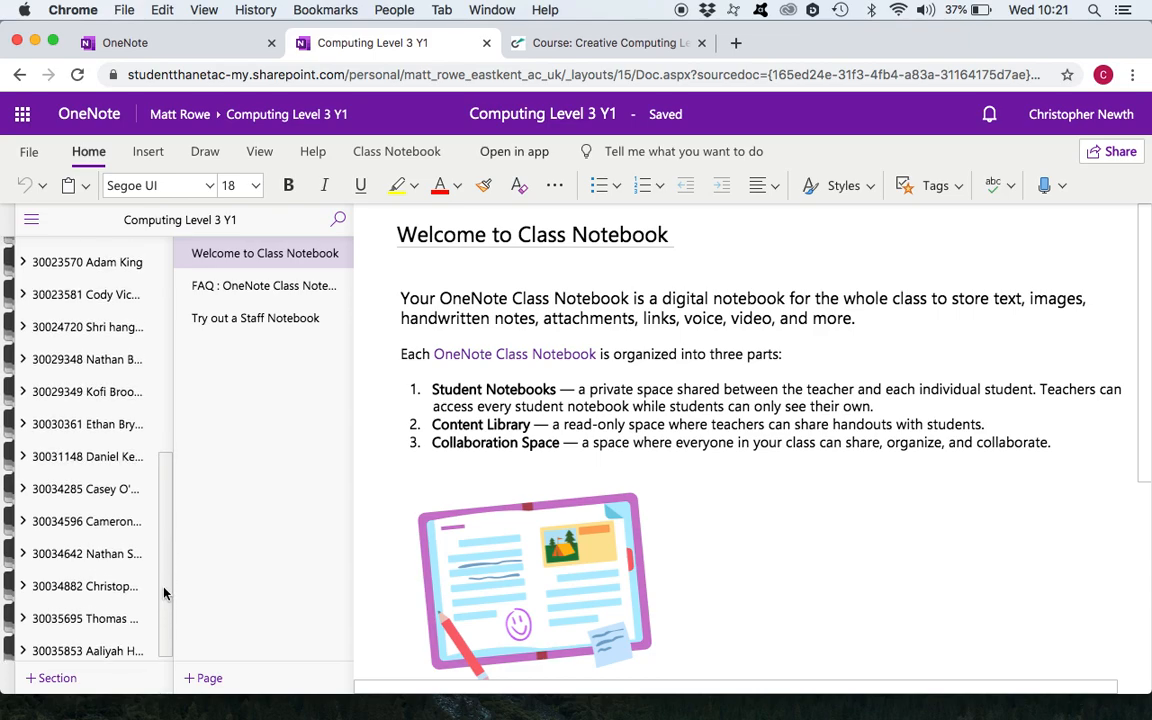
scroll("up", 3)
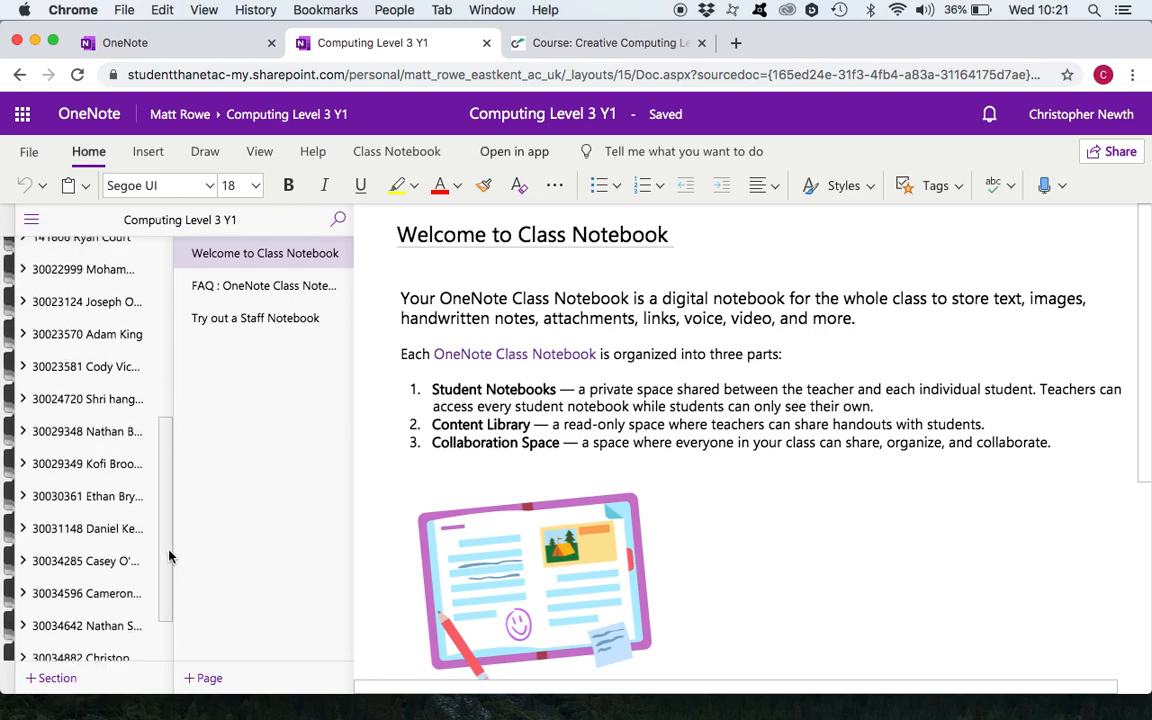
scroll("up", 3)
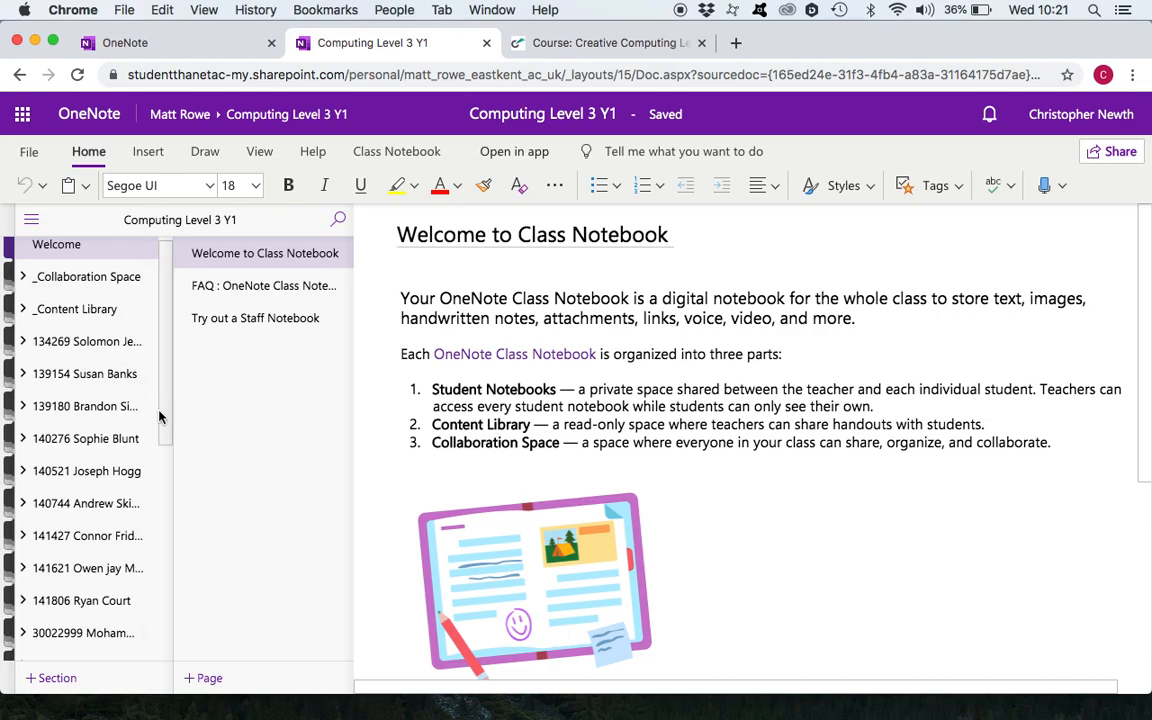
mouse_move(104, 438)
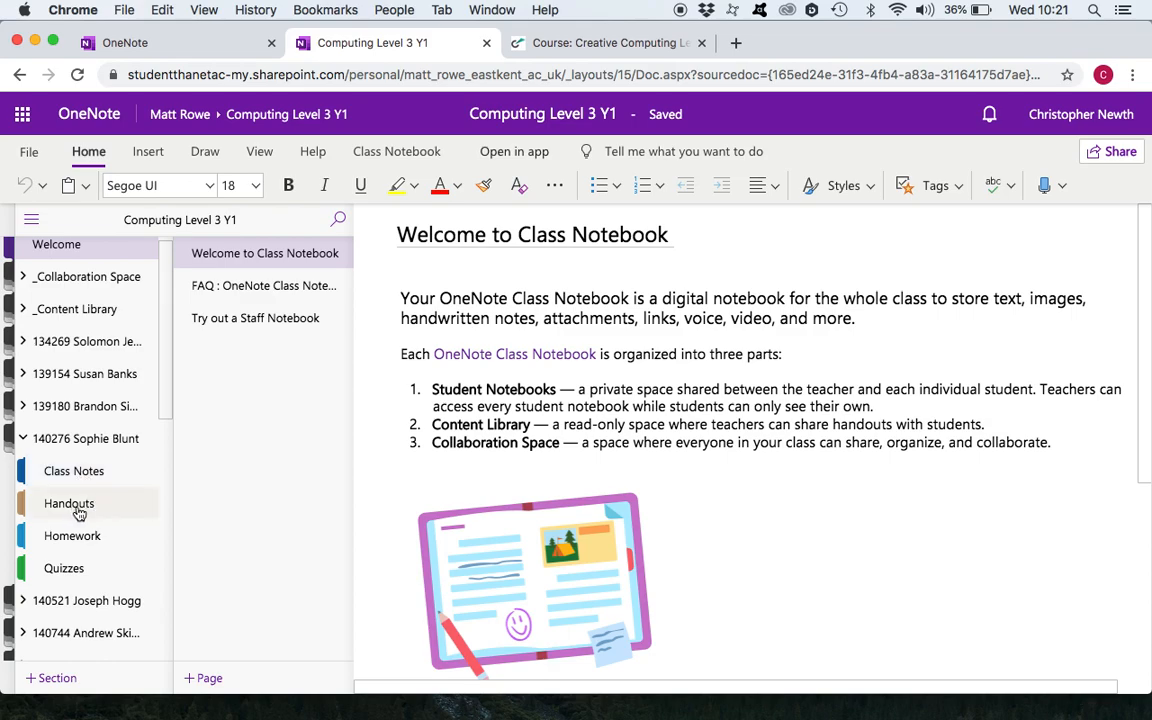
- Expand the student's group and open her Class Notes section at the Your Project page
left_click(64, 568)
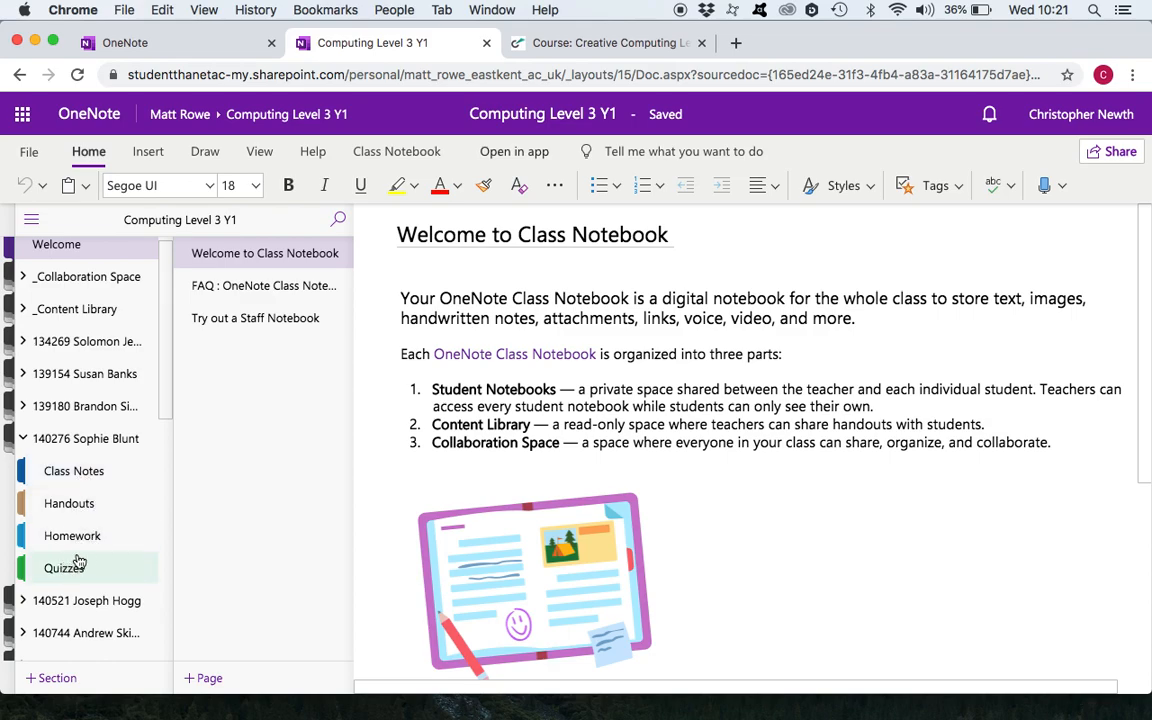
left_click(74, 472)
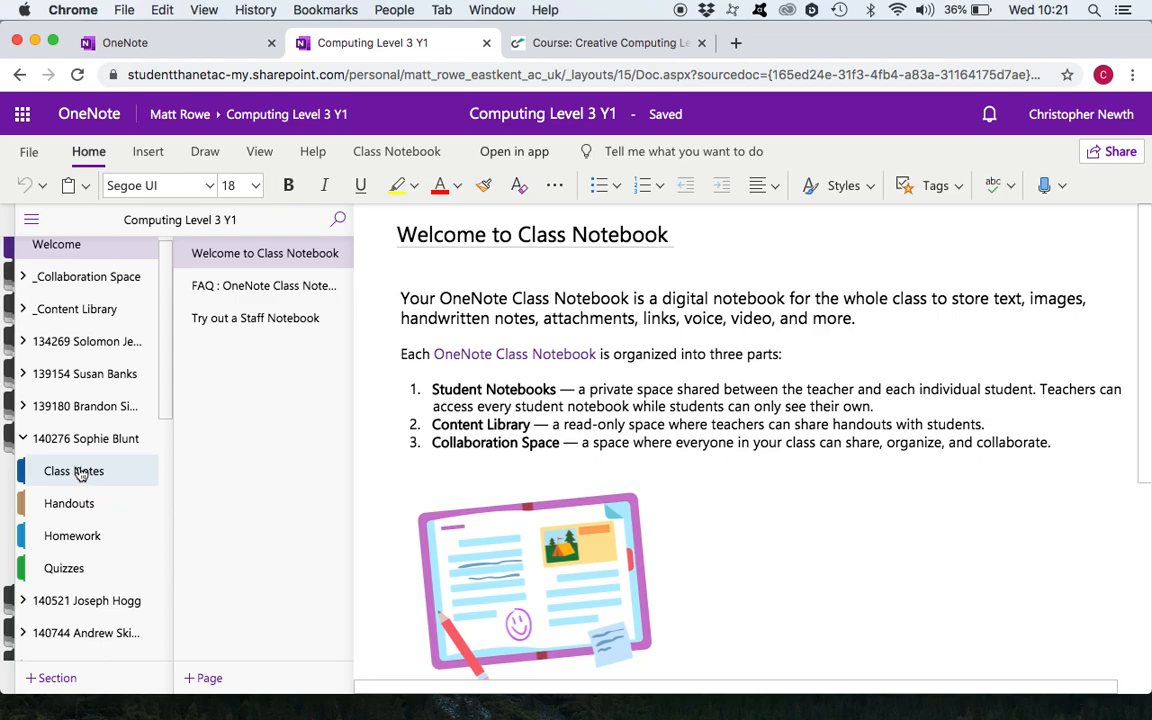
mouse_move(68, 504)
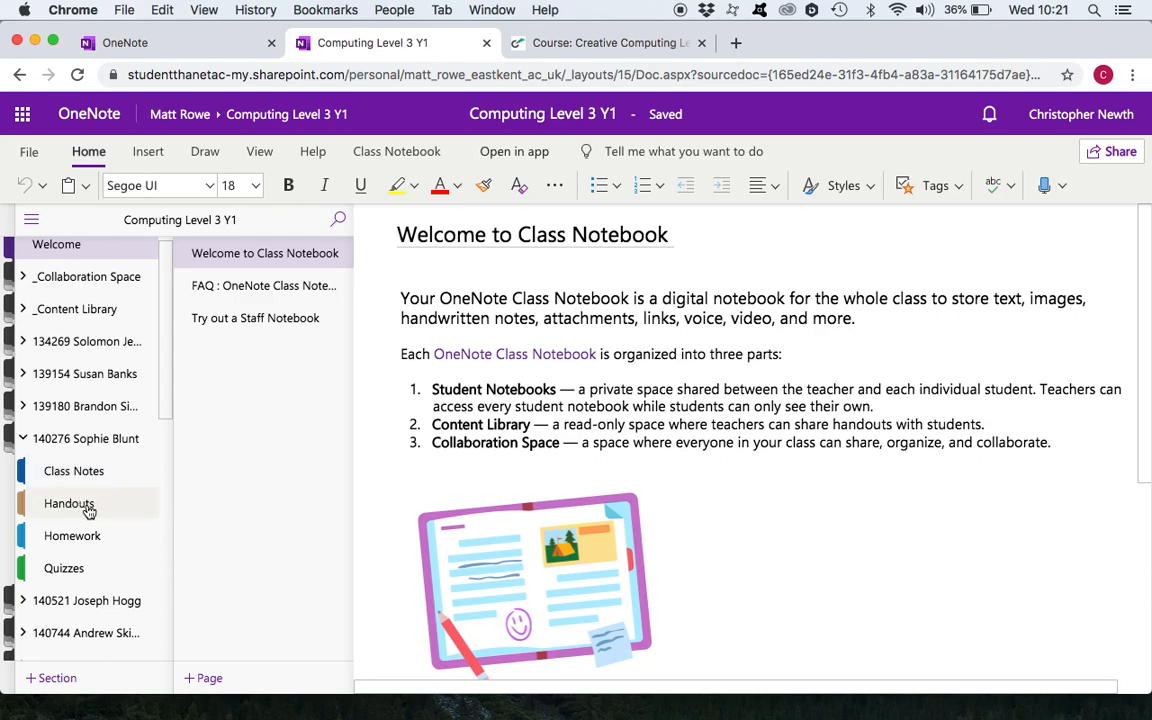
left_click(72, 472)
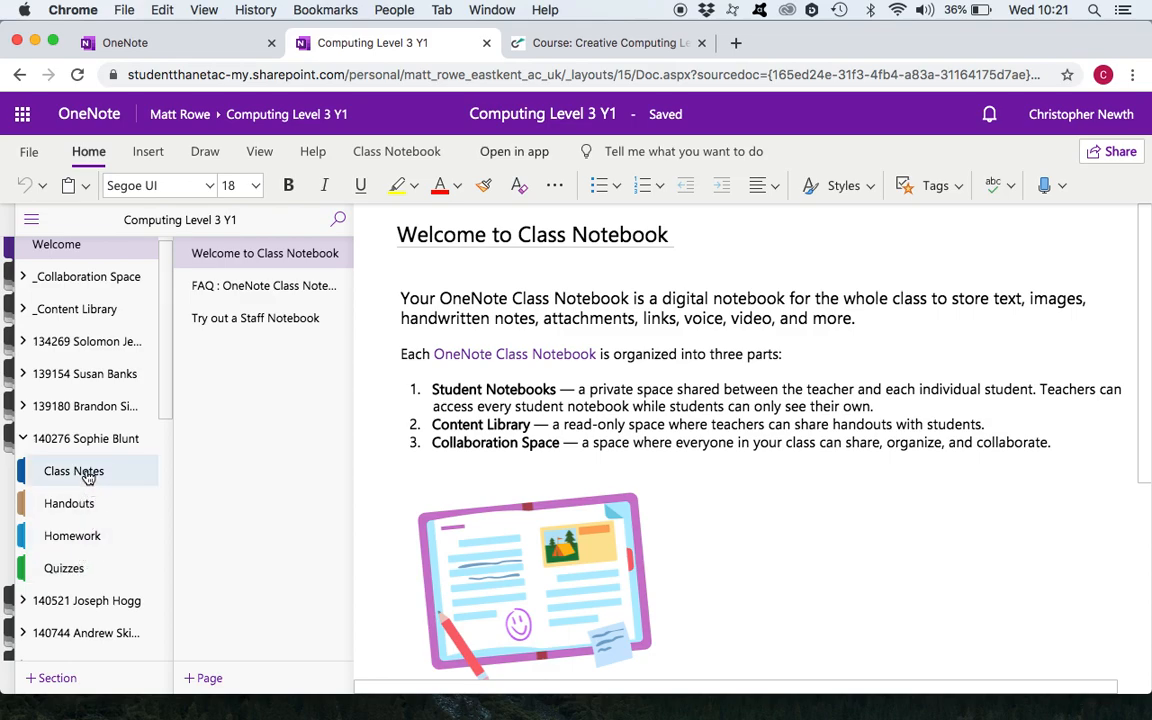
left_click(72, 472)
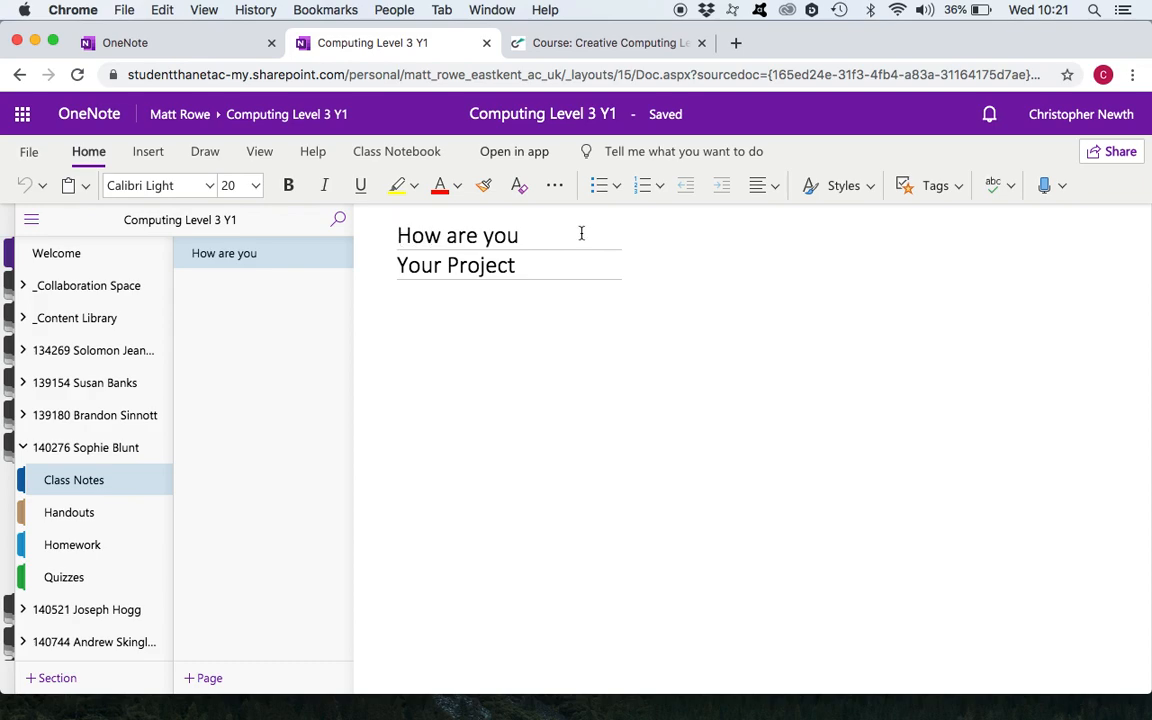
mouse_move(540, 284)
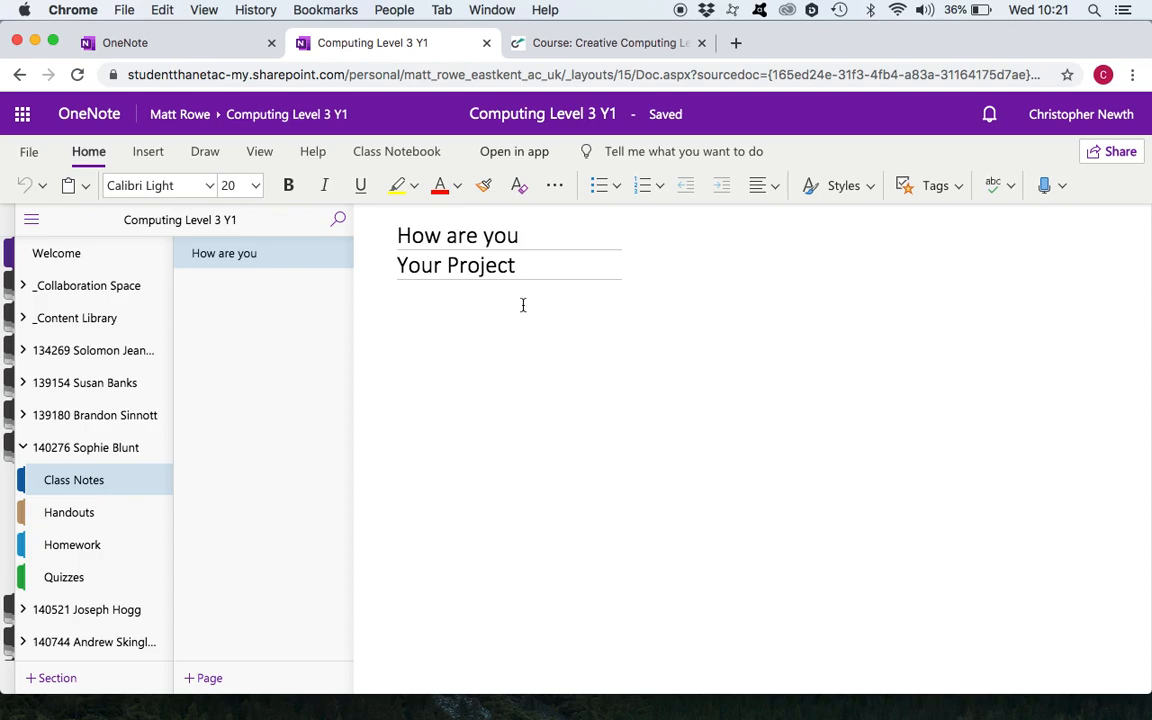
mouse_move(592, 304)
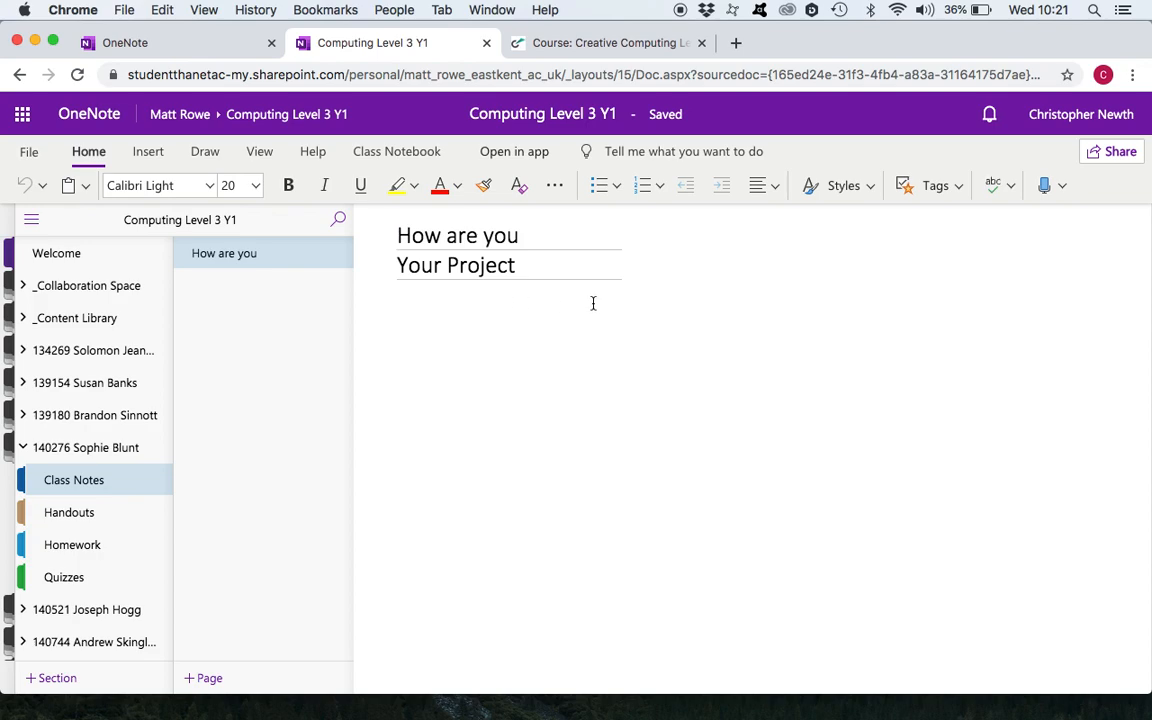
- Click into the page content, then open the student's Handouts section
left_click(418, 312)
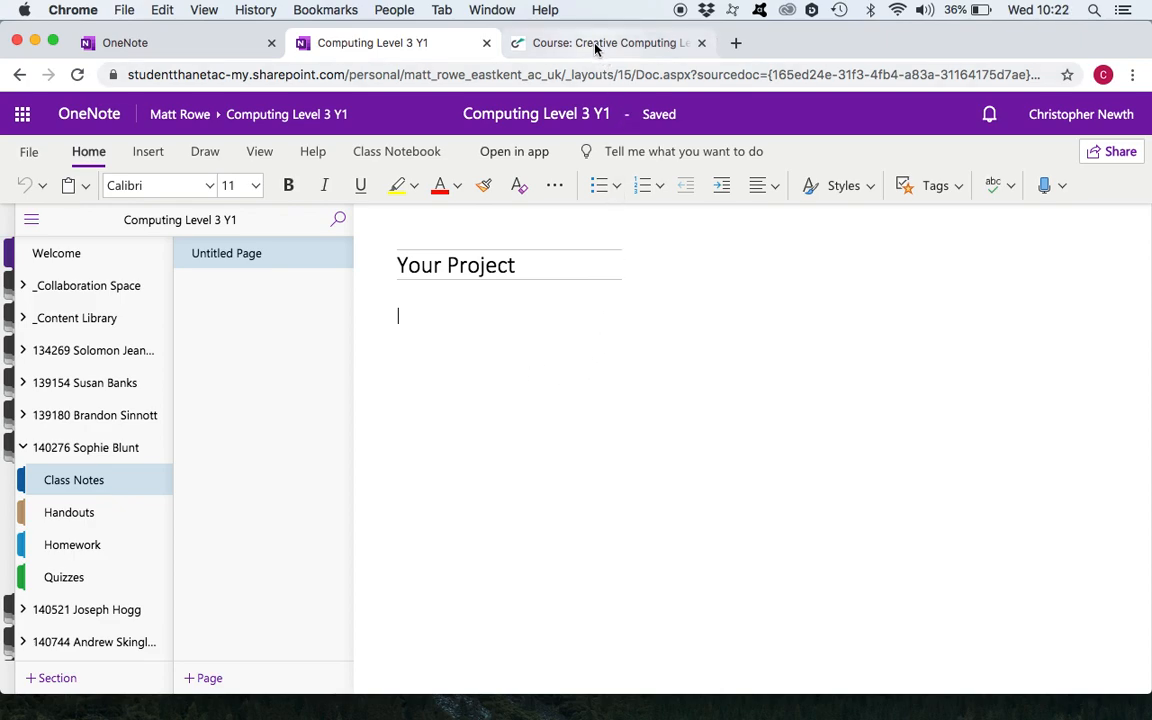
mouse_move(596, 42)
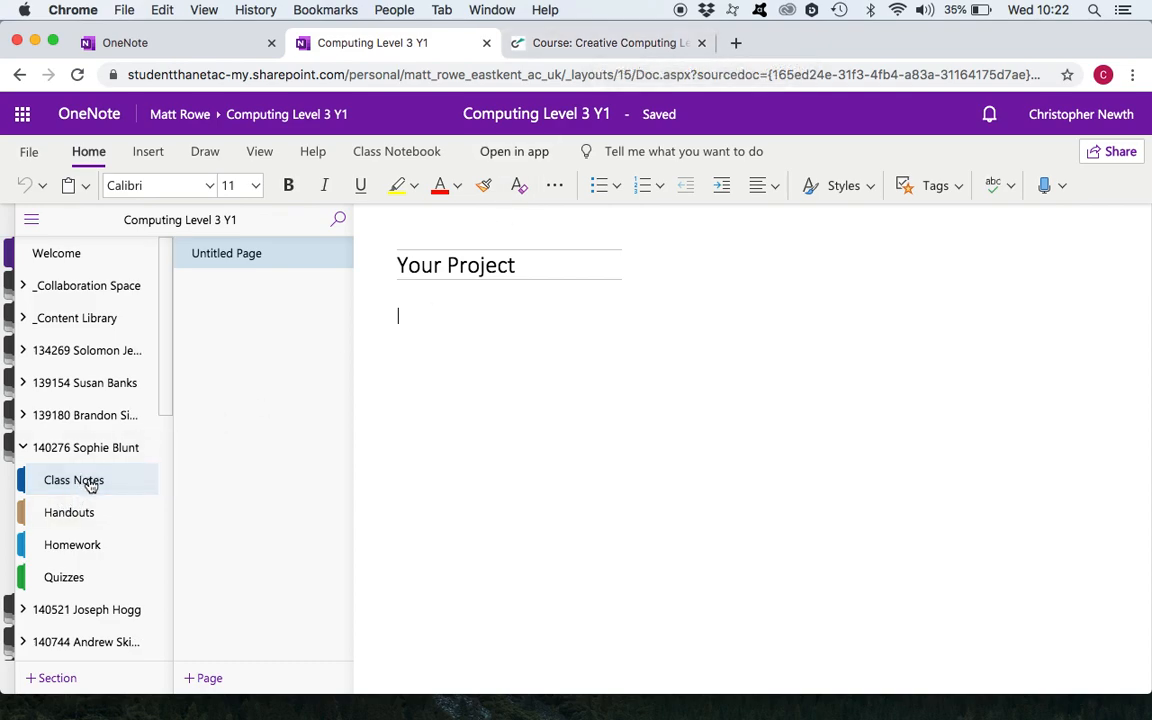
left_click(68, 512)
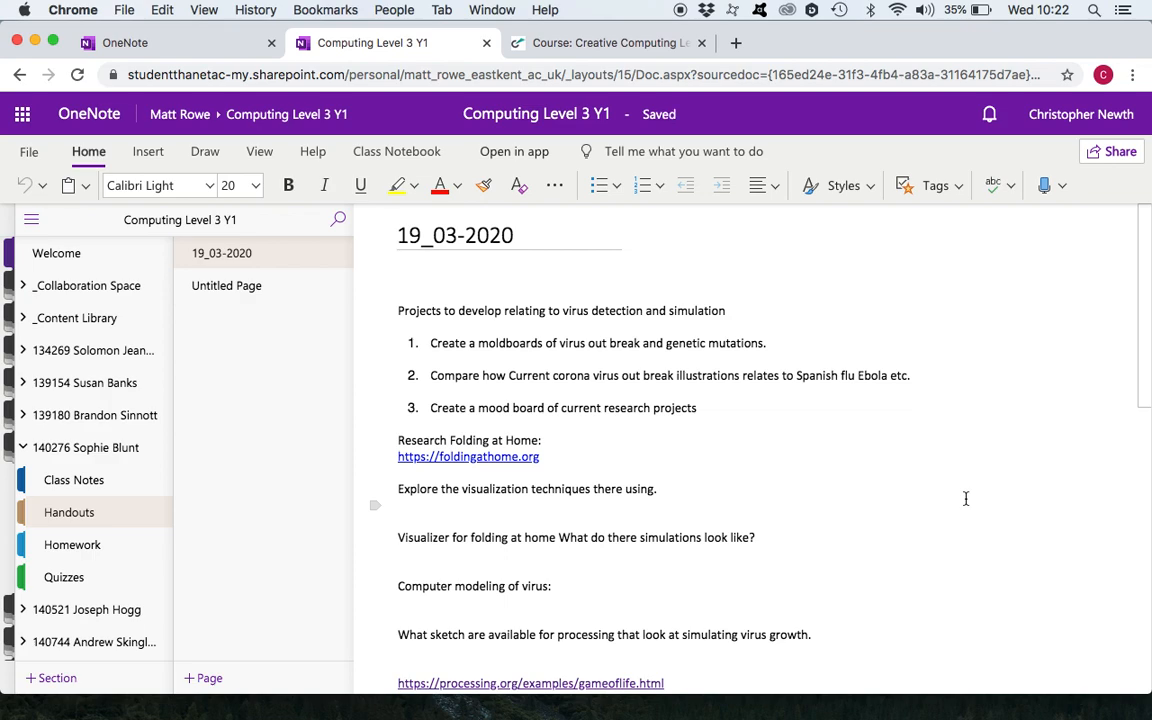
mouse_move(866, 370)
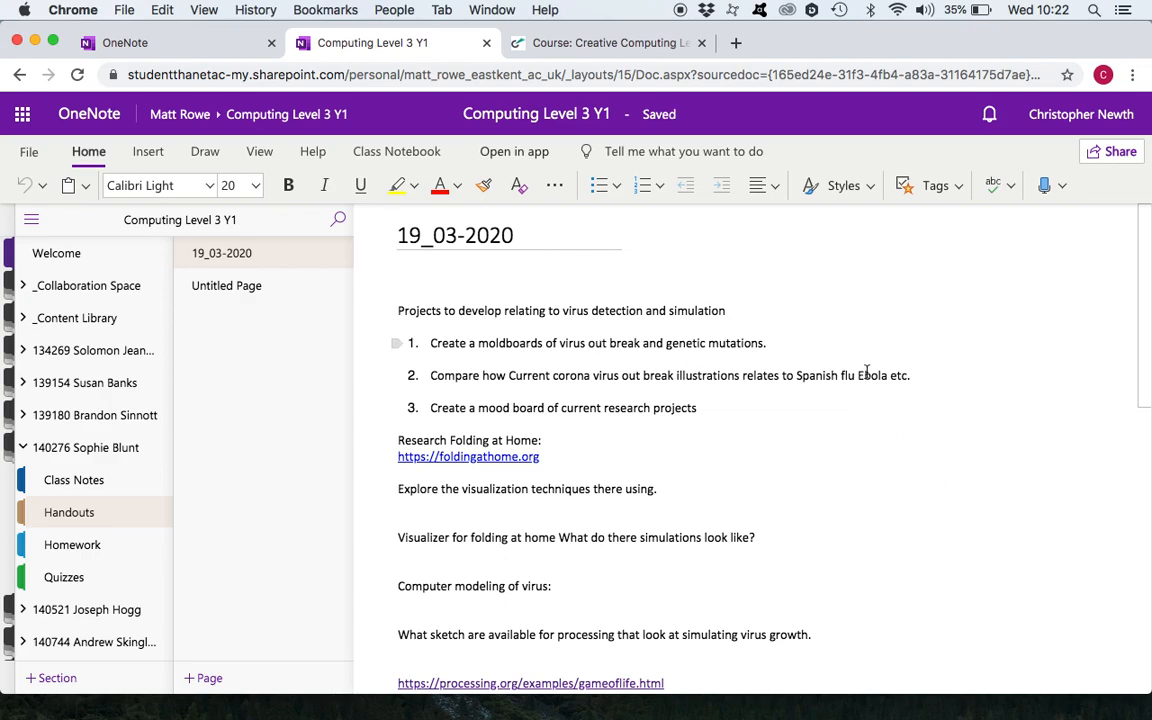
mouse_move(1048, 424)
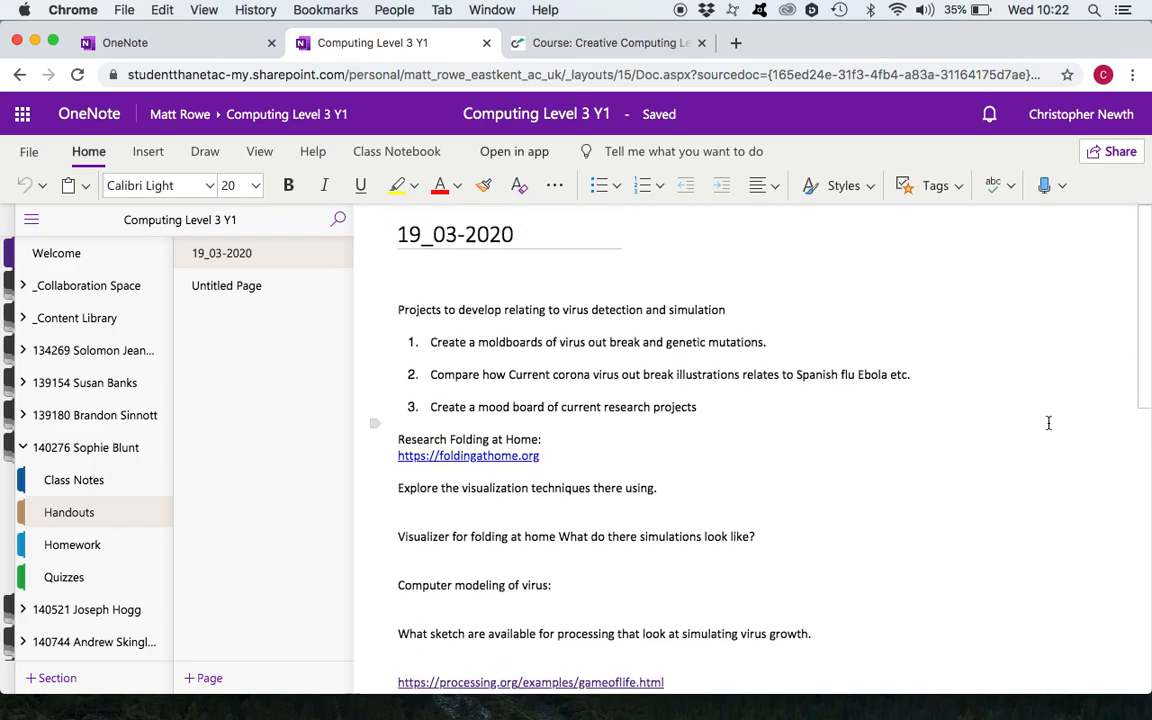
- Scroll through the 19_03-2020 Handouts page about virus detection projects
scroll("up", 3)
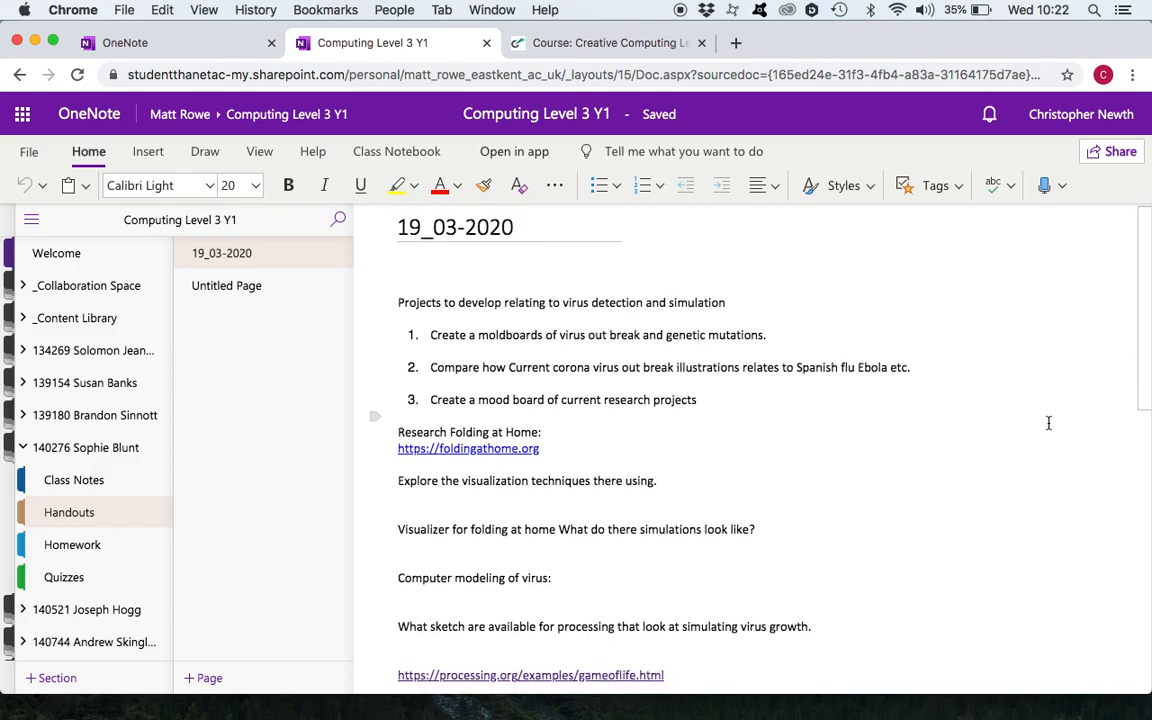
scroll("up", 3)
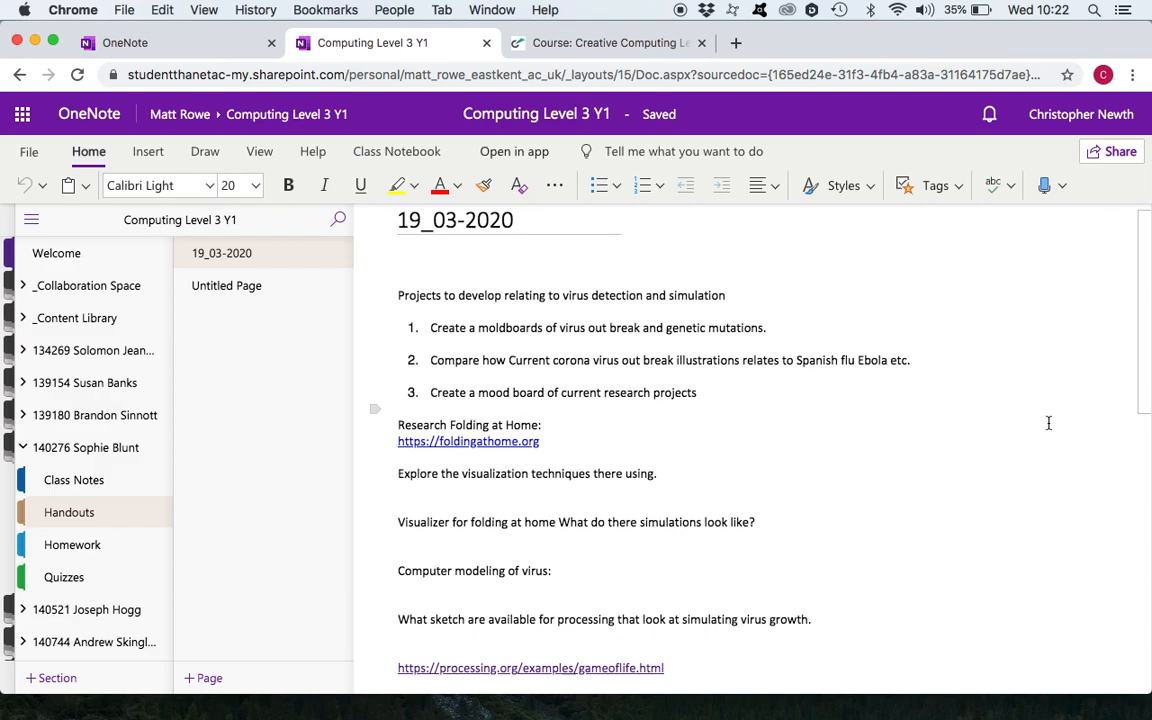
scroll("up", 3)
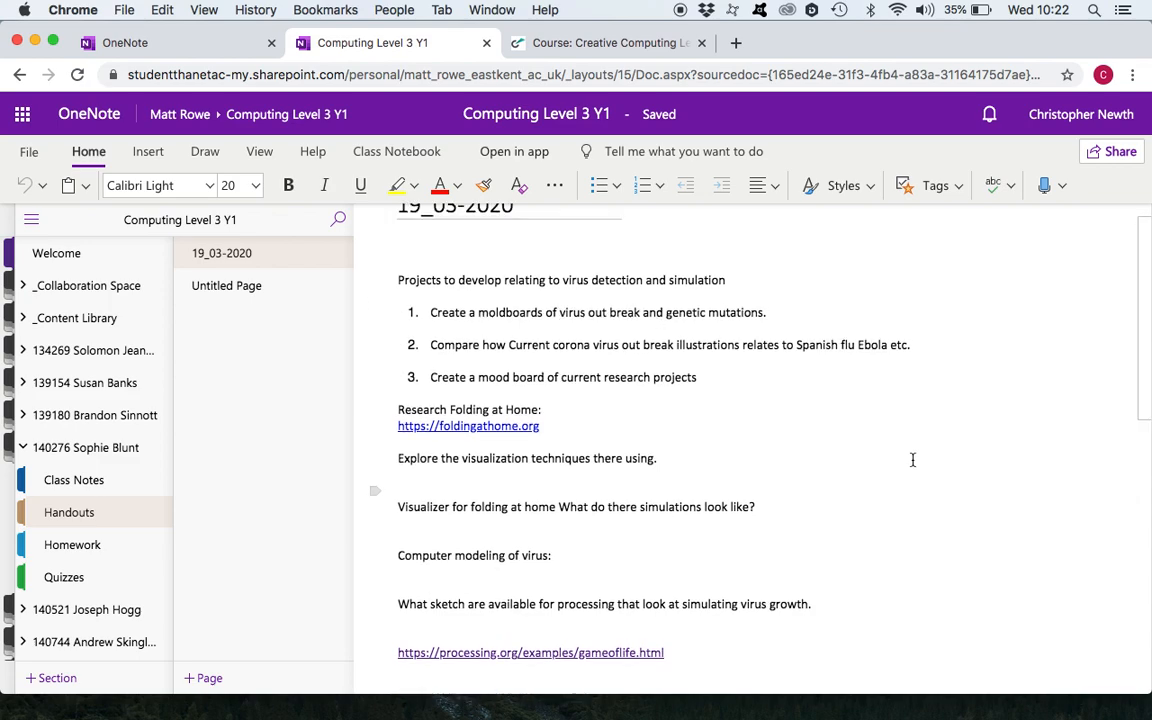
scroll("up", 3)
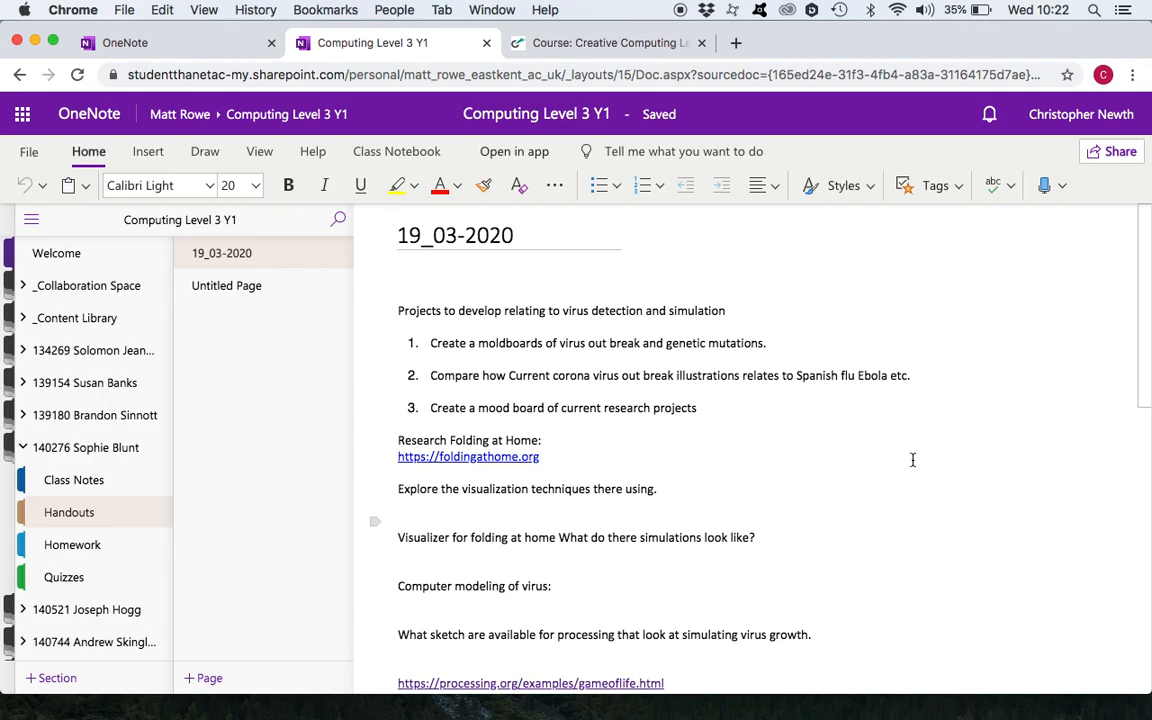
mouse_move(856, 452)
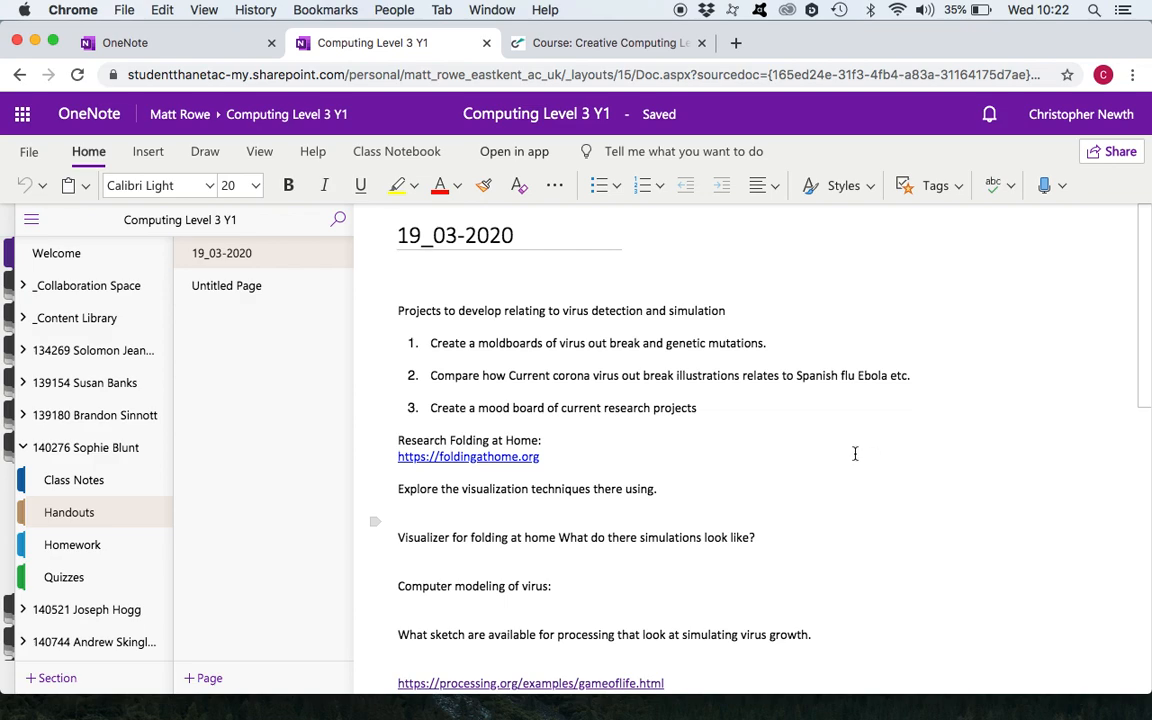
mouse_move(598, 418)
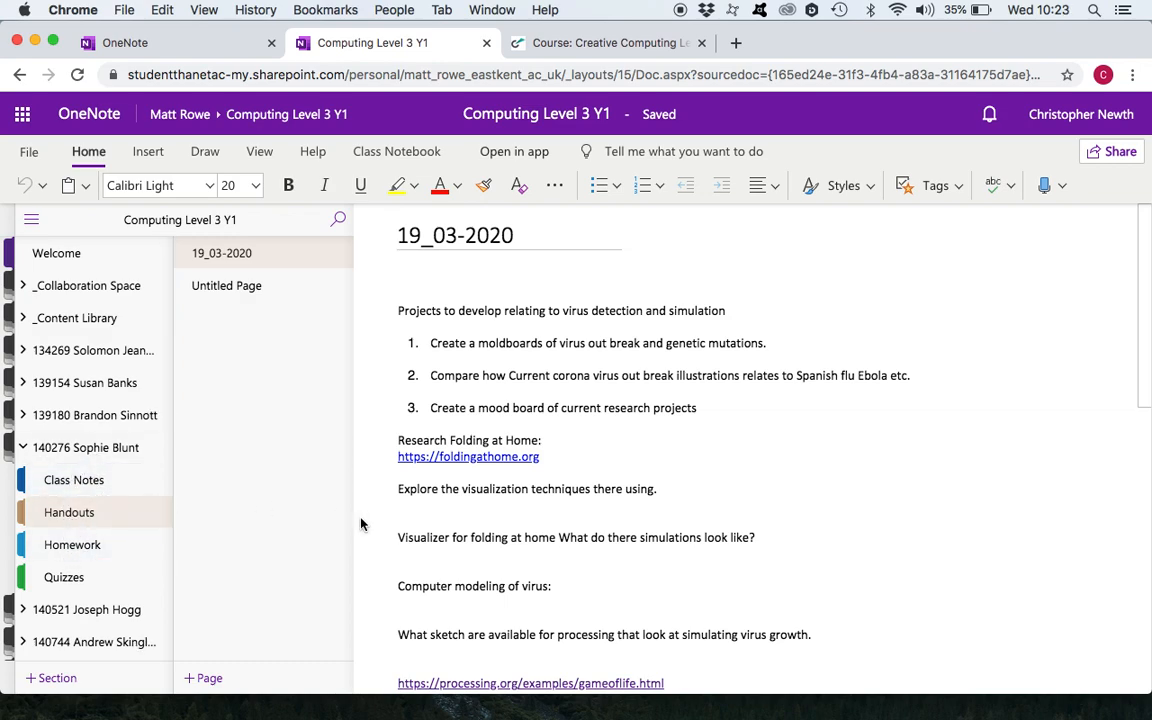
mouse_move(960, 484)
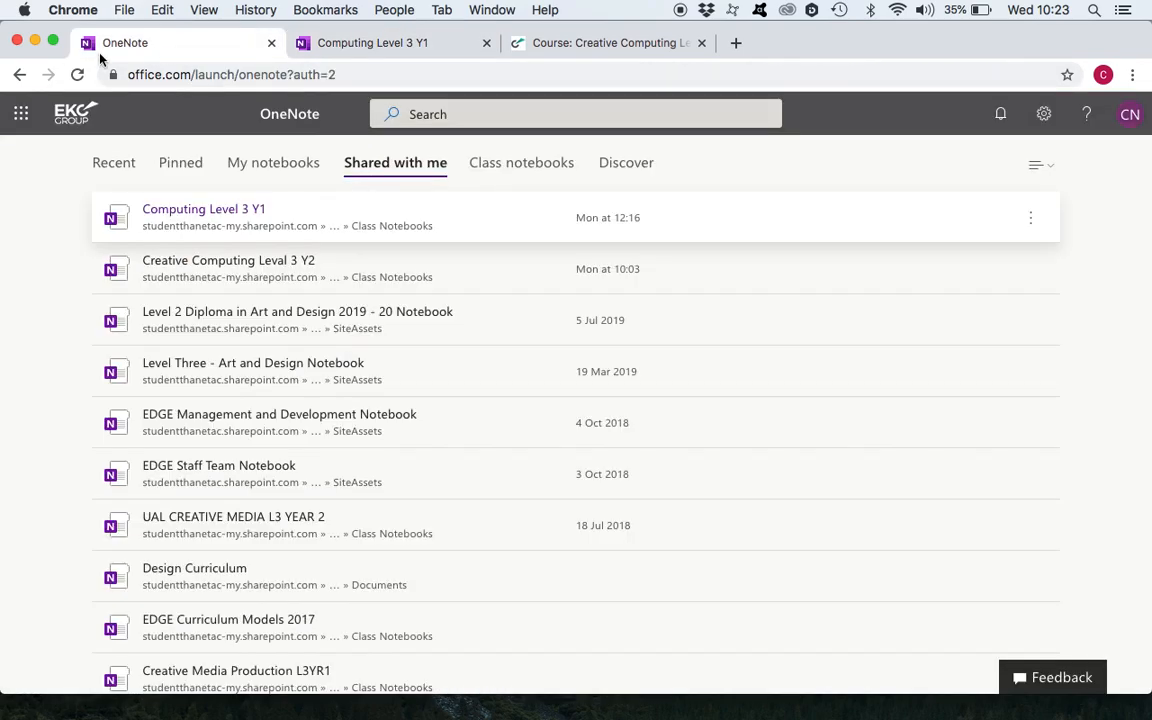
- Go back to office.com via the address bar and launch Microsoft Teams
left_click(20, 74)
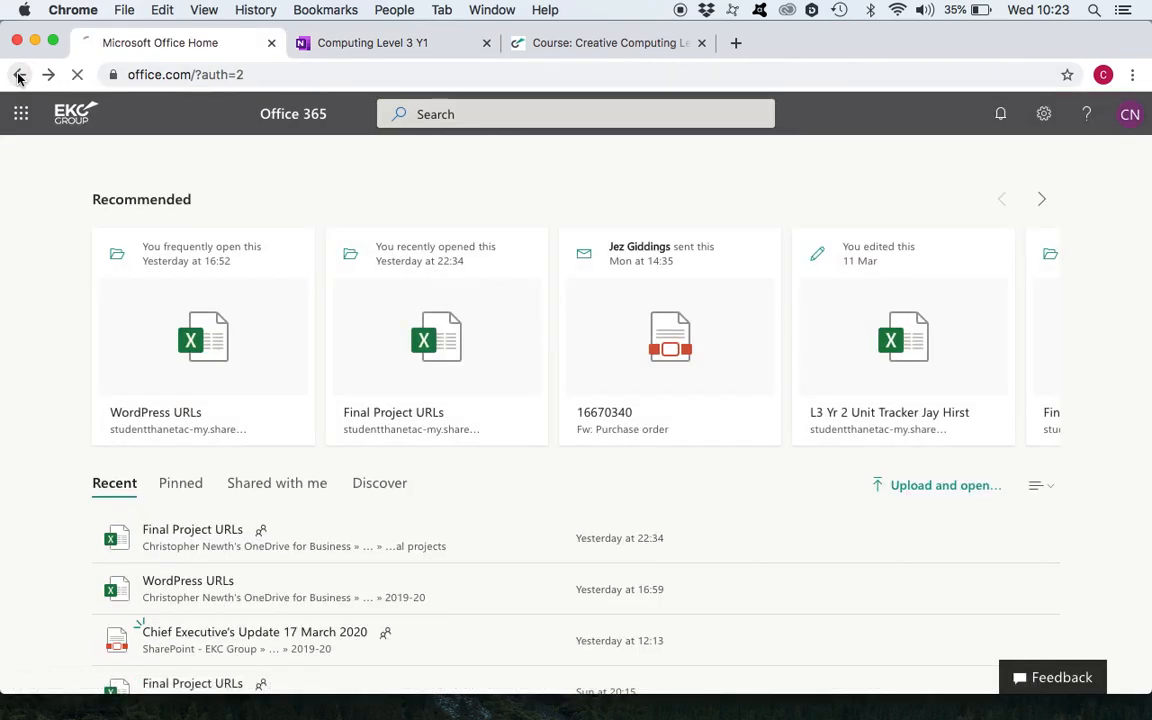
left_click(18, 74)
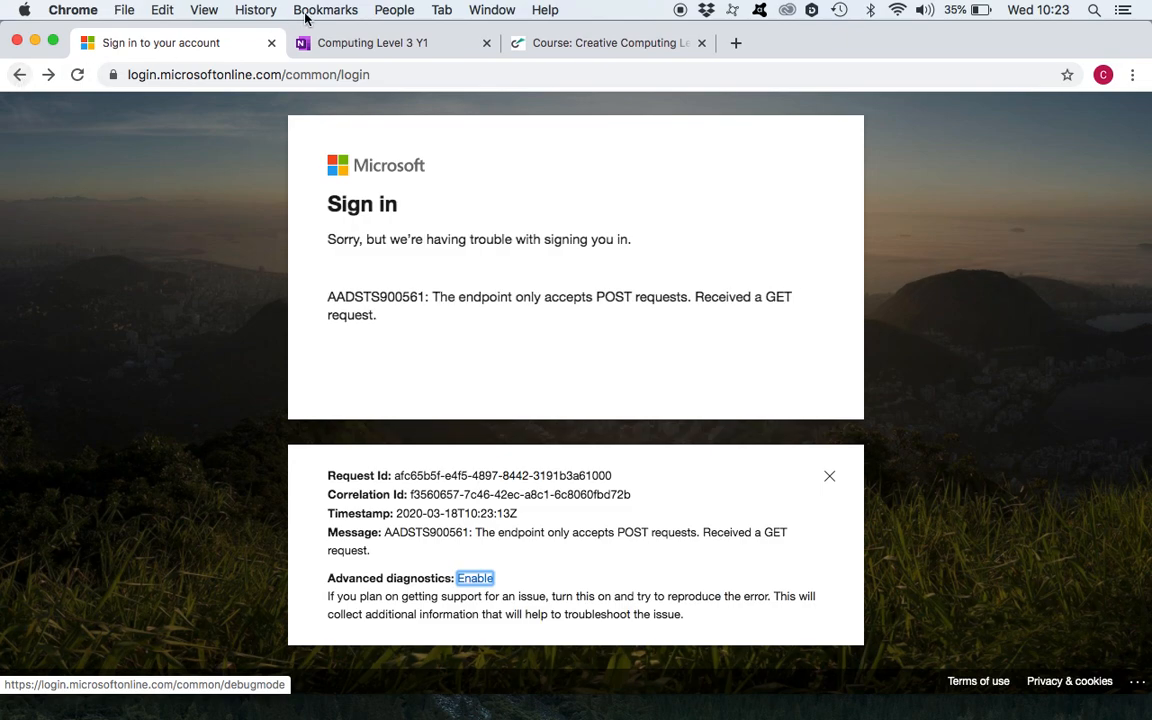
type("office.com")
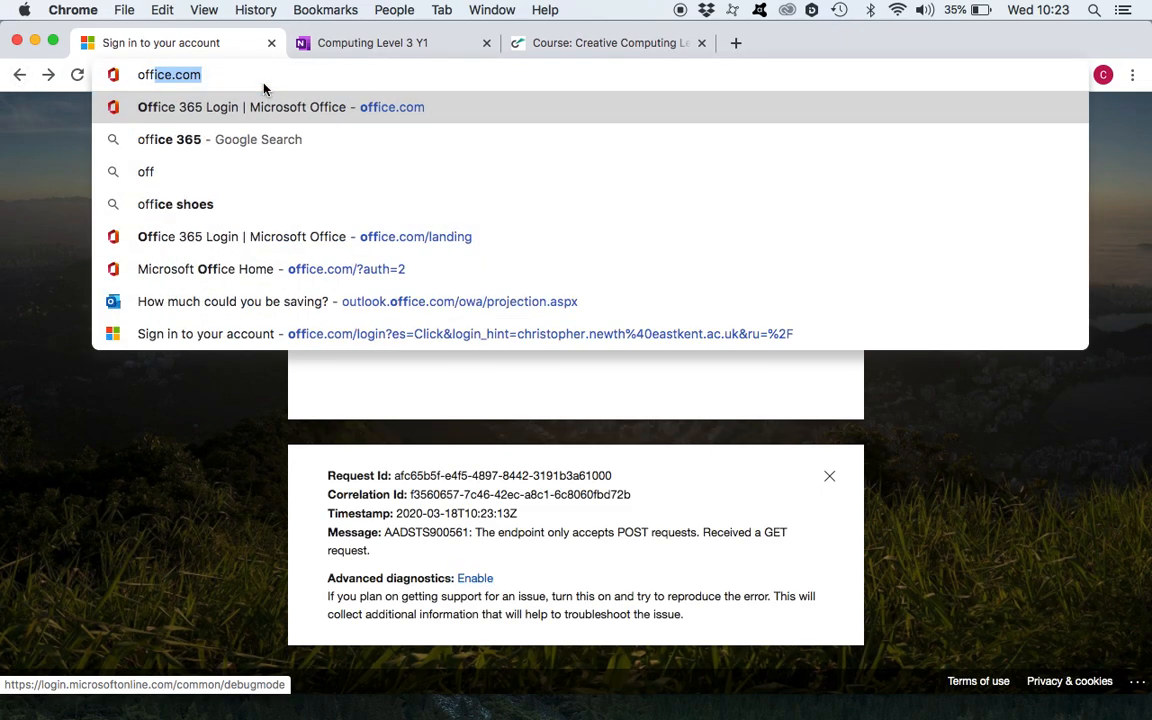
left_click(270, 268)
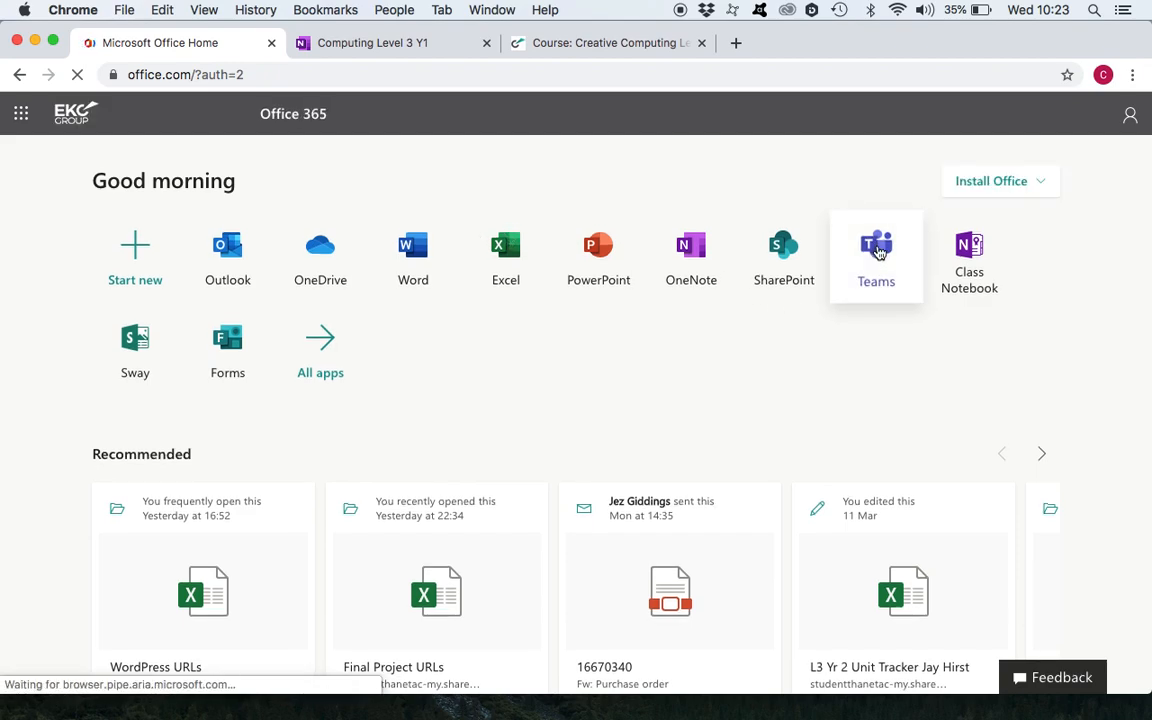
left_click(876, 248)
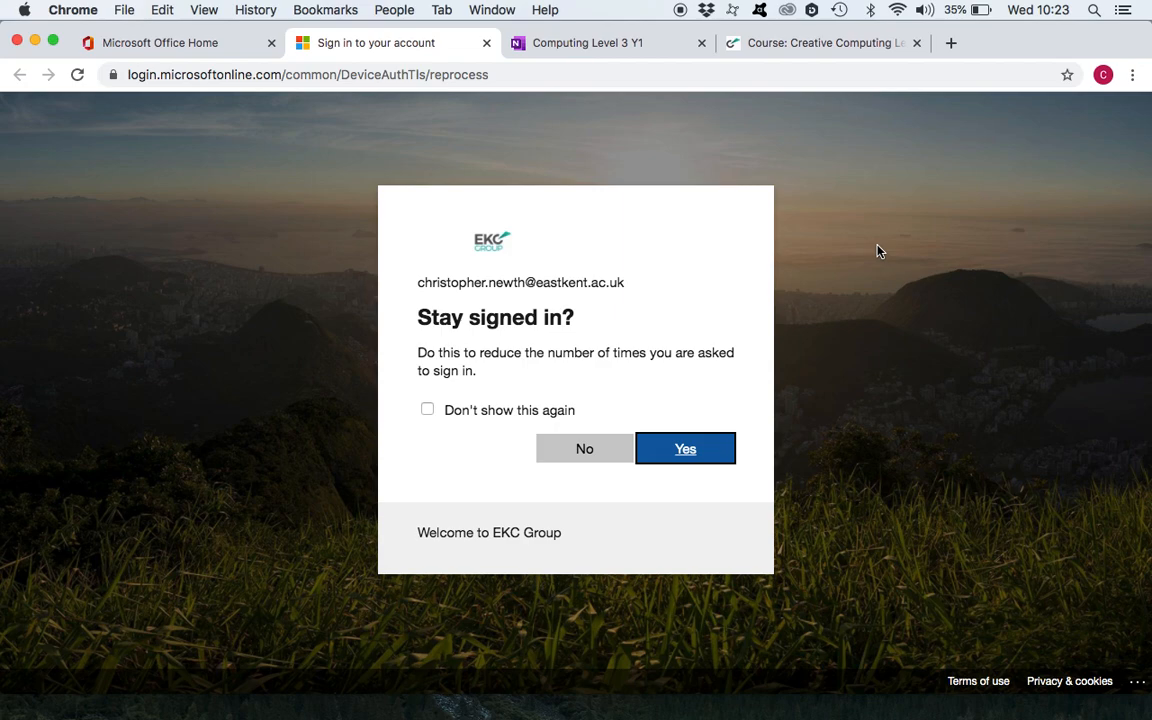
mouse_move(548, 474)
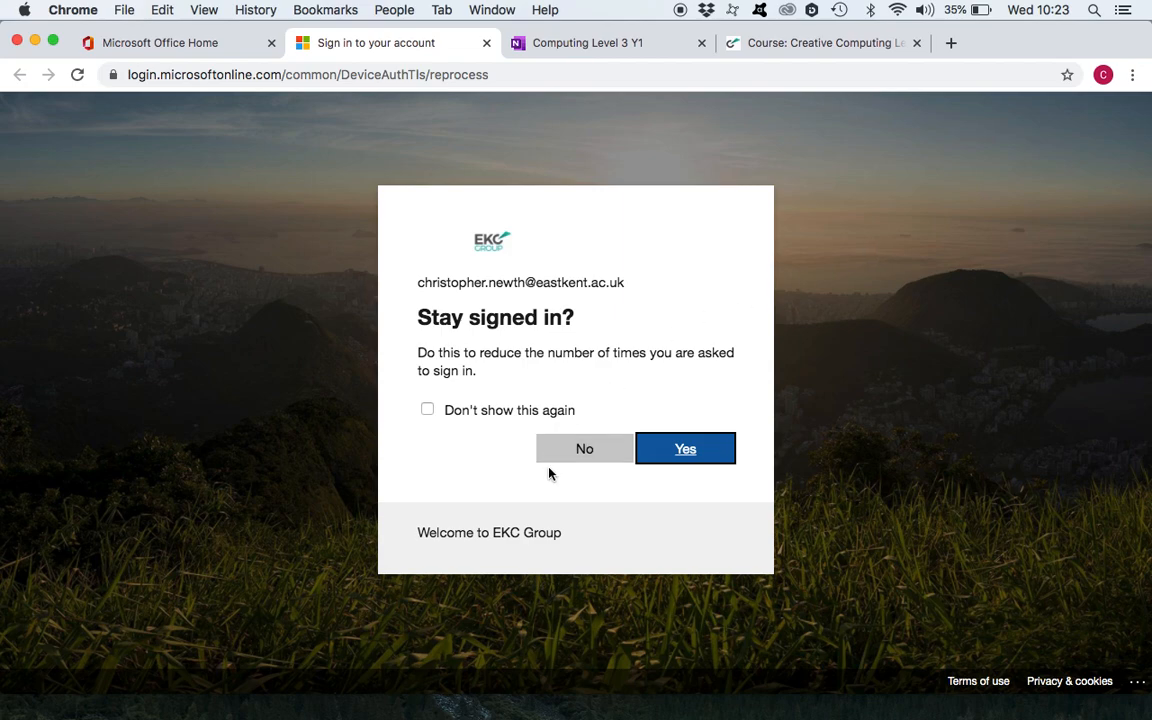
mouse_move(584, 448)
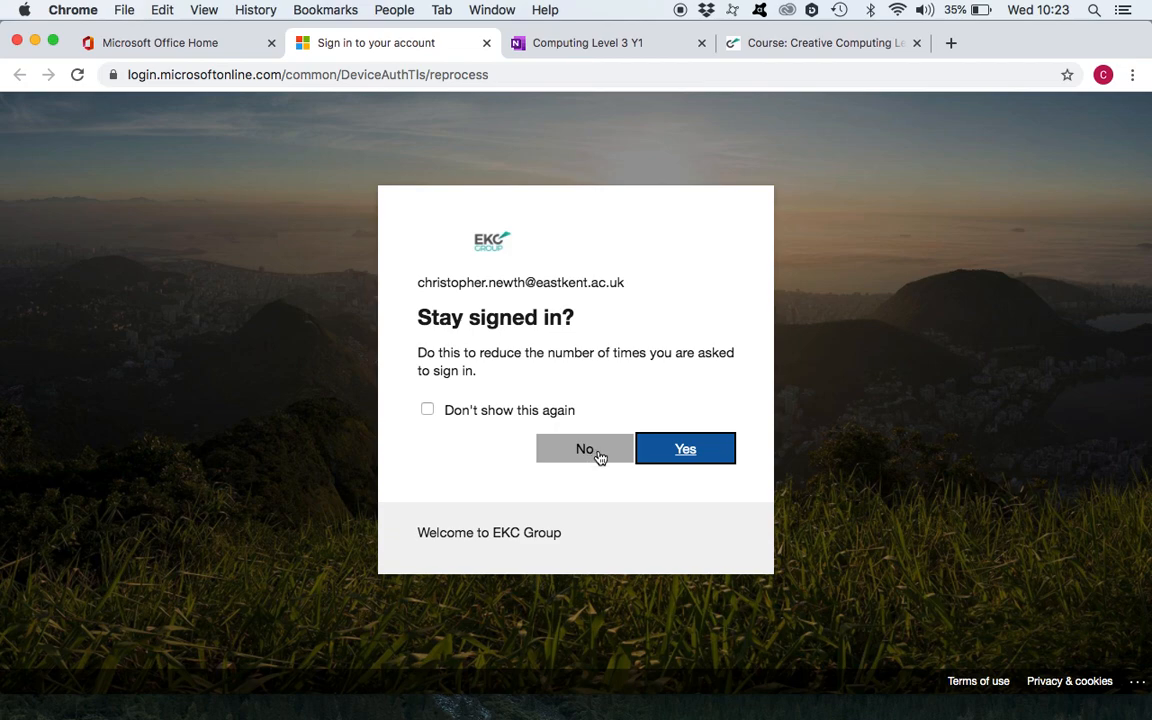
- Answer No to the 'Stay signed in?' prompt to land on the Microsoft Teams list of teams
left_click(584, 448)
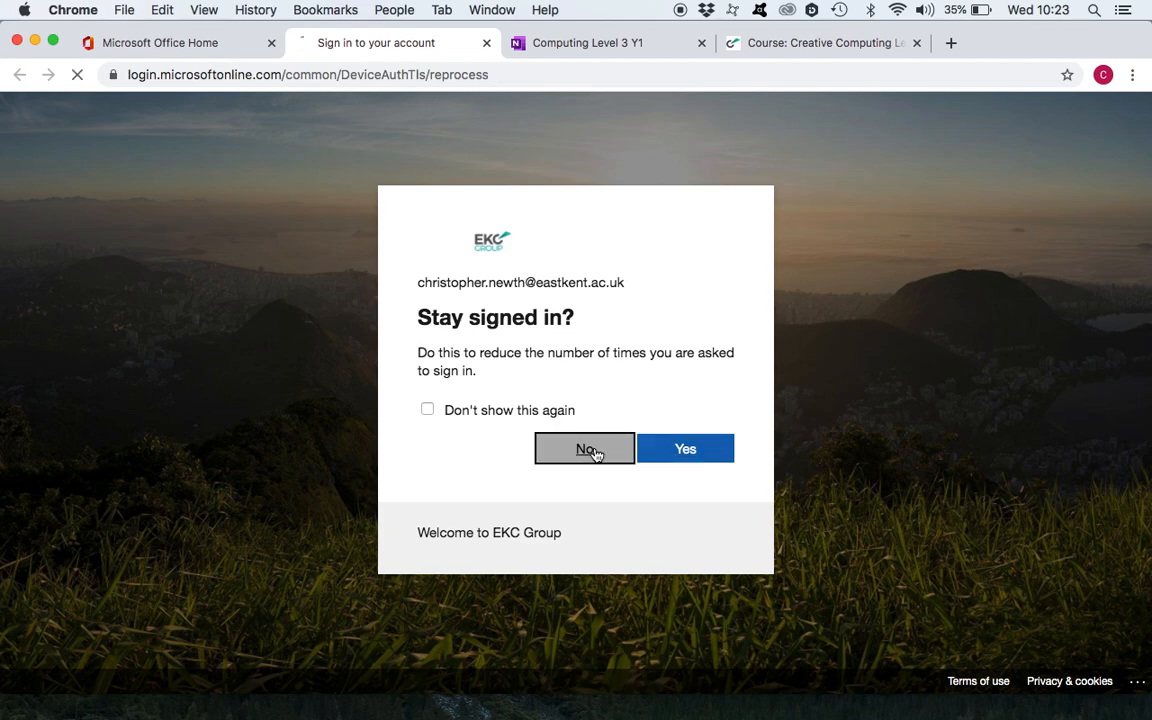
left_click(584, 448)
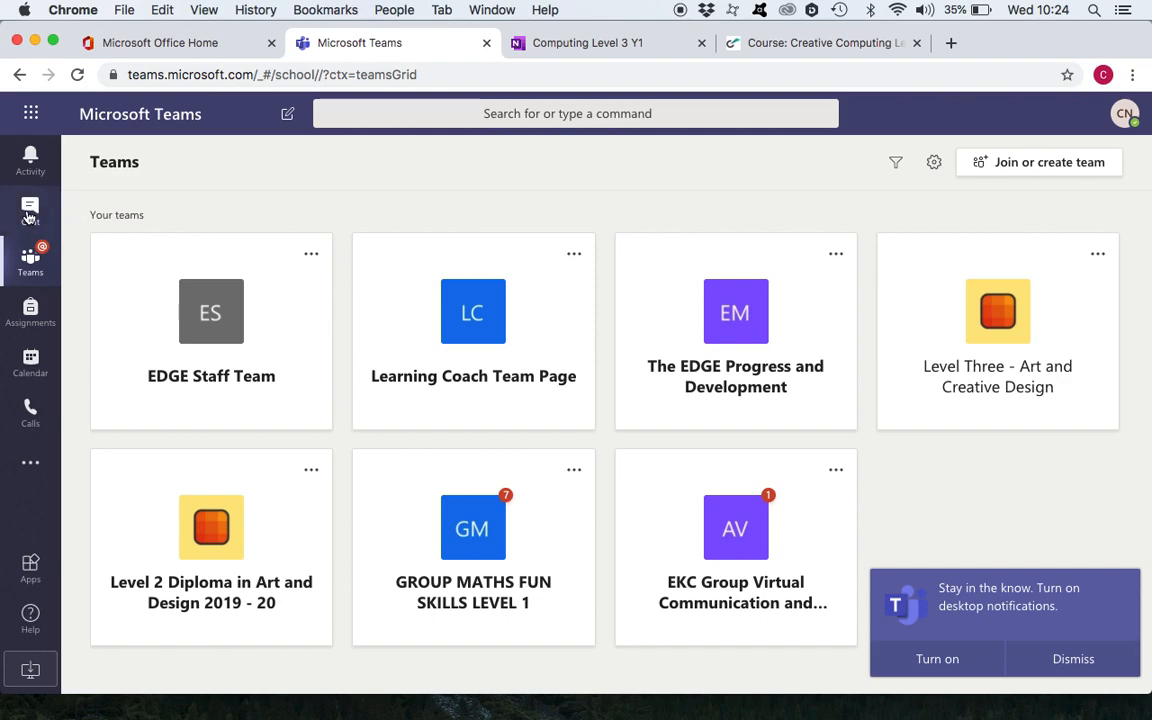
left_click(30, 210)
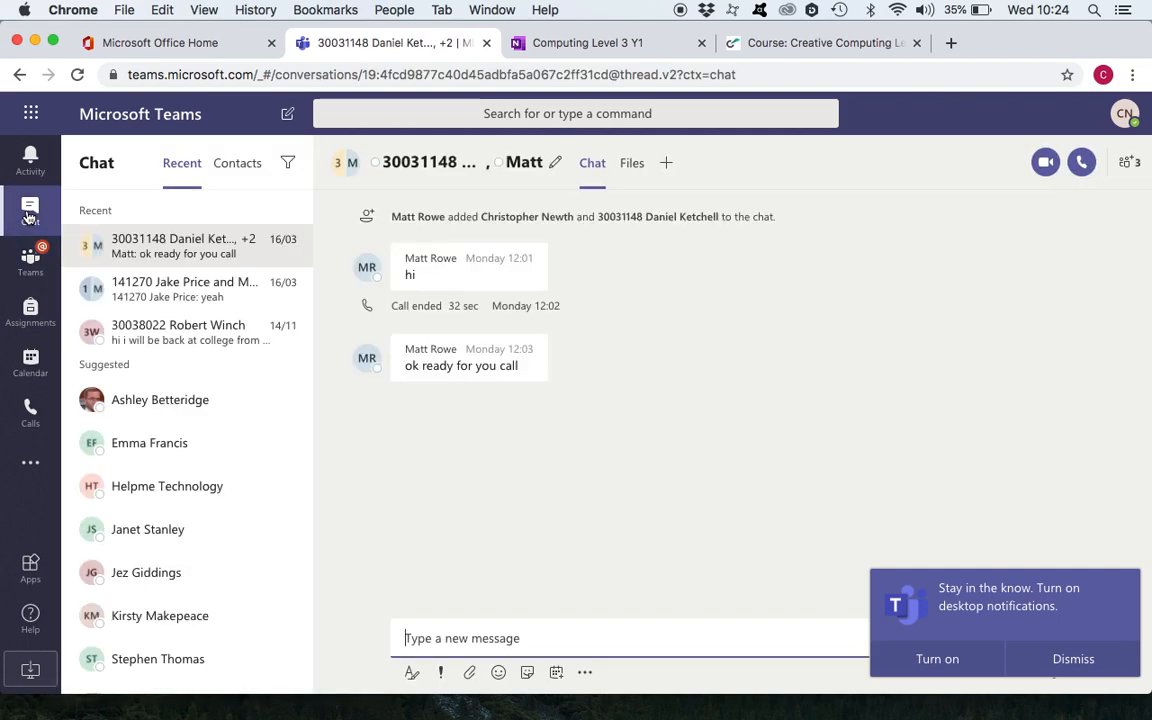
left_click(368, 268)
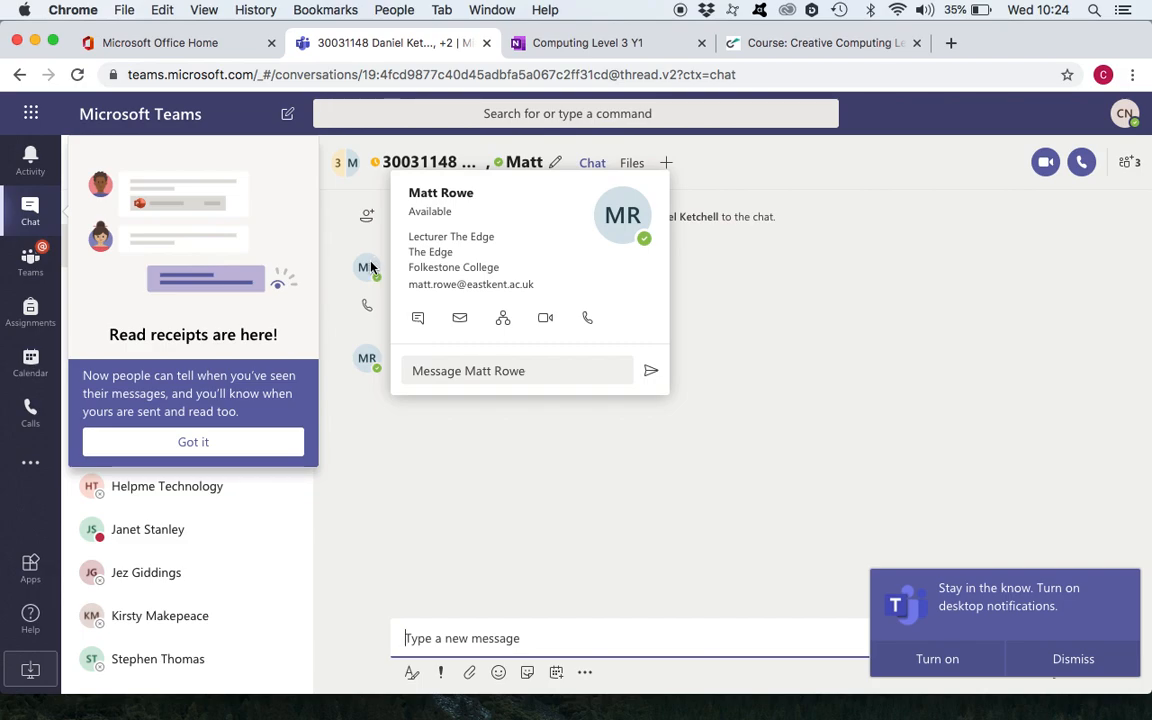
mouse_move(546, 318)
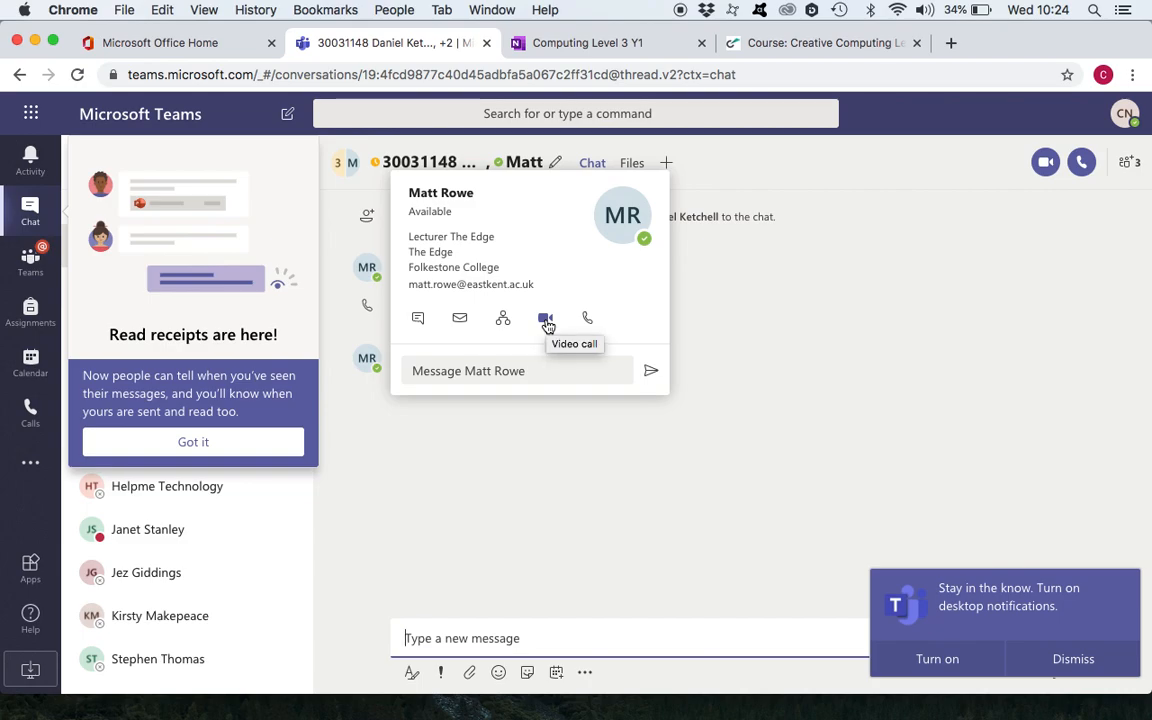
left_click(546, 318)
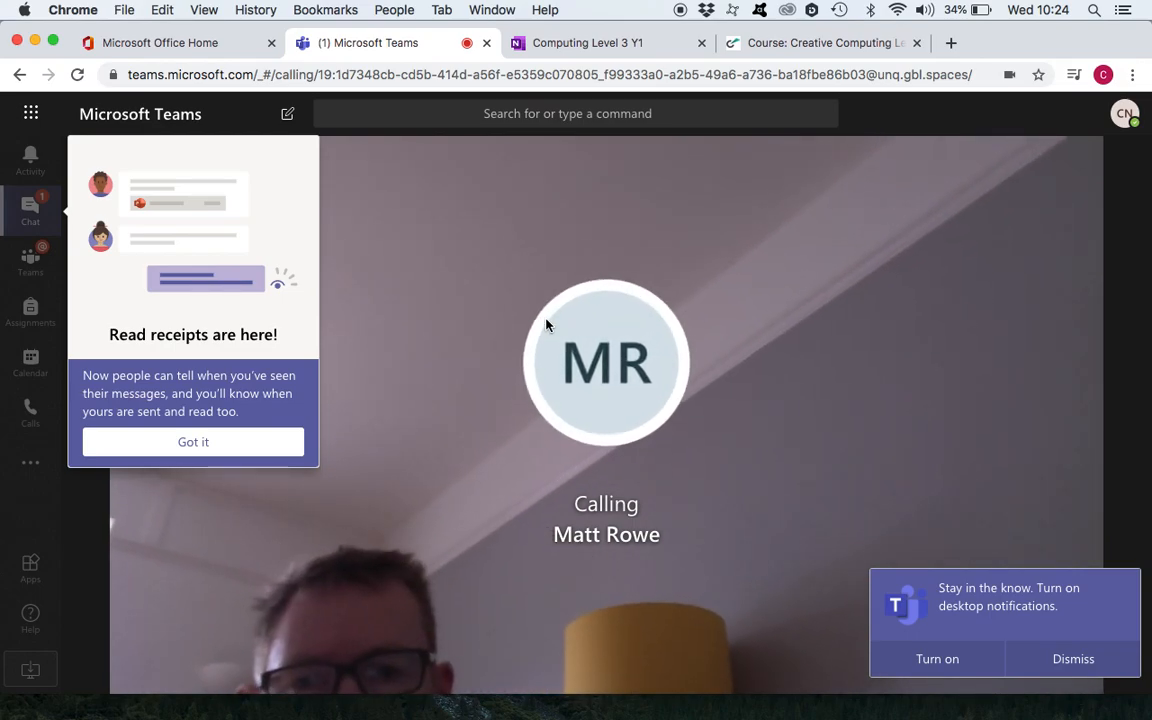
left_click(192, 442)
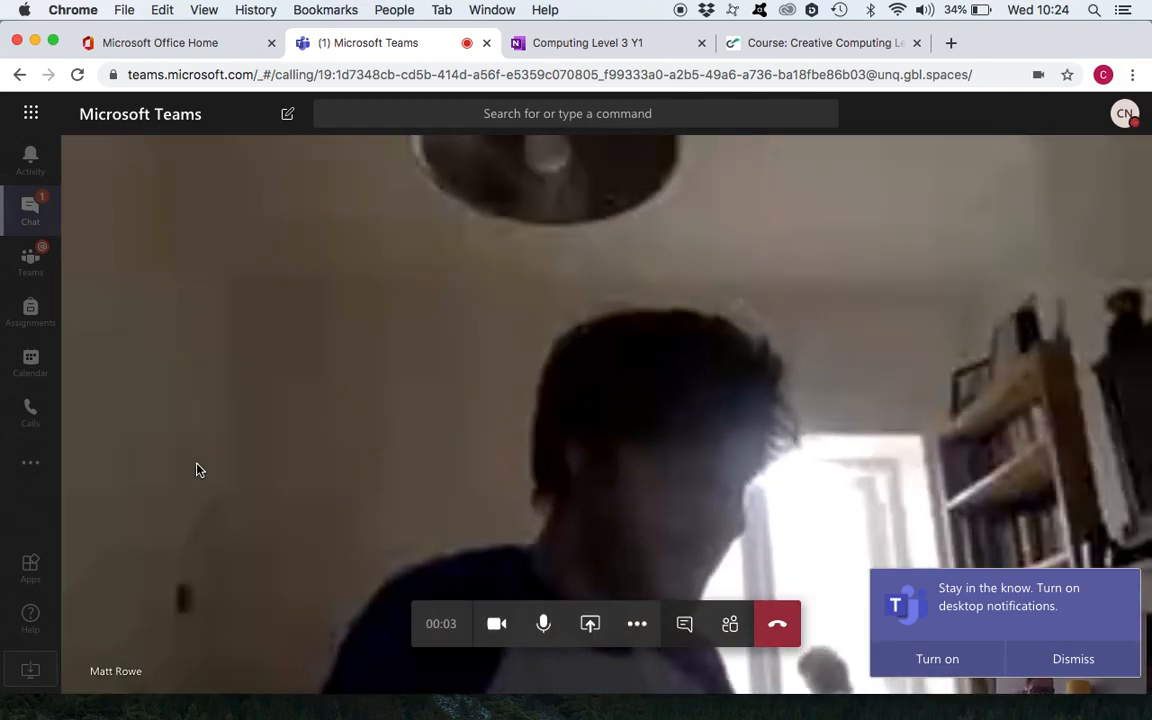
mouse_move(200, 470)
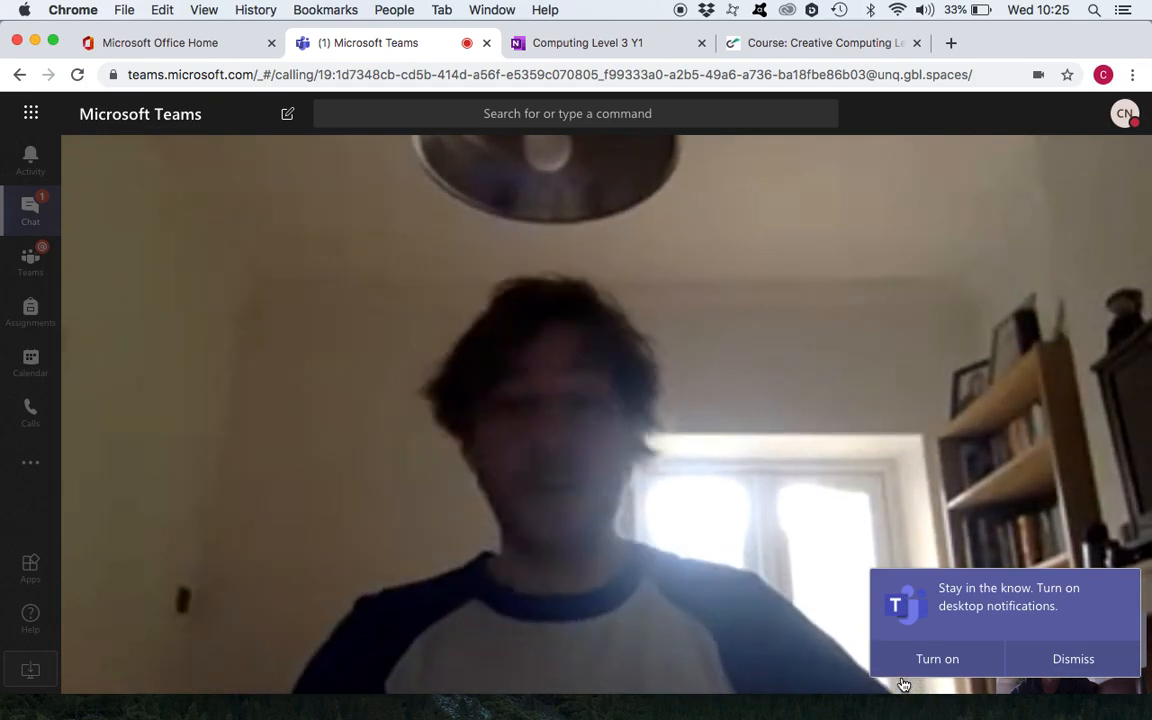
left_click(1072, 658)
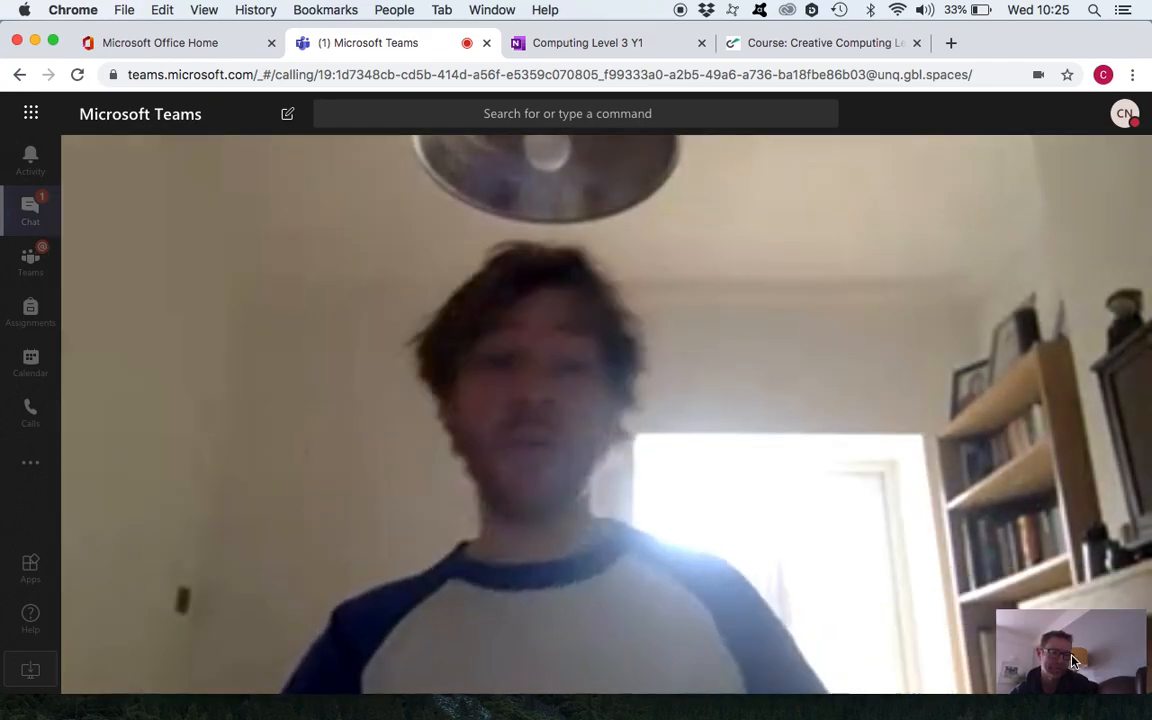
mouse_move(970, 440)
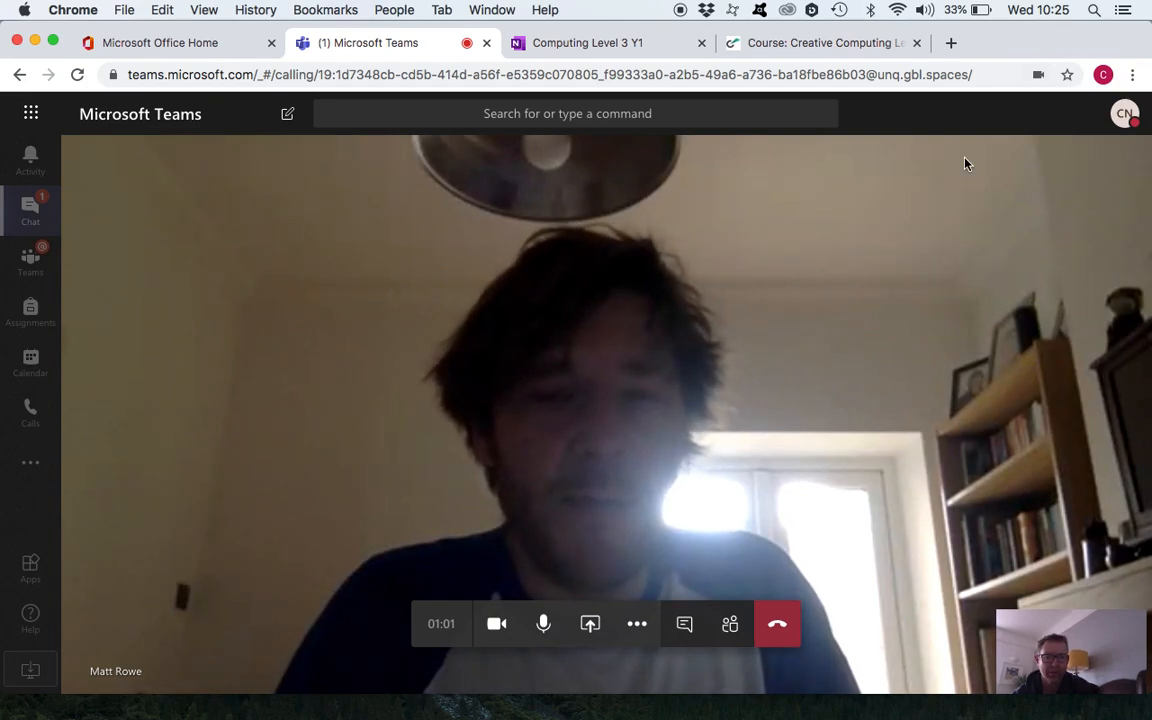
mouse_move(636, 624)
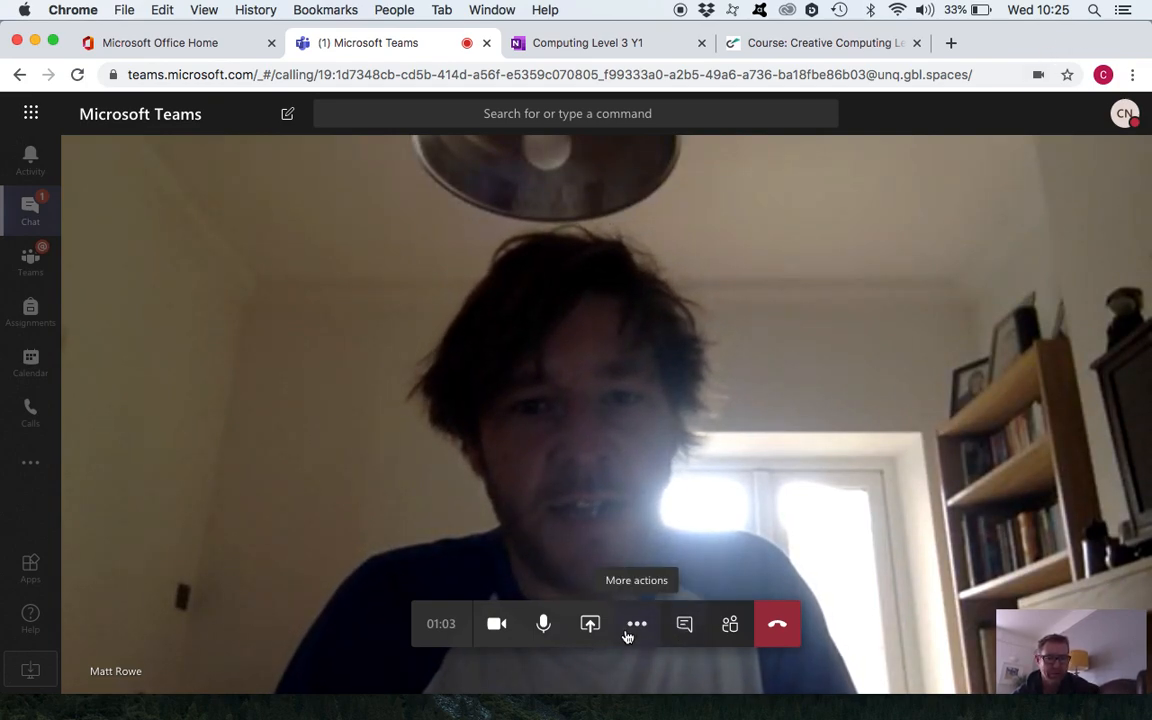
mouse_move(590, 624)
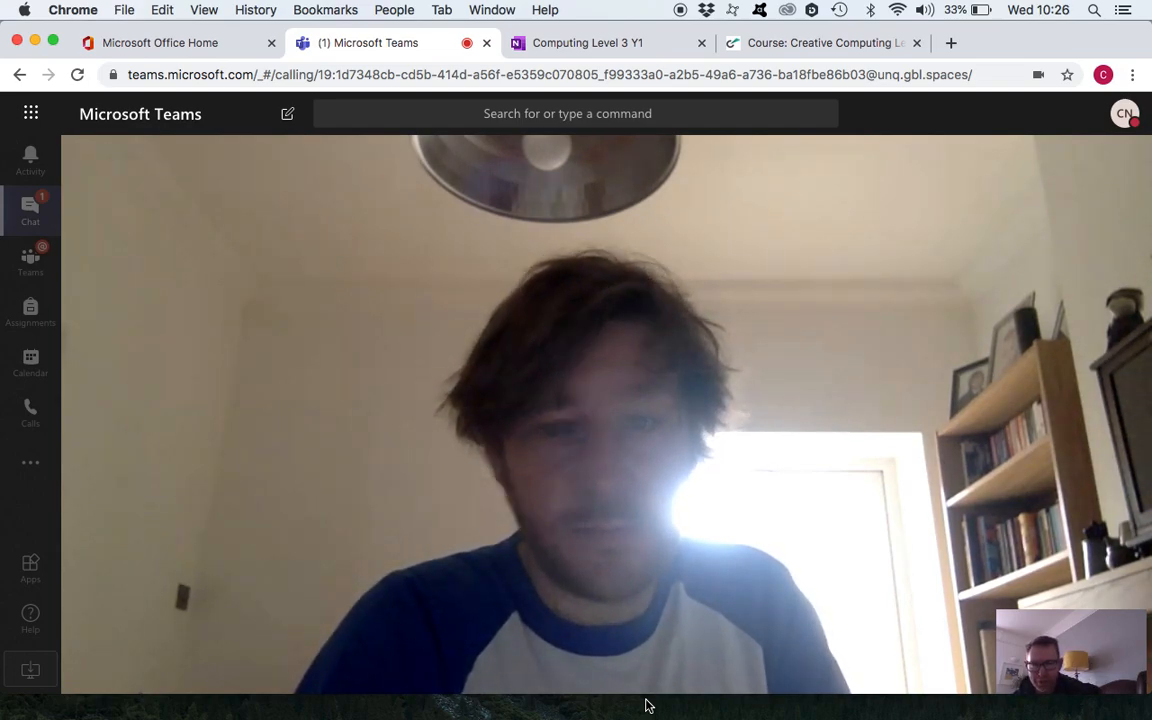
mouse_move(860, 606)
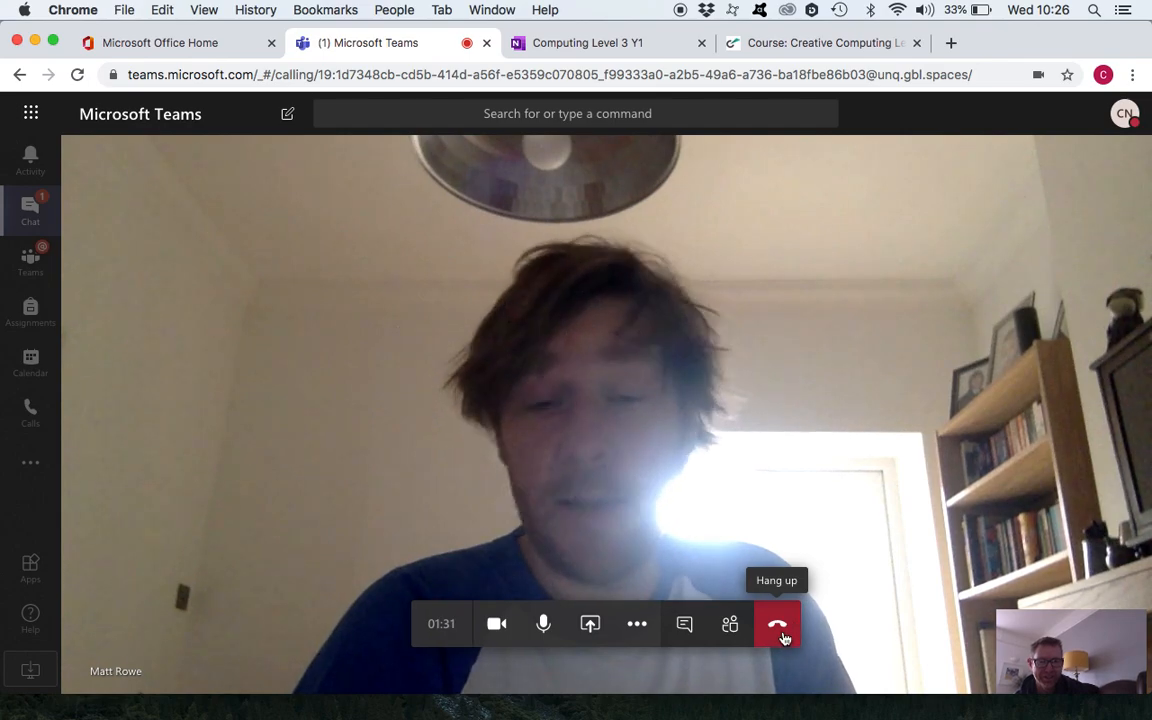
mouse_move(850, 648)
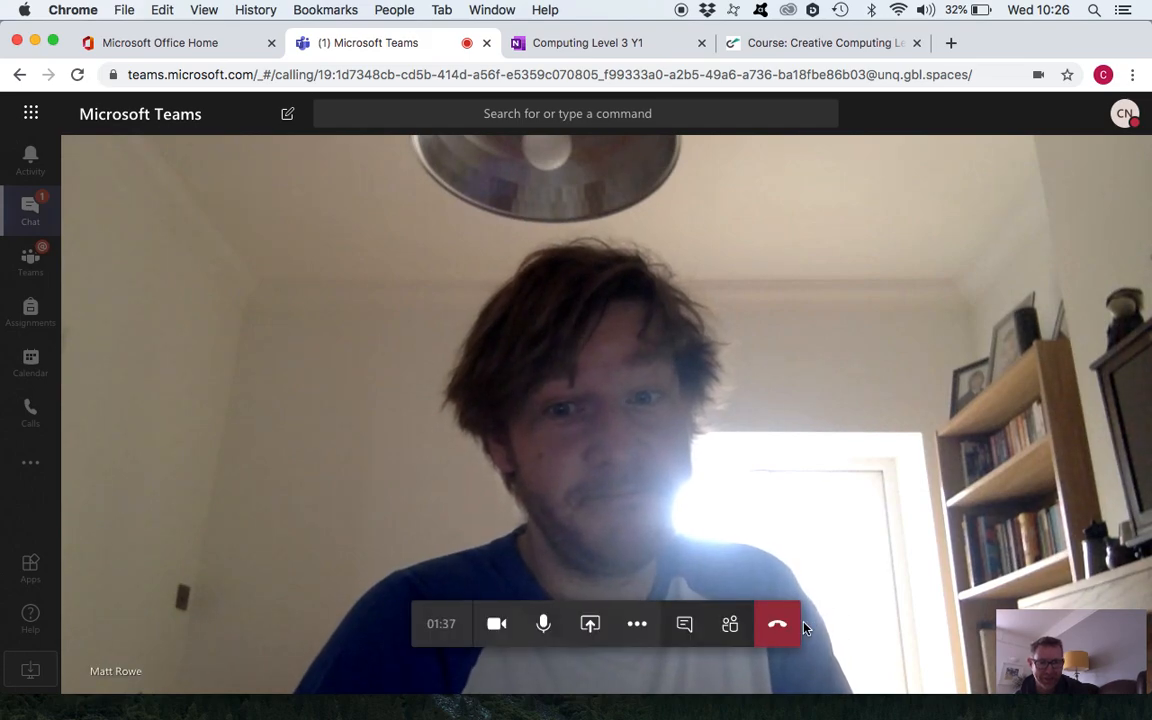
left_click(776, 624)
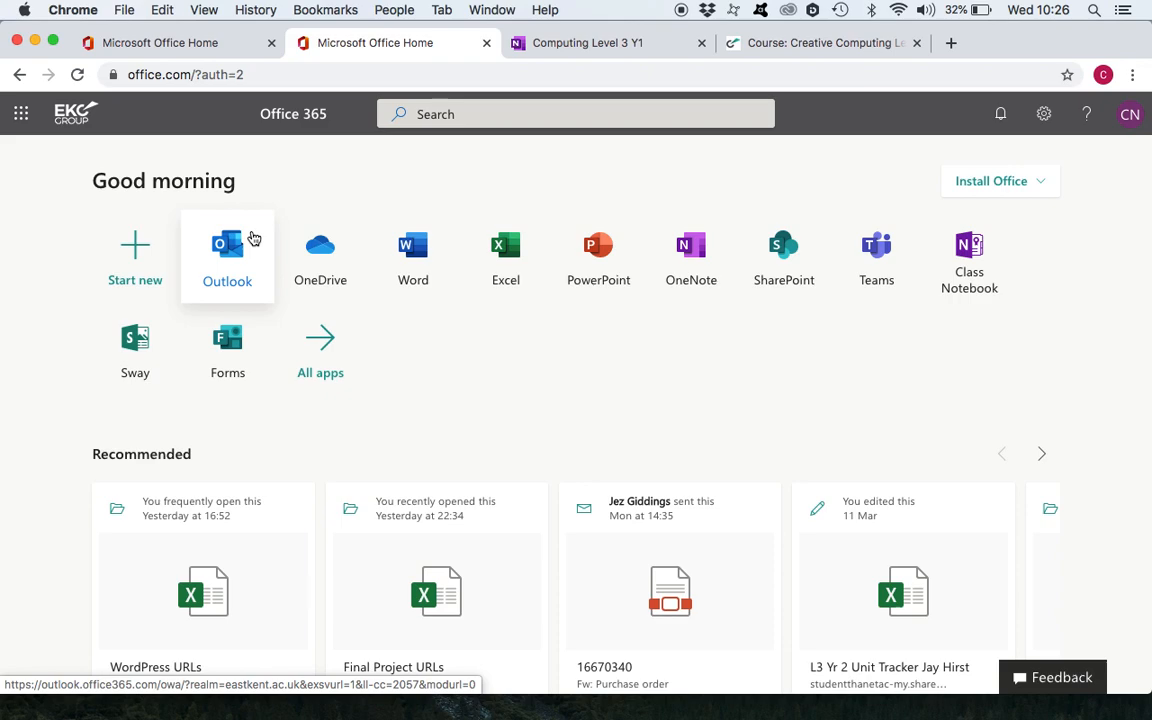
mouse_move(320, 256)
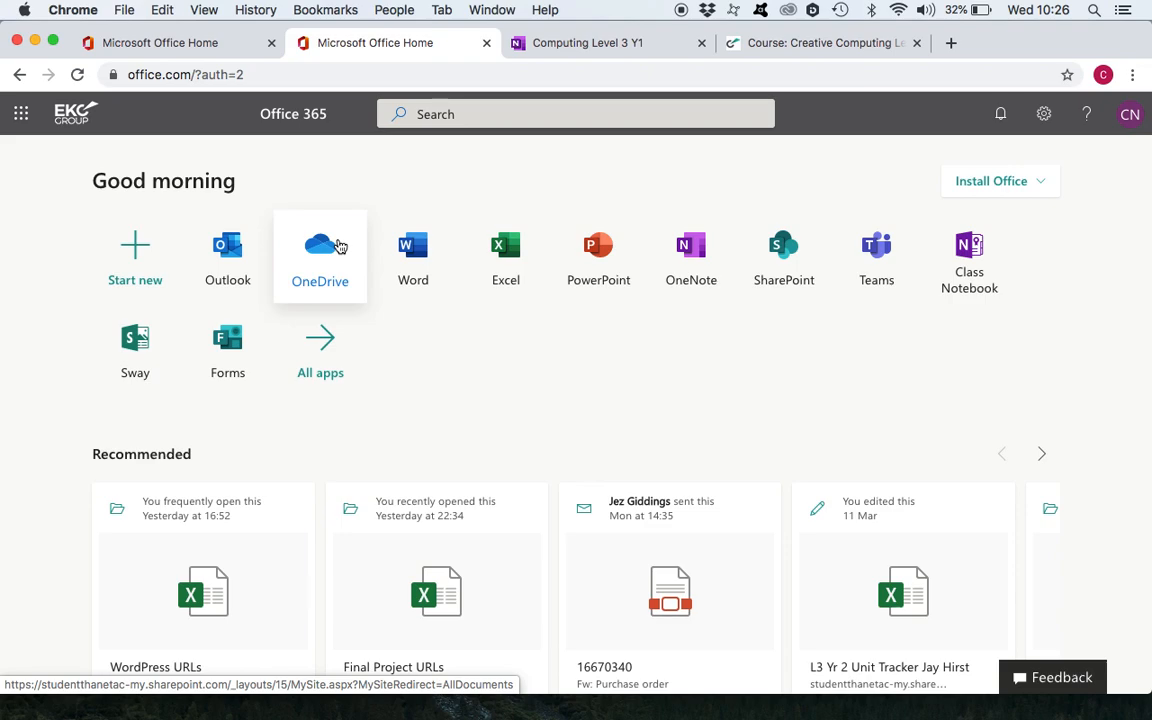
mouse_move(412, 256)
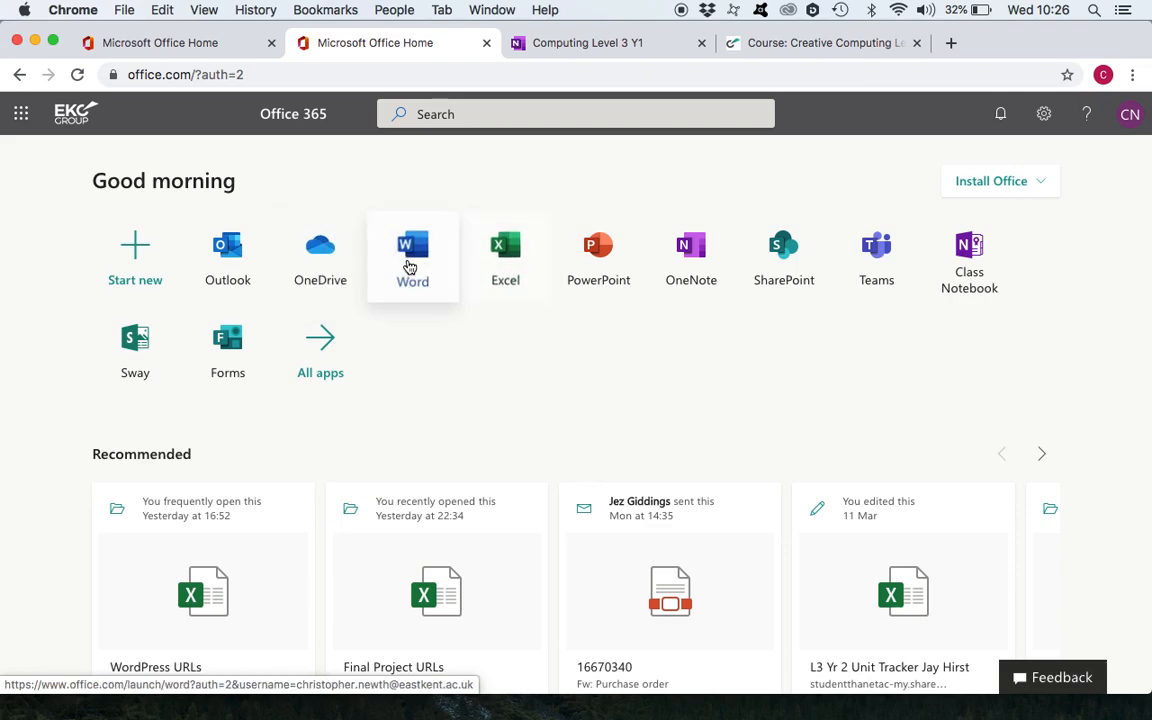
mouse_move(598, 256)
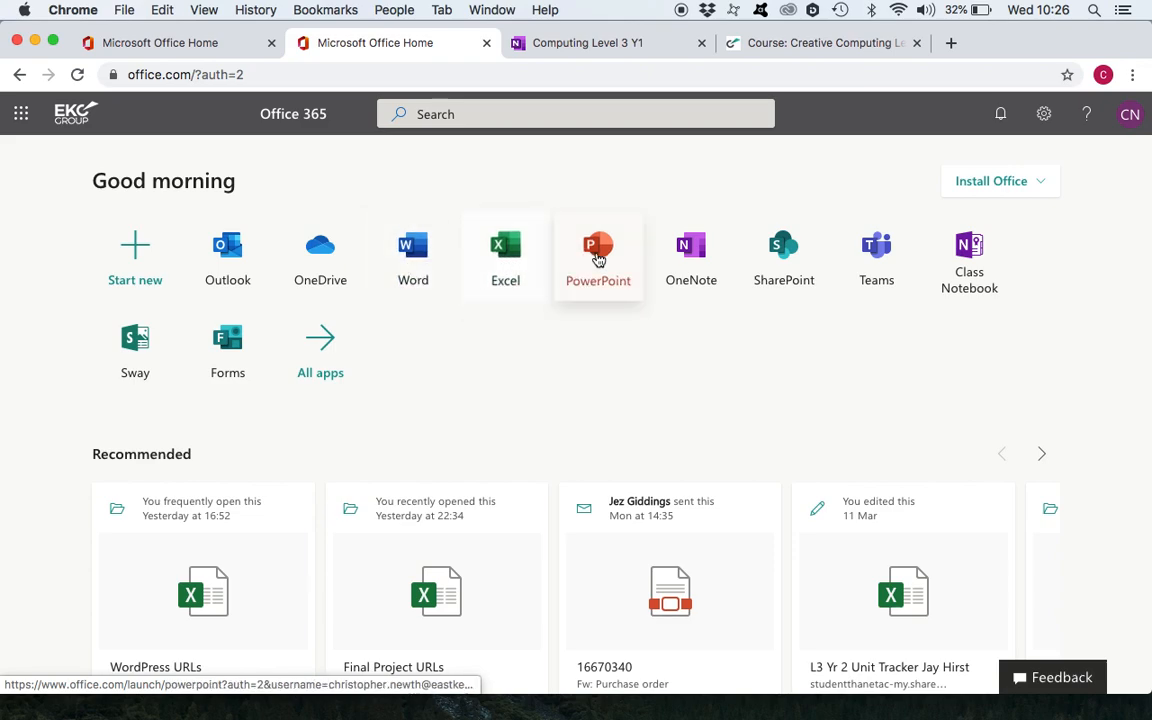
mouse_move(692, 256)
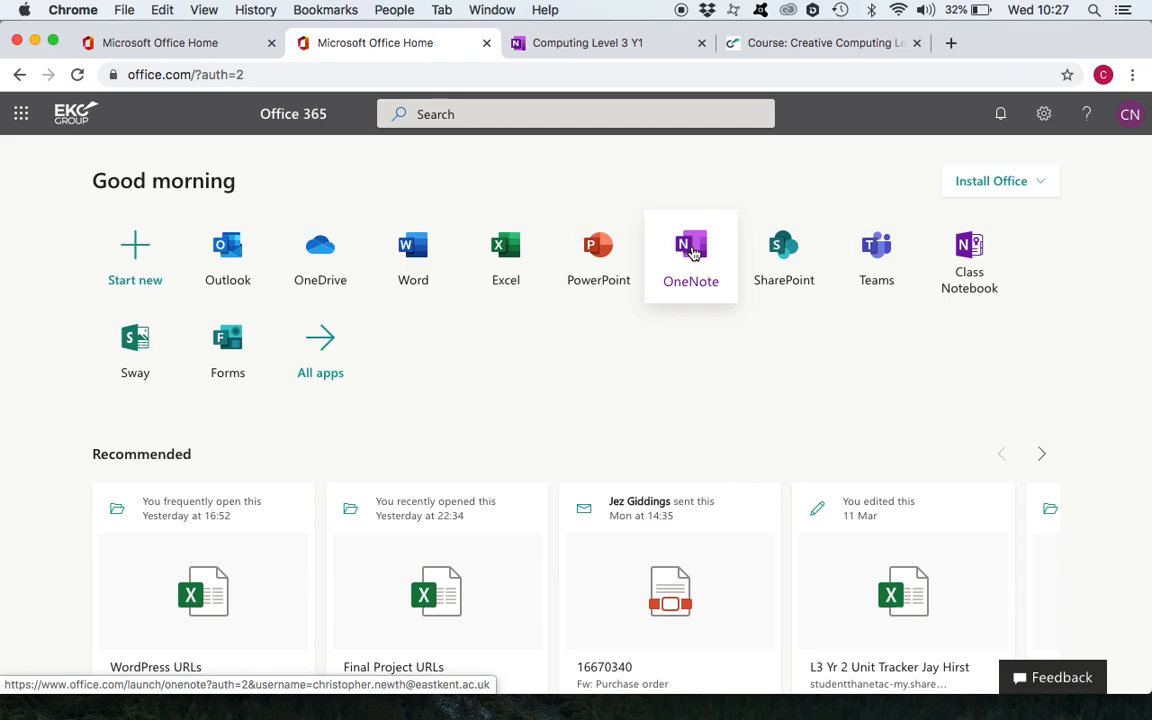
mouse_move(876, 256)
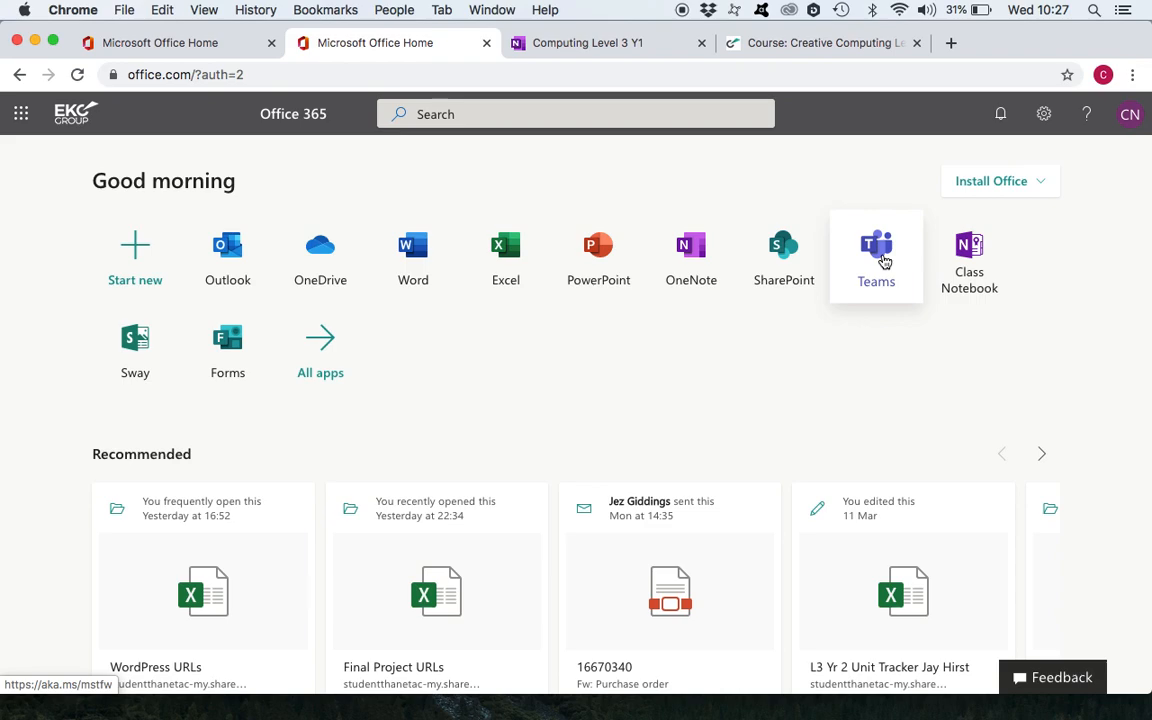
mouse_move(836, 68)
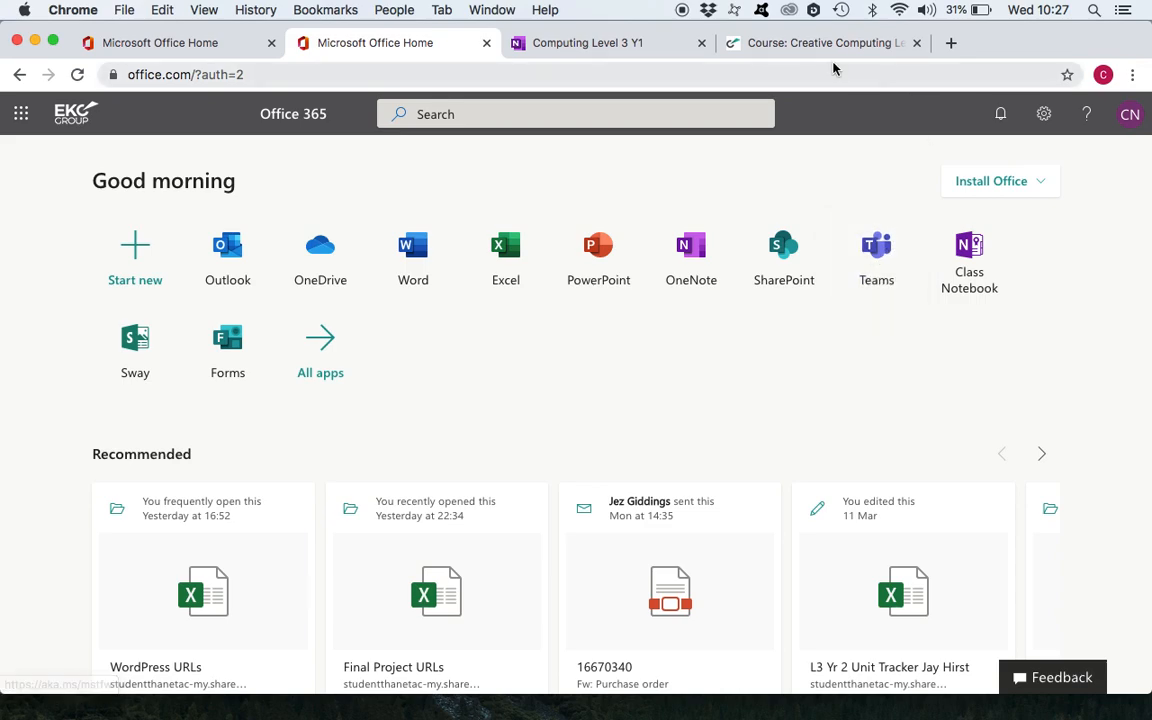
- Switch back to the Moodle Creative Computing Year 2 course page with its Unit 13 resources
left_click(820, 44)
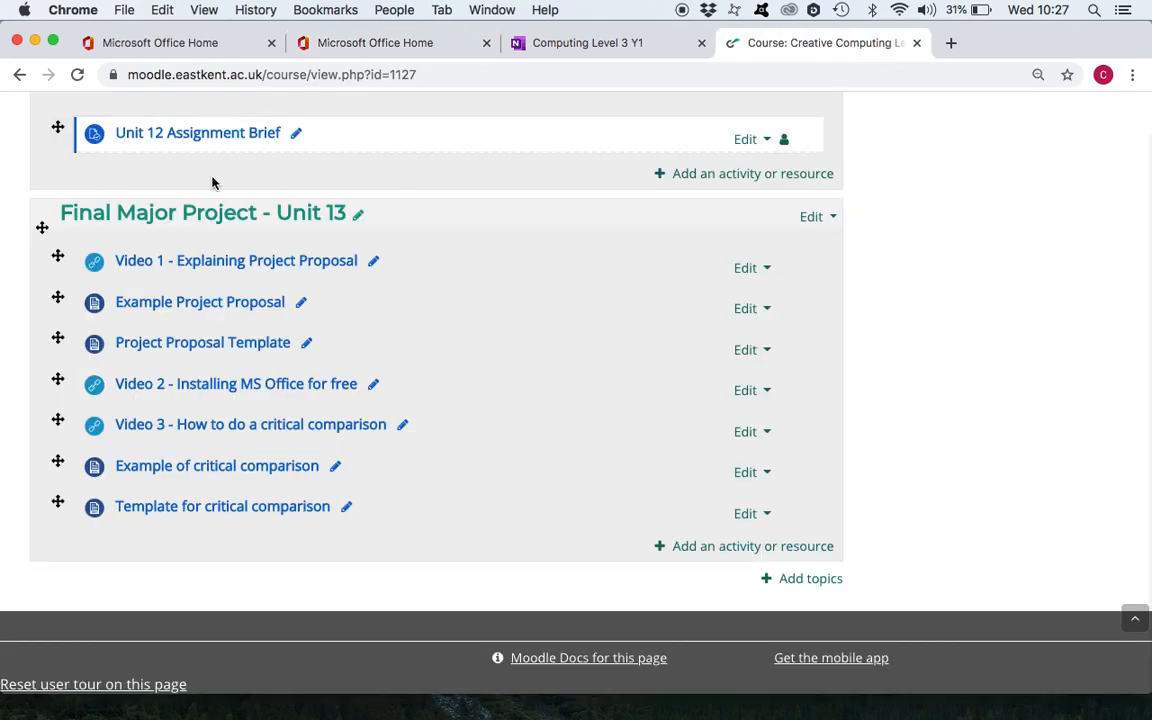
mouse_move(236, 342)
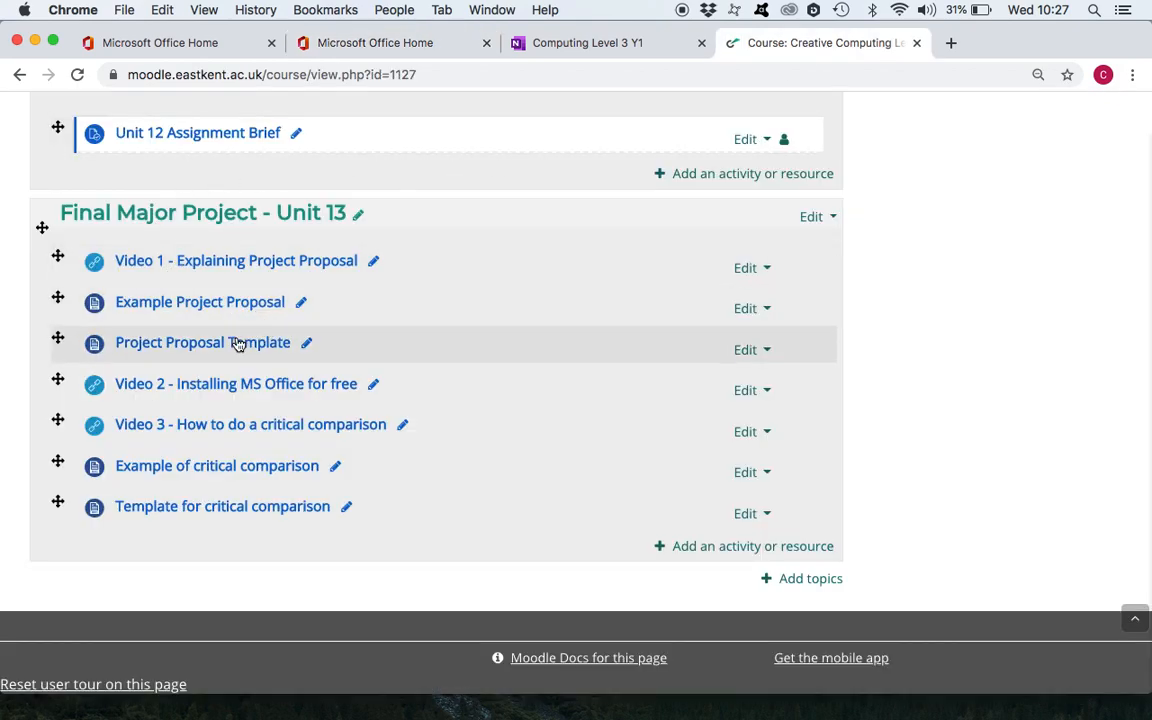
mouse_move(264, 470)
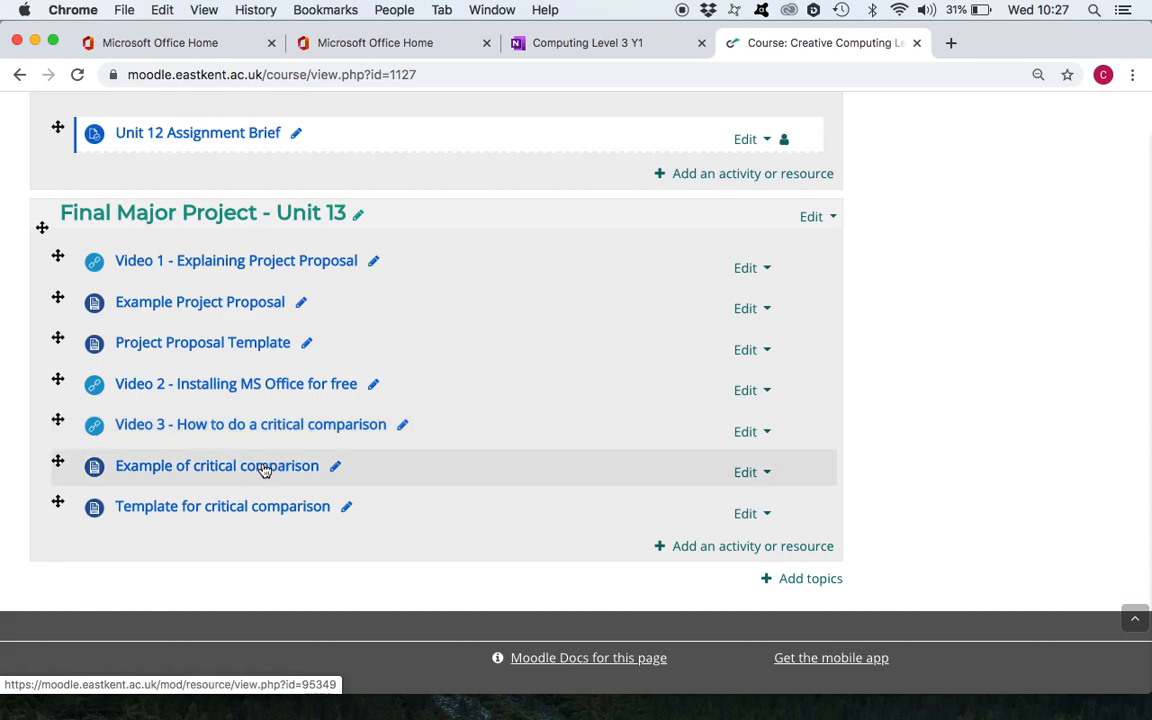
mouse_move(392, 376)
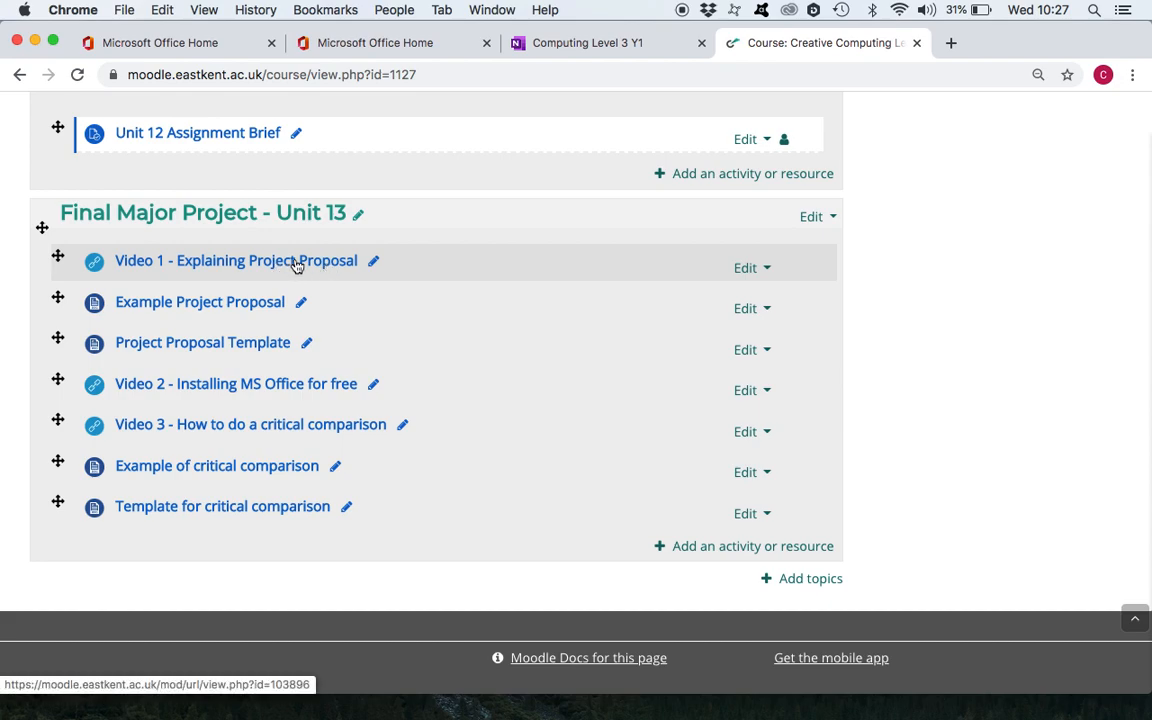
mouse_move(404, 306)
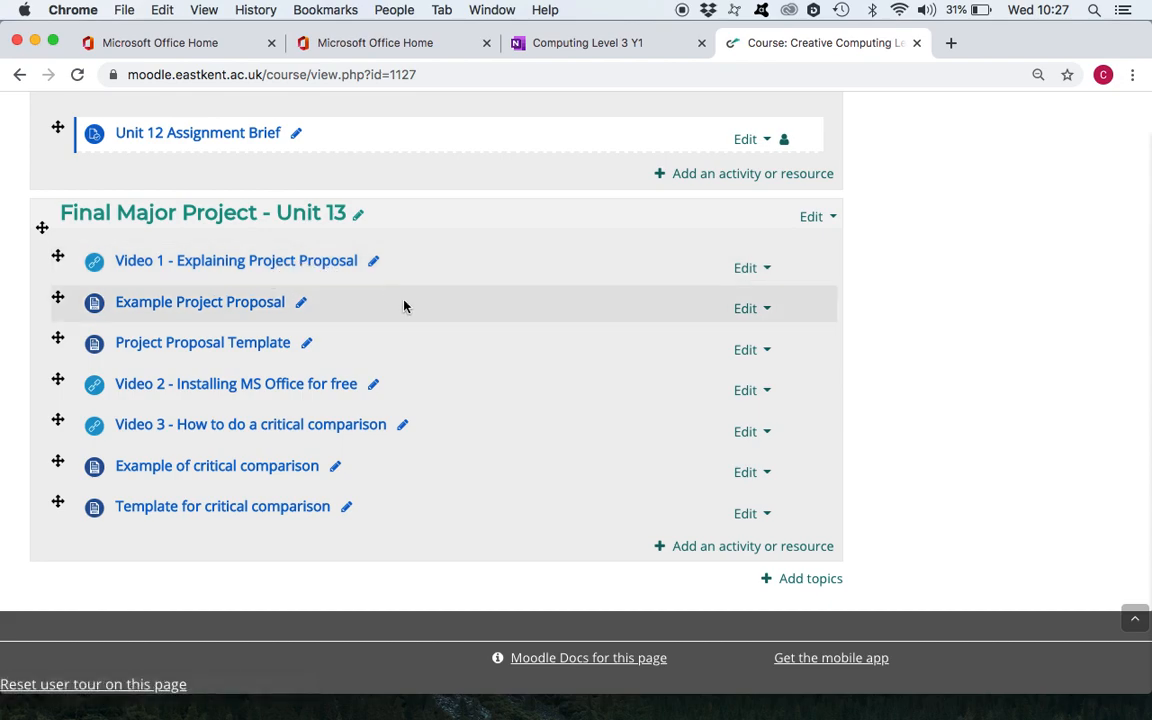